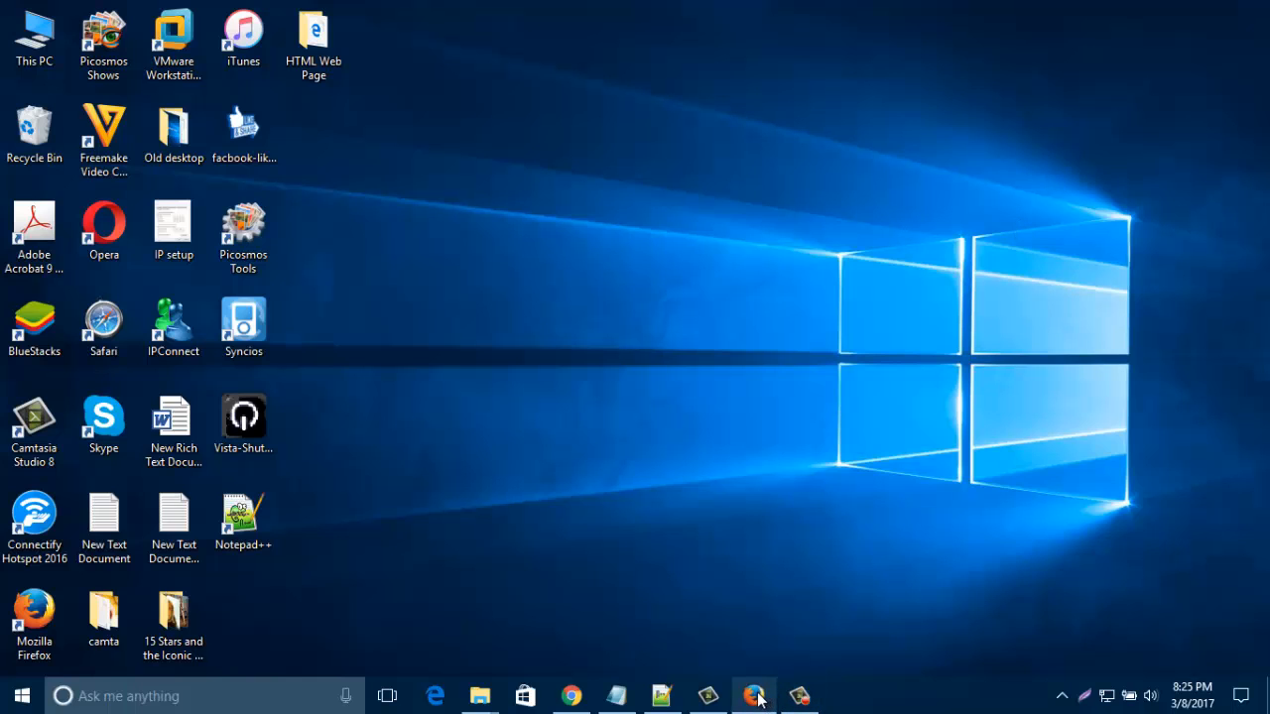
- Bring Firefox forward and scroll the Home.html page to view the pink heading and moving GIF
left_click(753, 694)
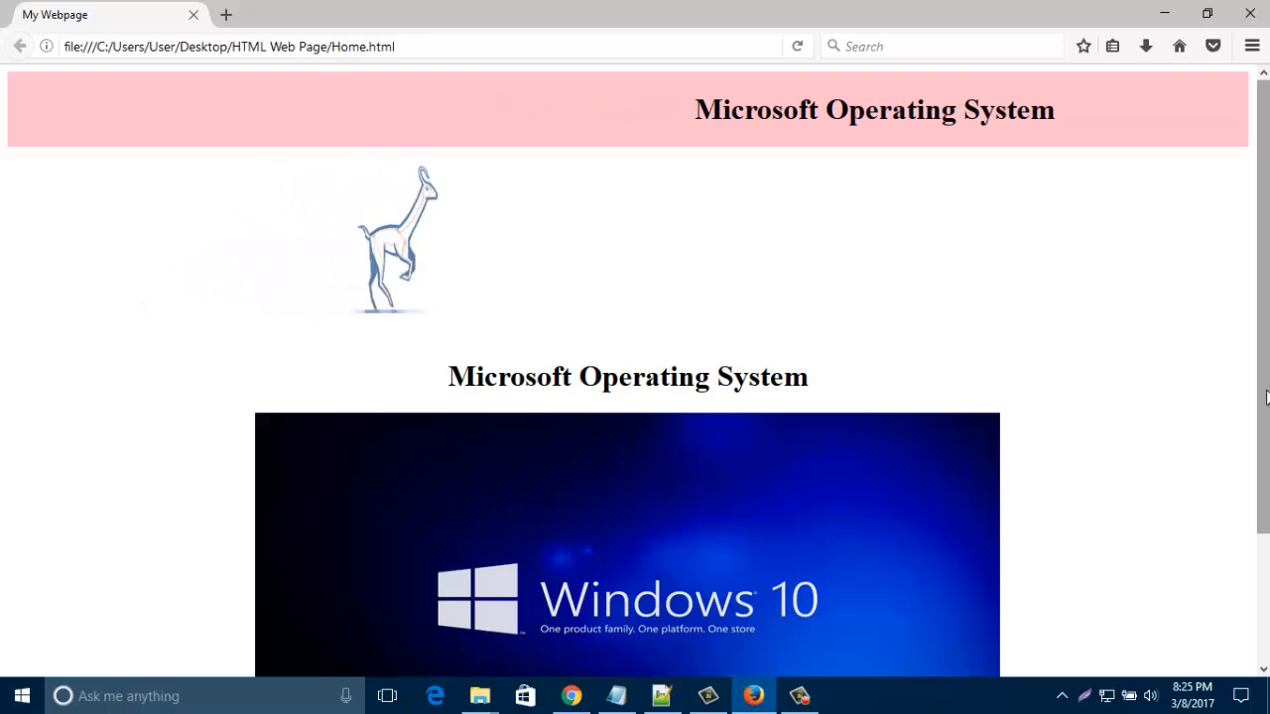
scroll("down", 3)
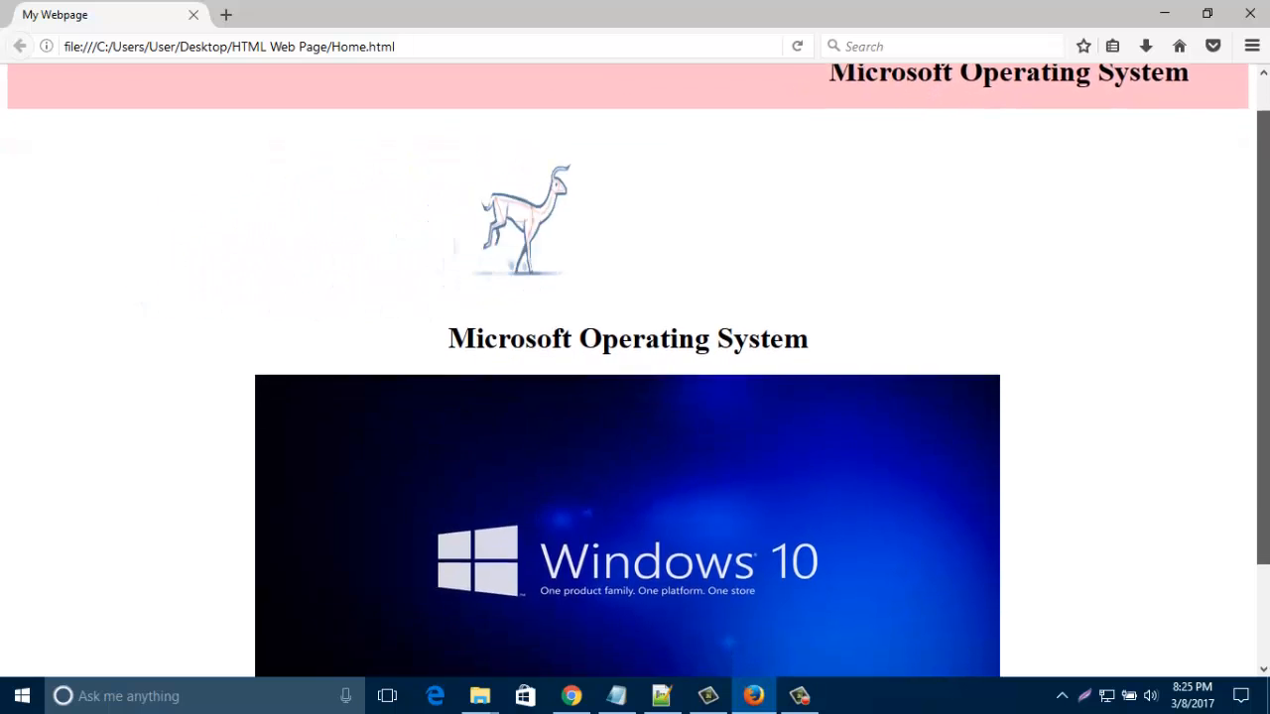
scroll("down", 3)
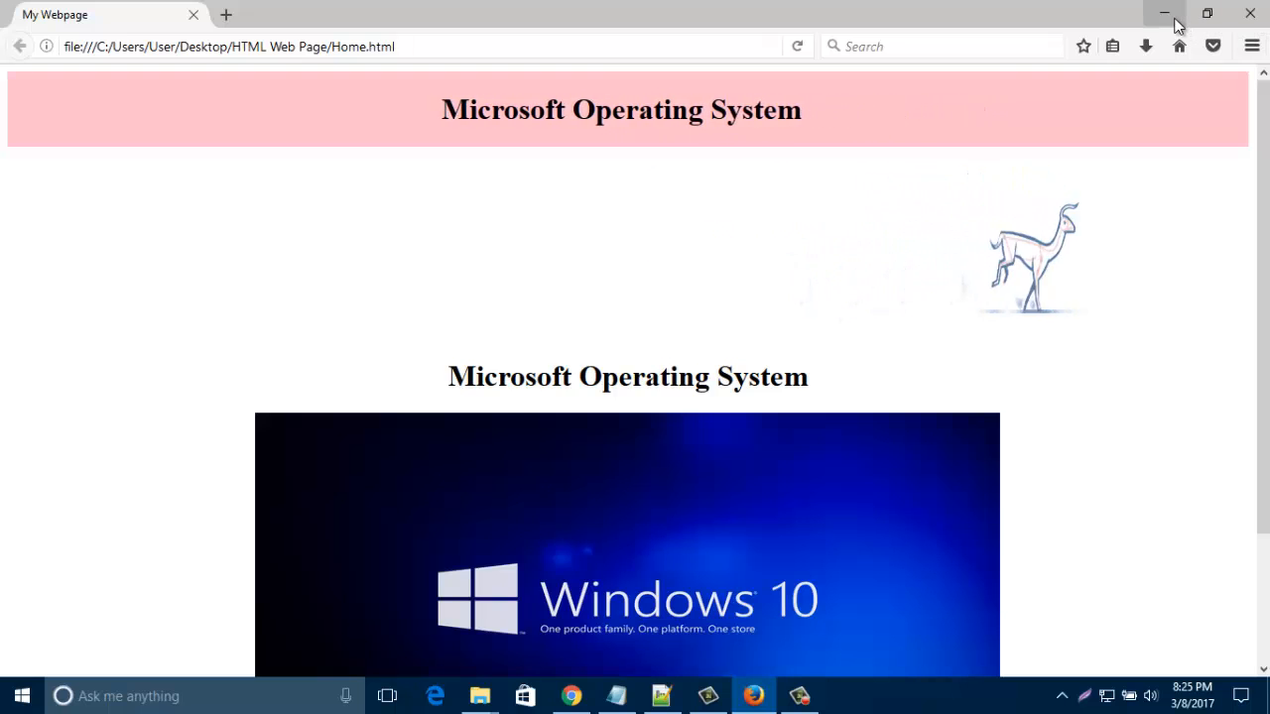
- Minimize Firefox and open Home from the HTML Web Page desktop folder in Notepad++
left_click(1162, 12)
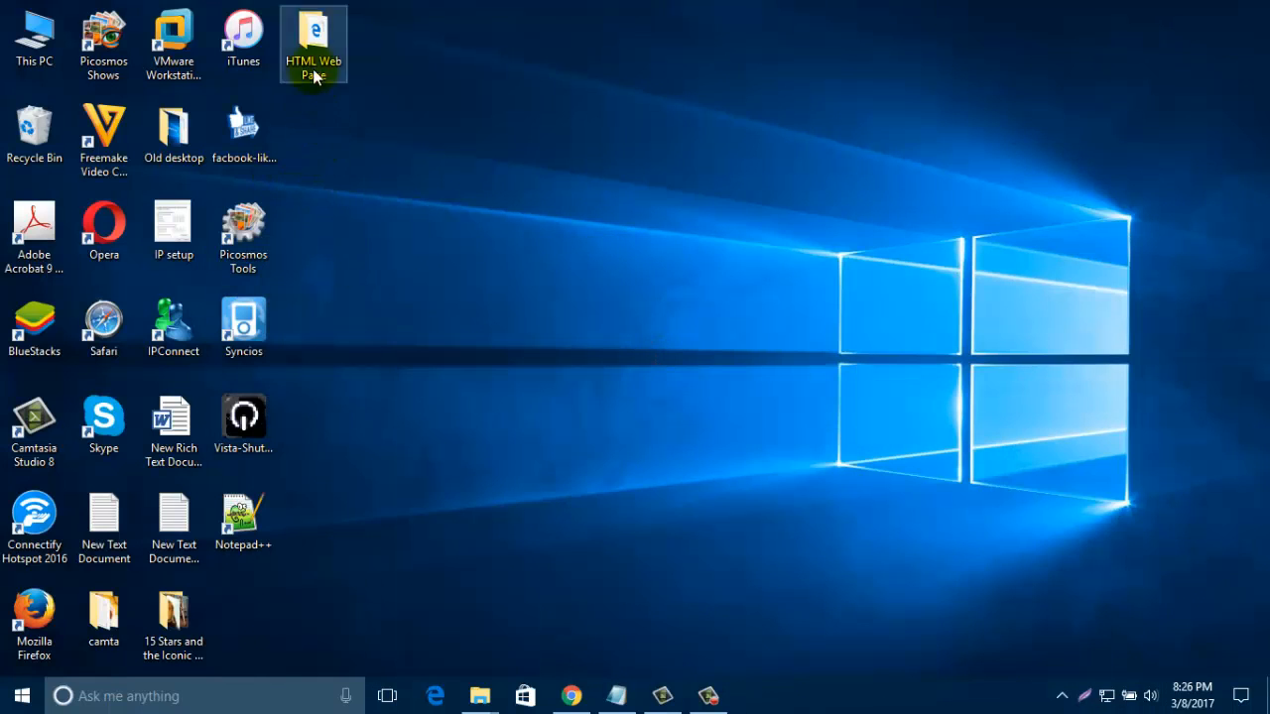
double_click(314, 36)
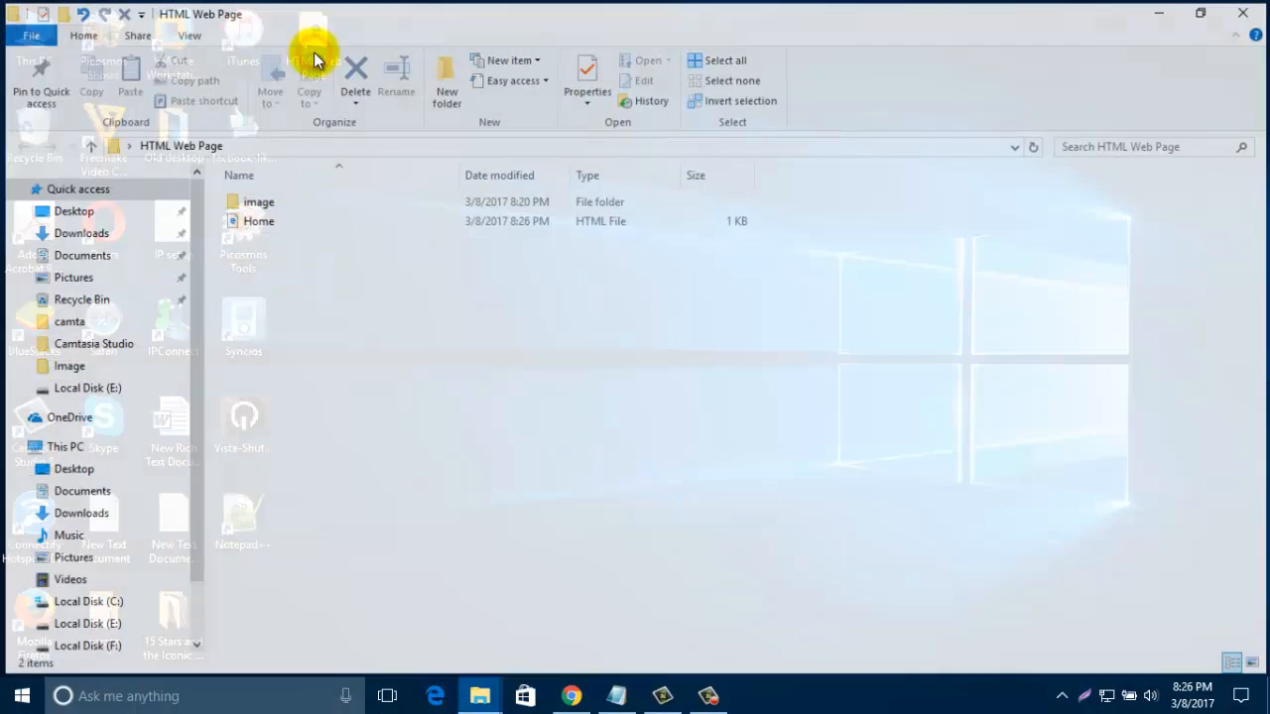
left_click(256, 219)
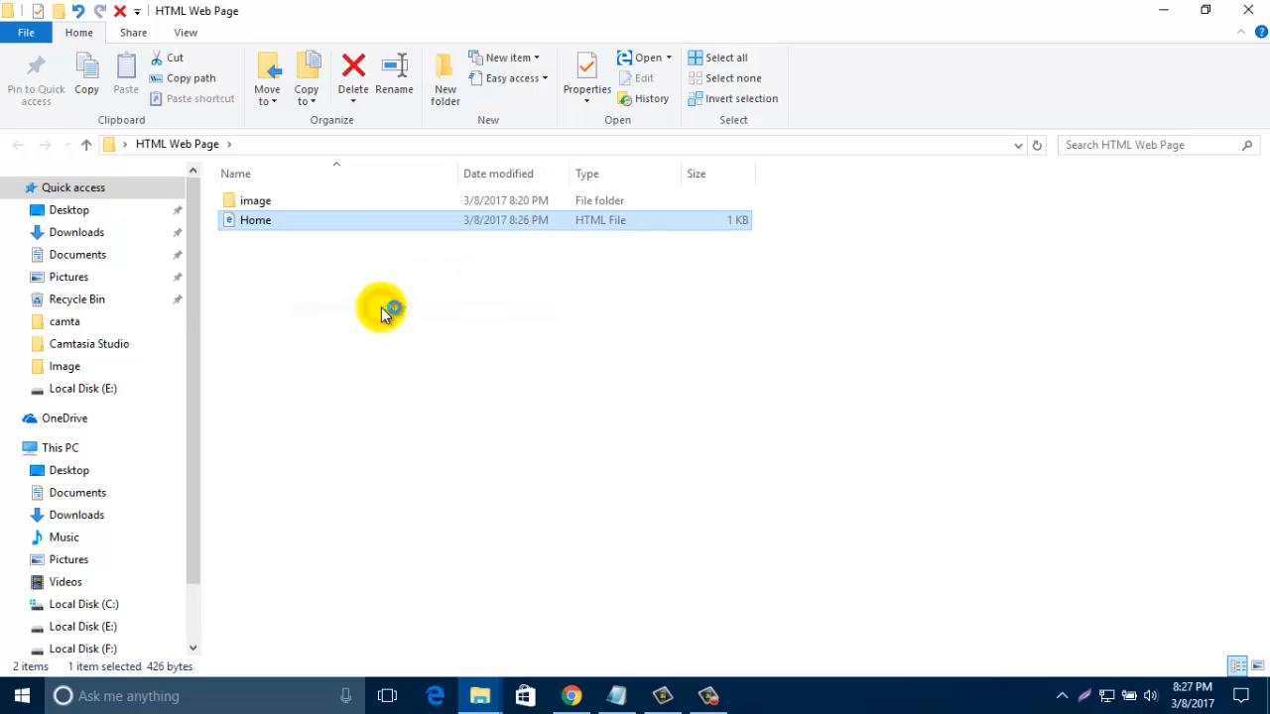
double_click(256, 218)
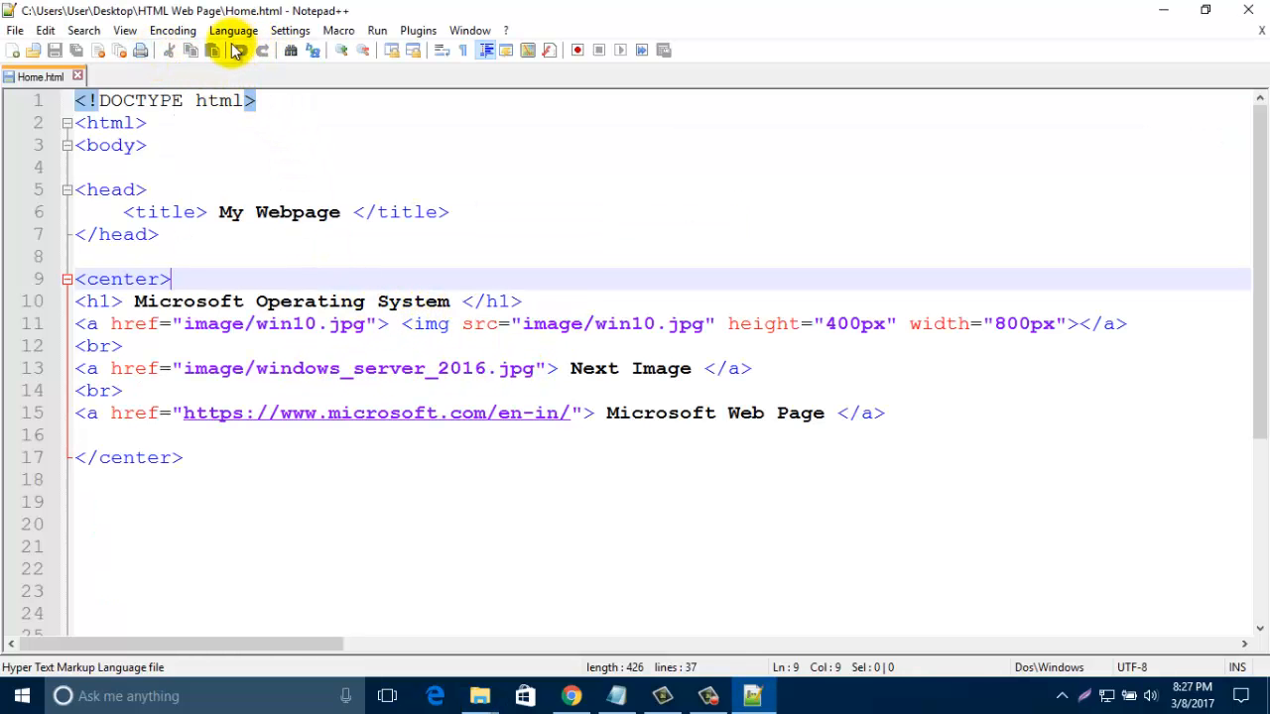
left_click(377, 30)
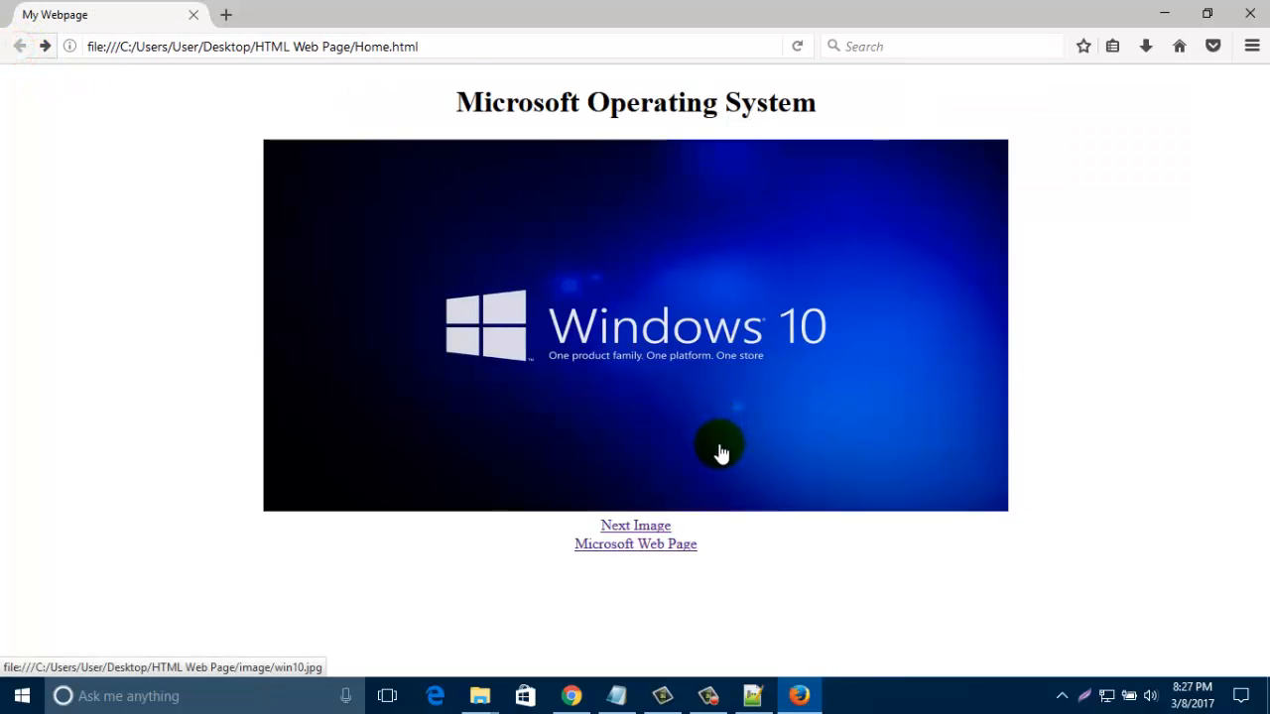
mouse_move(1195, 48)
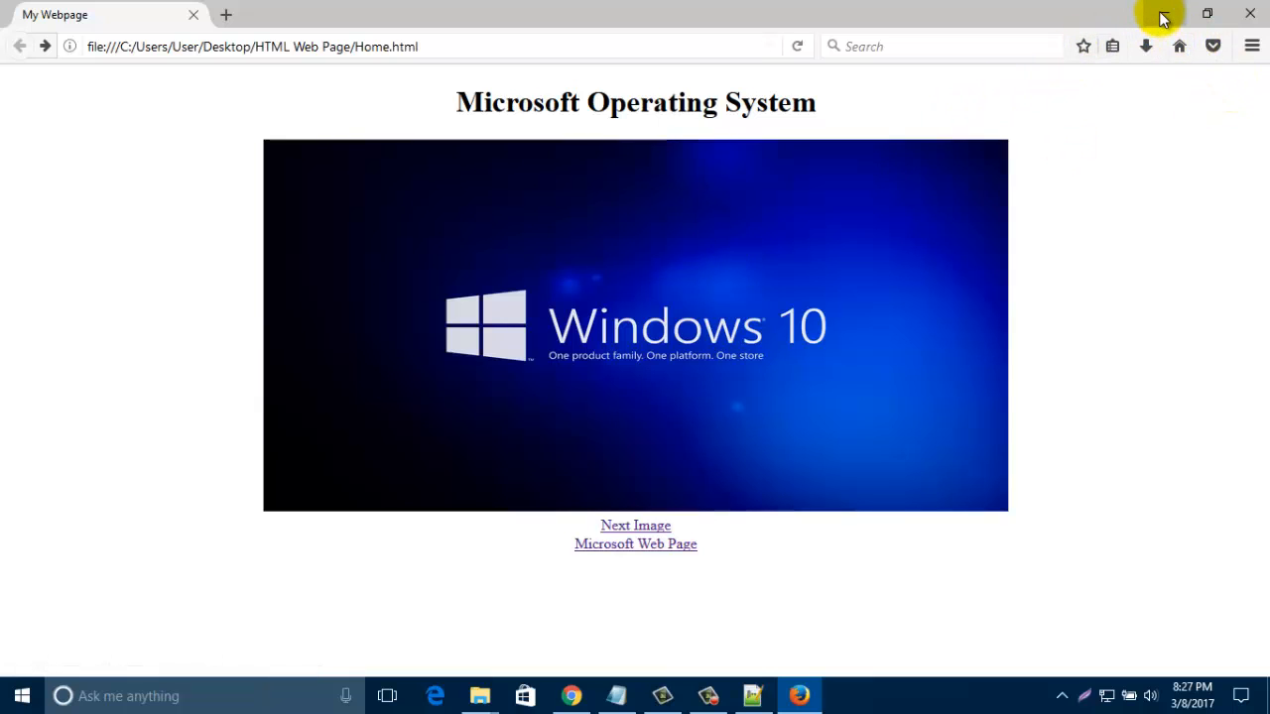
left_click(752, 694)
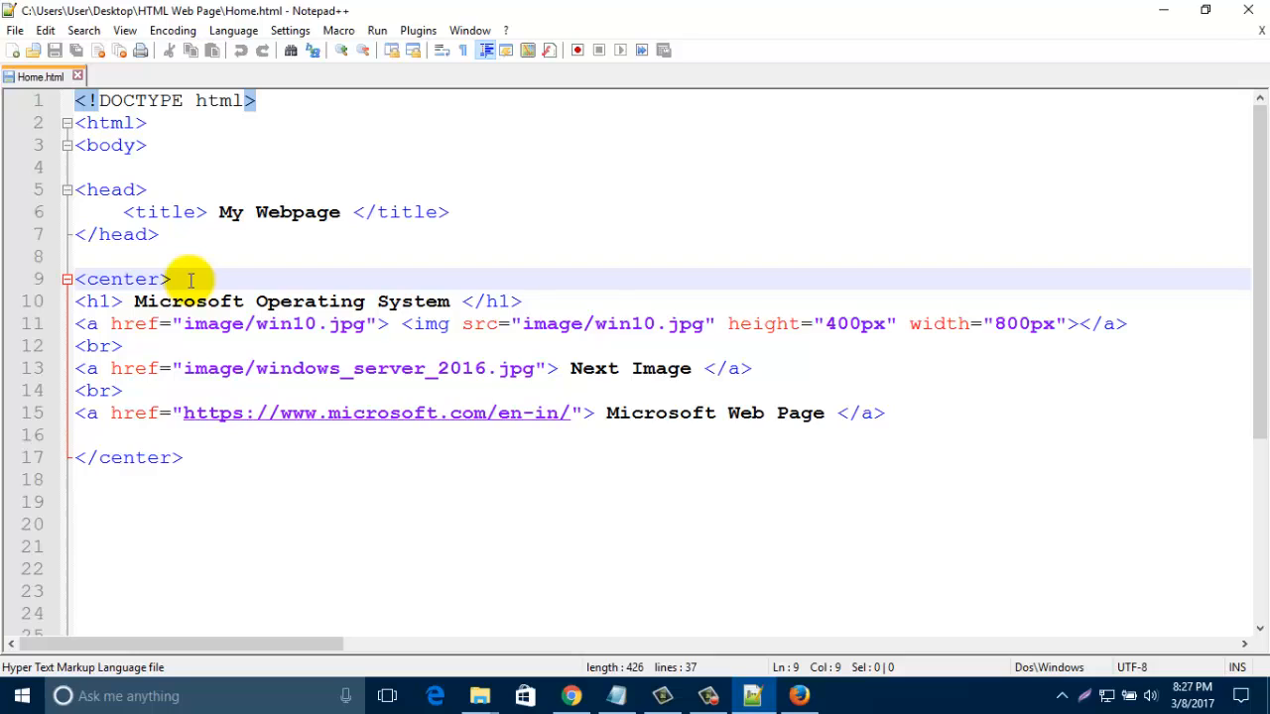
- Write a new line 10 under <center> reading <marquee> Microsoft Operating System </marquee>
key("Enter")
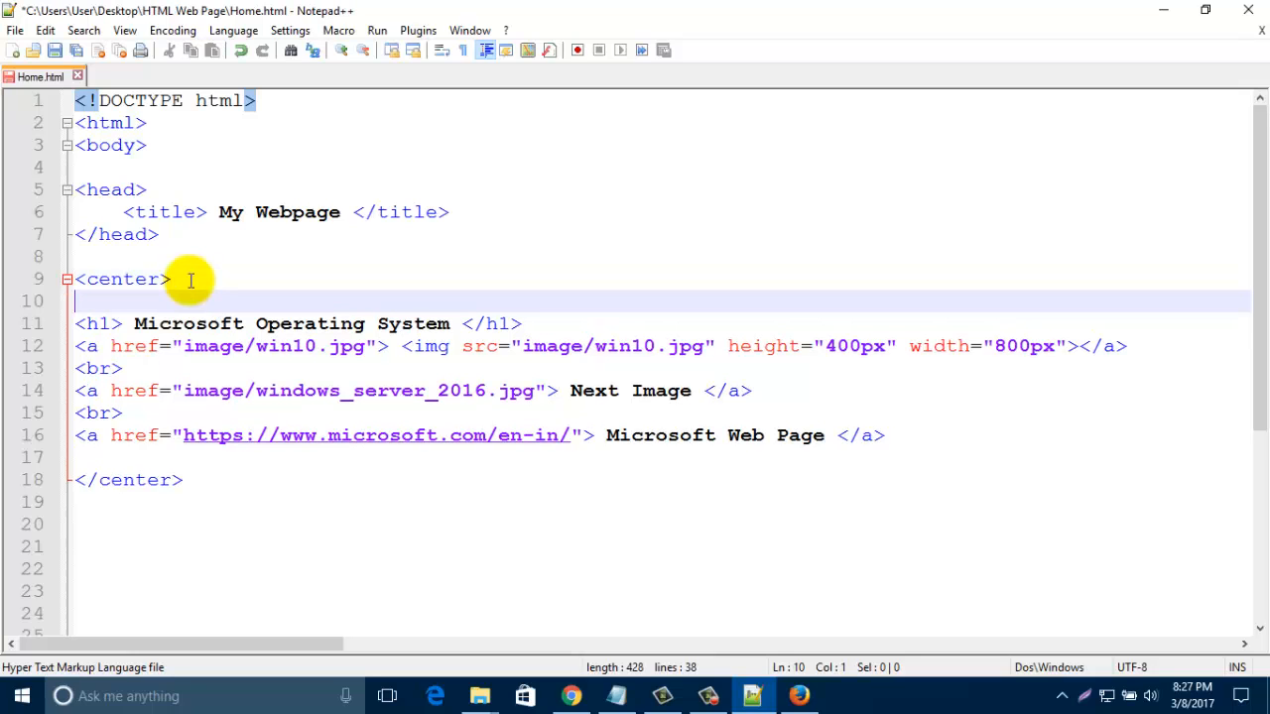
type("<")
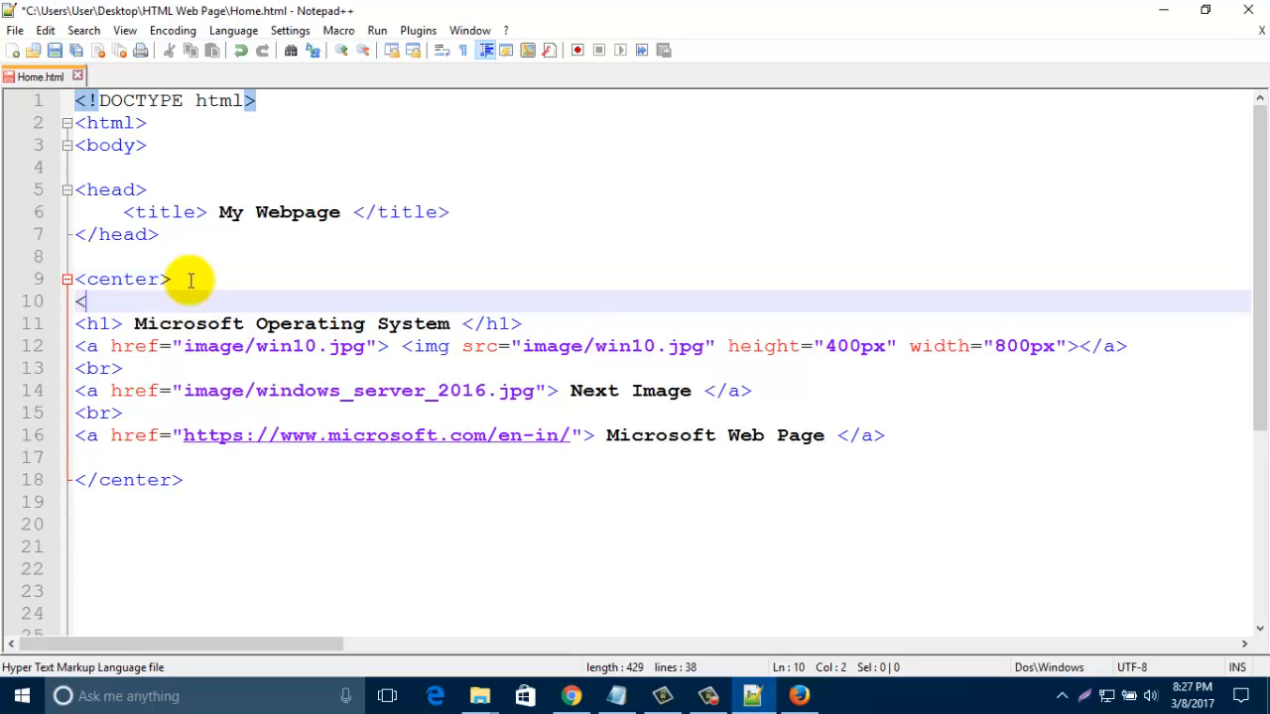
type("mar")
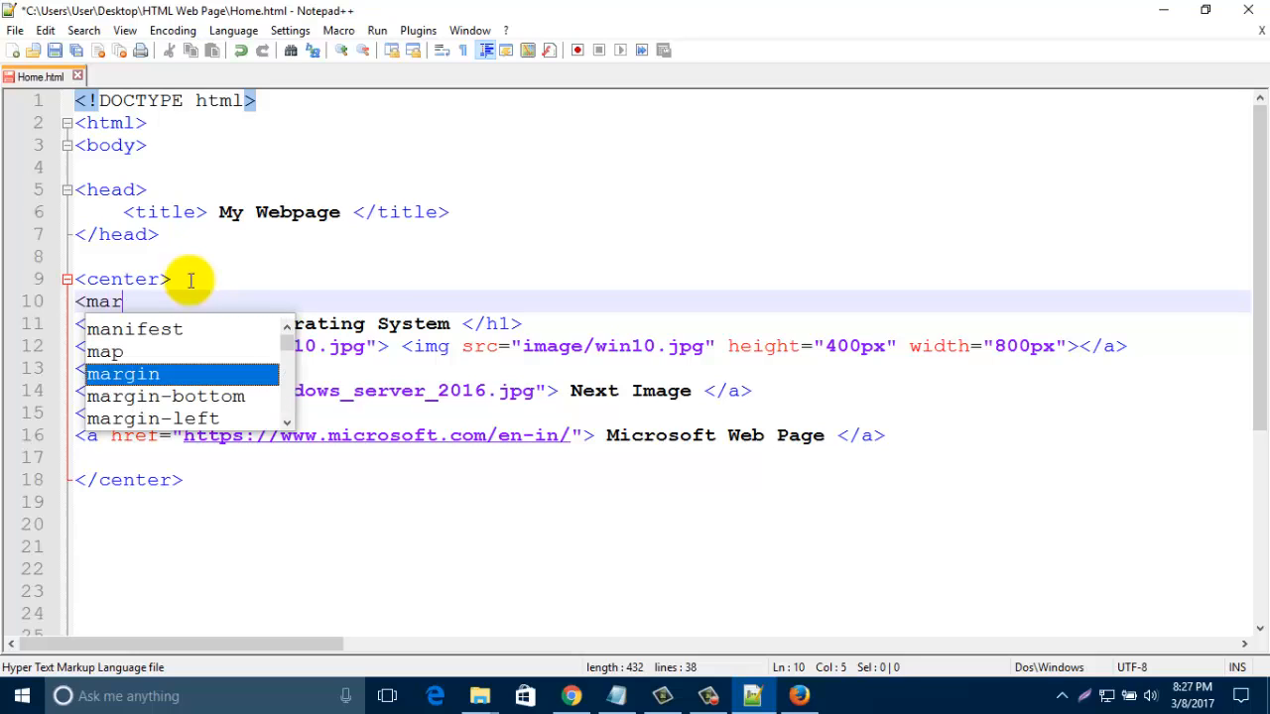
type("quee>")
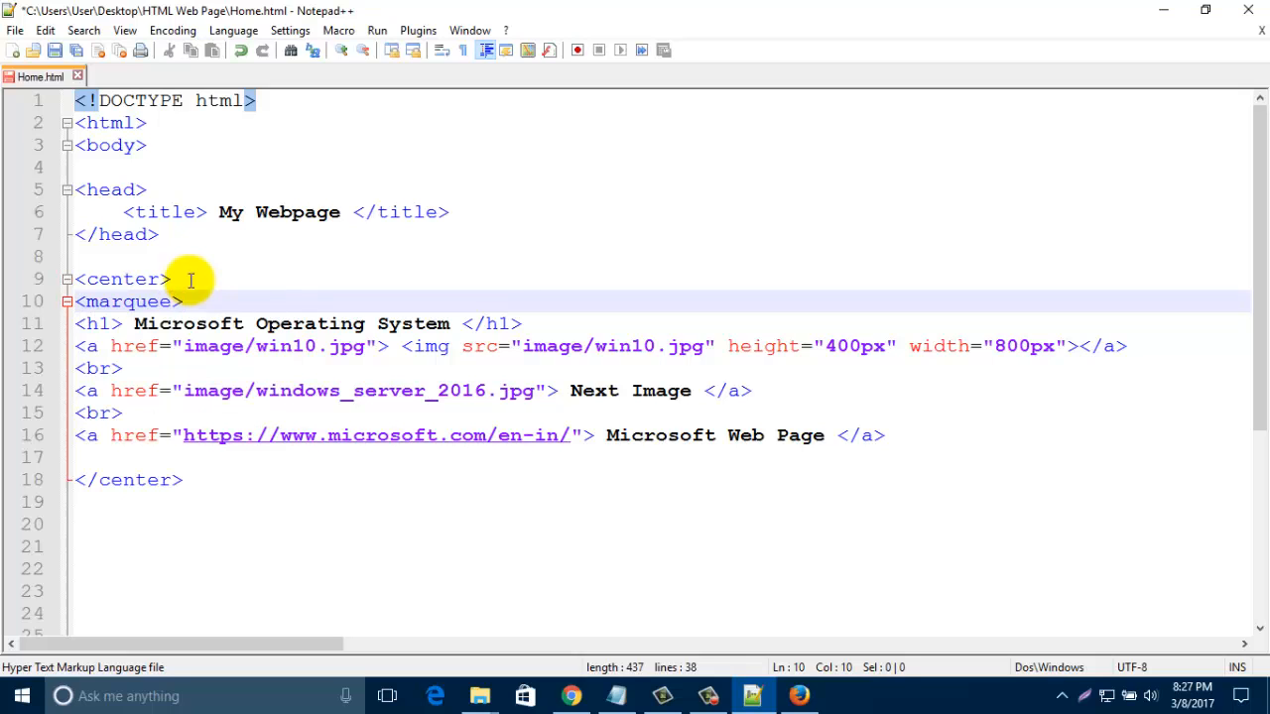
left_click(189, 301)
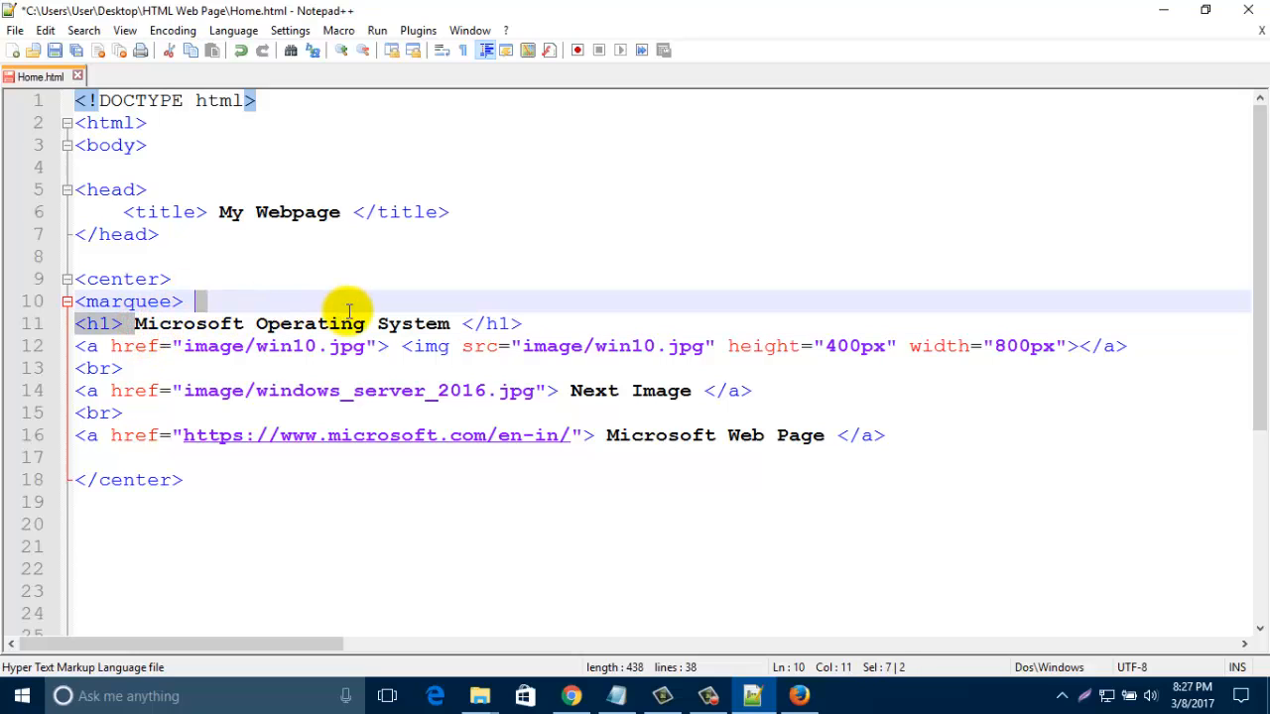
left_click_drag(135, 323, 449, 323)
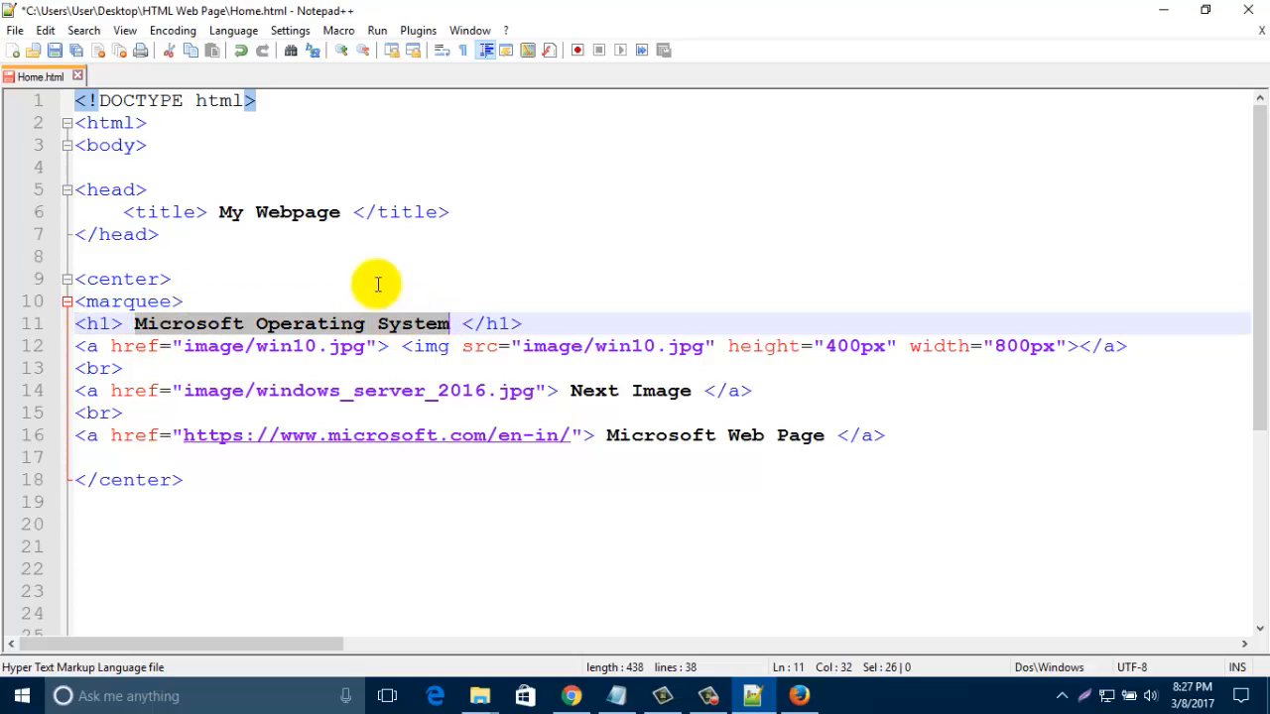
type("Microsoft Operating System")
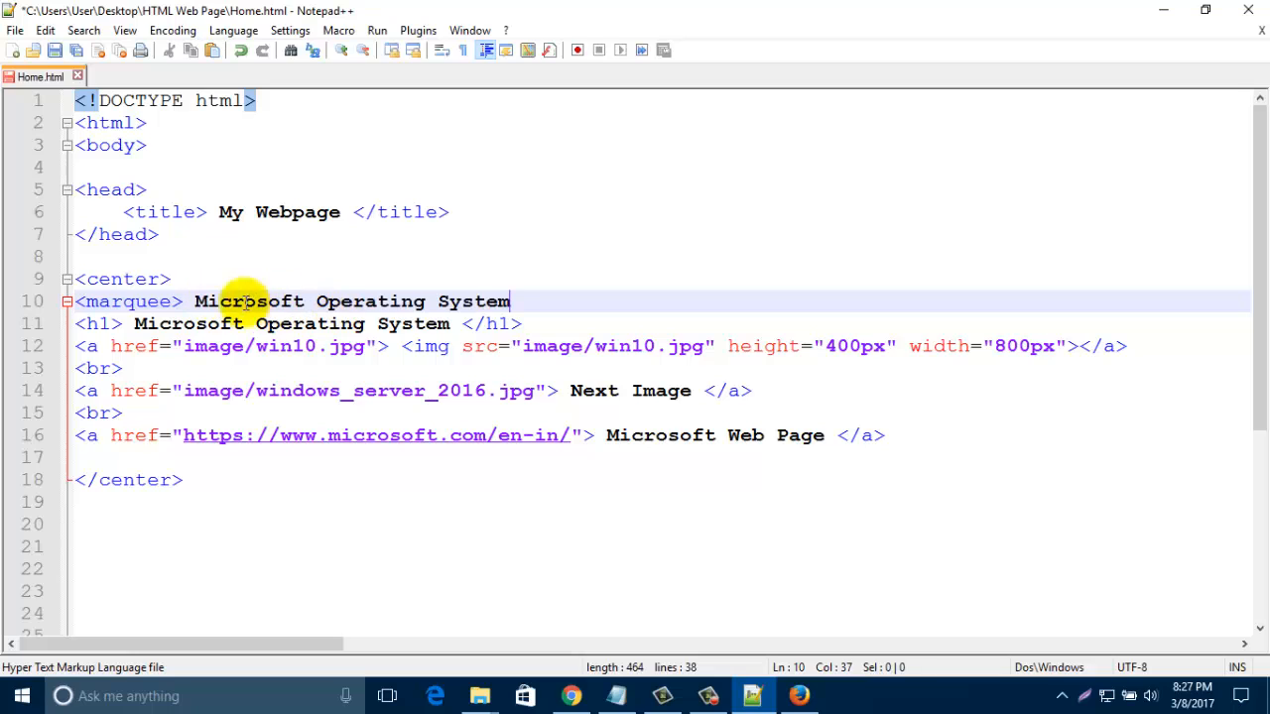
type("<")
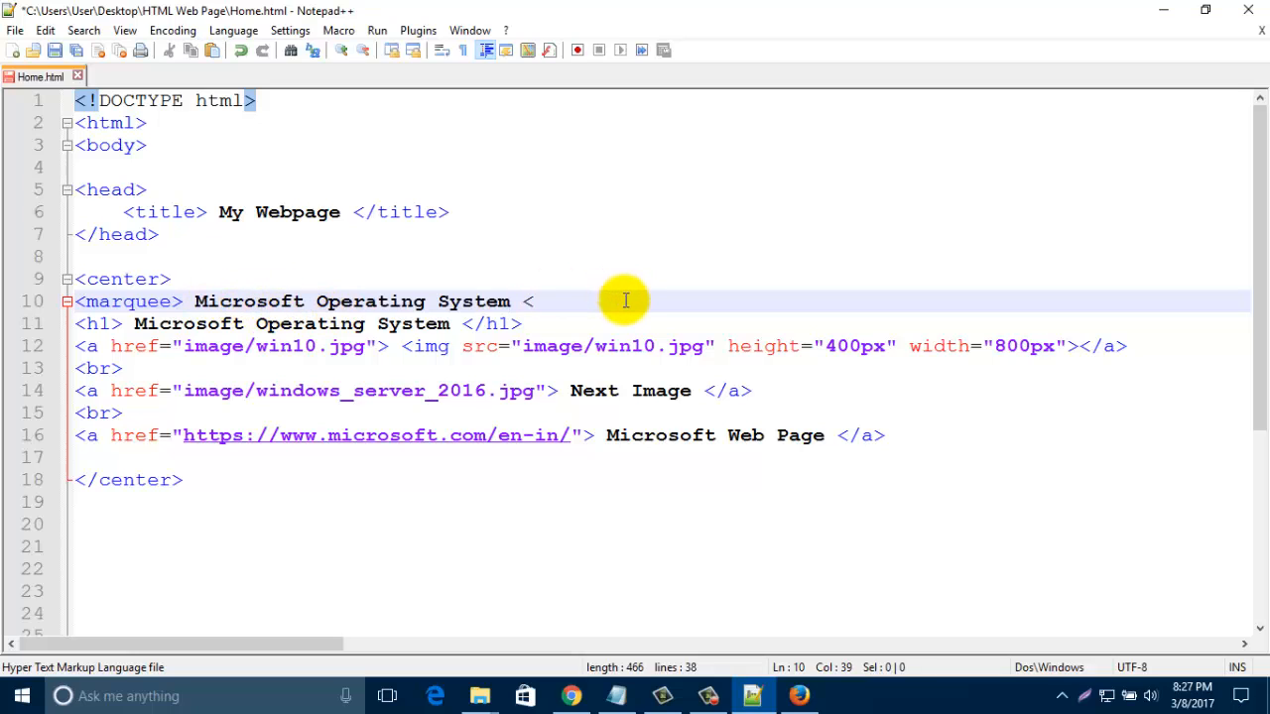
type("/ma")
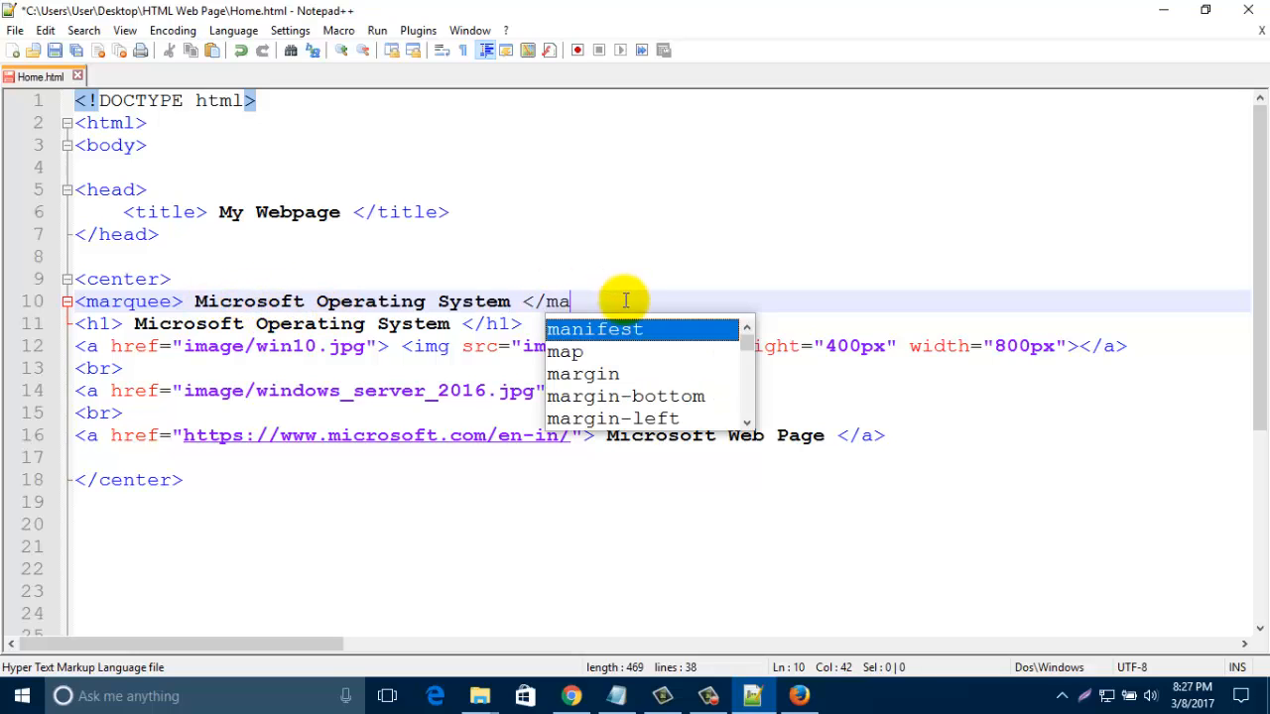
type("r")
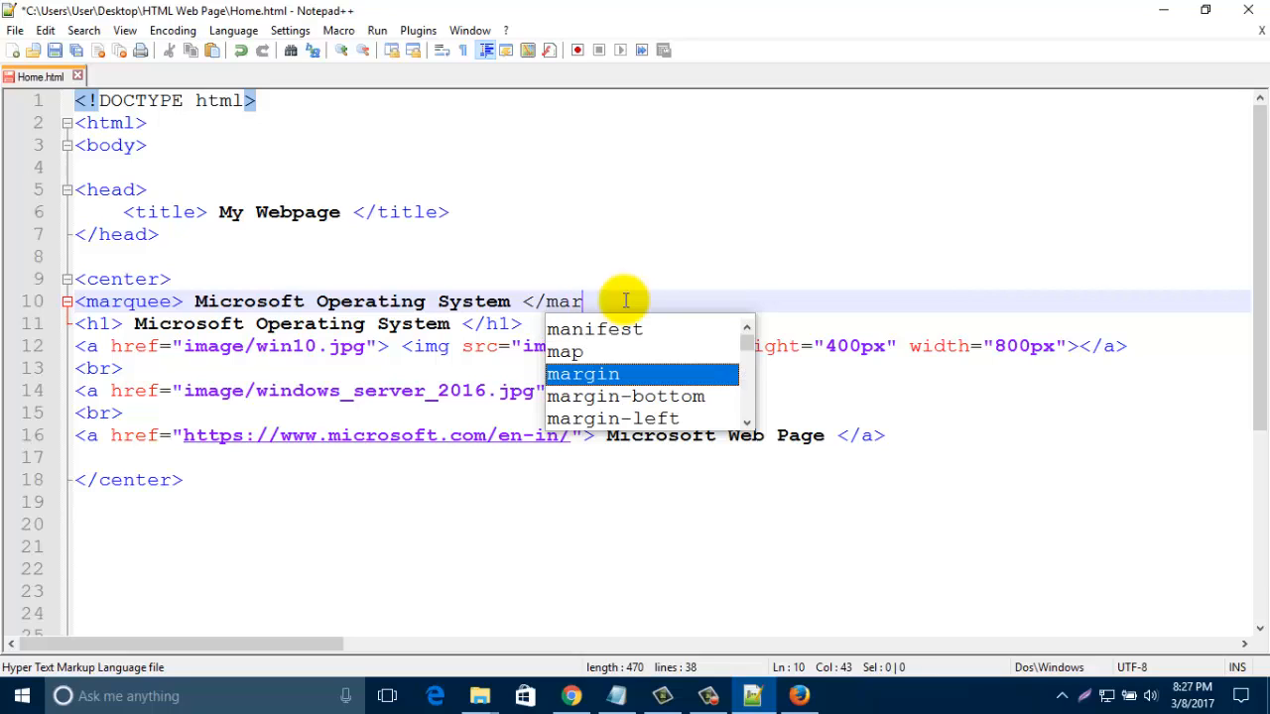
type("quee>")
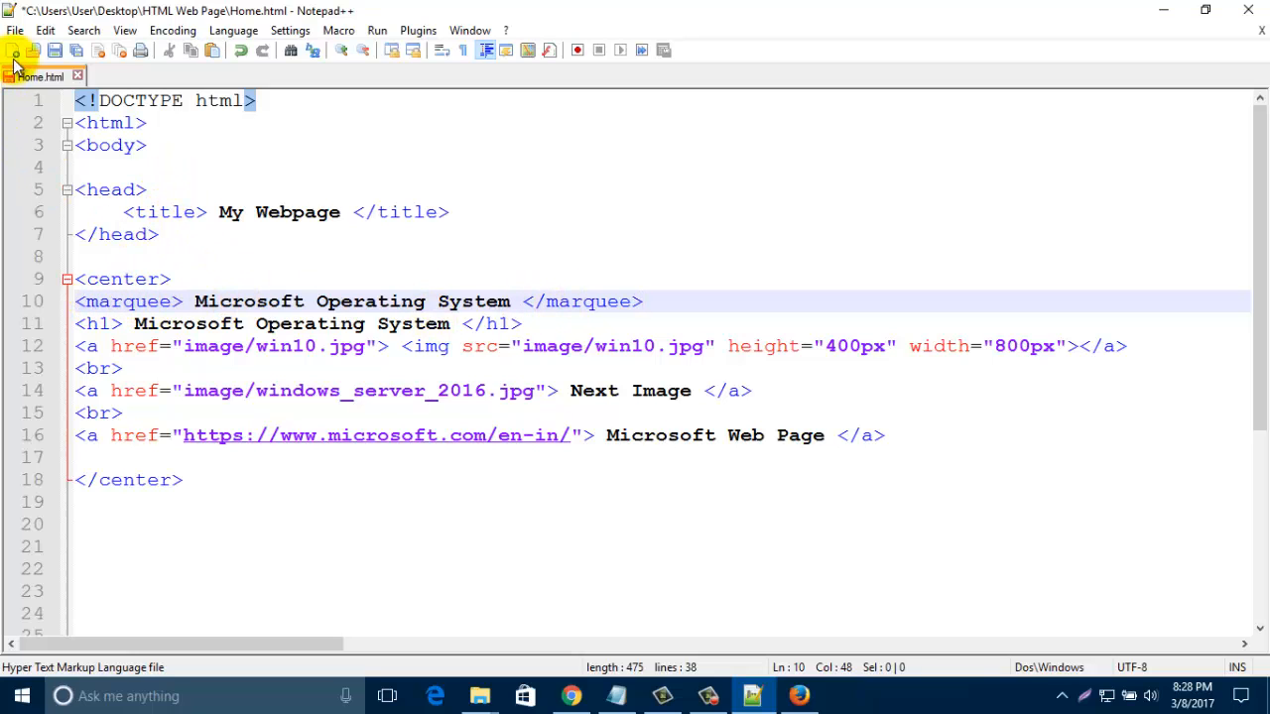
- Save Home.html, view the scrolling Microsoft Operating System text in Firefox, then minimize it
left_click(55, 51)
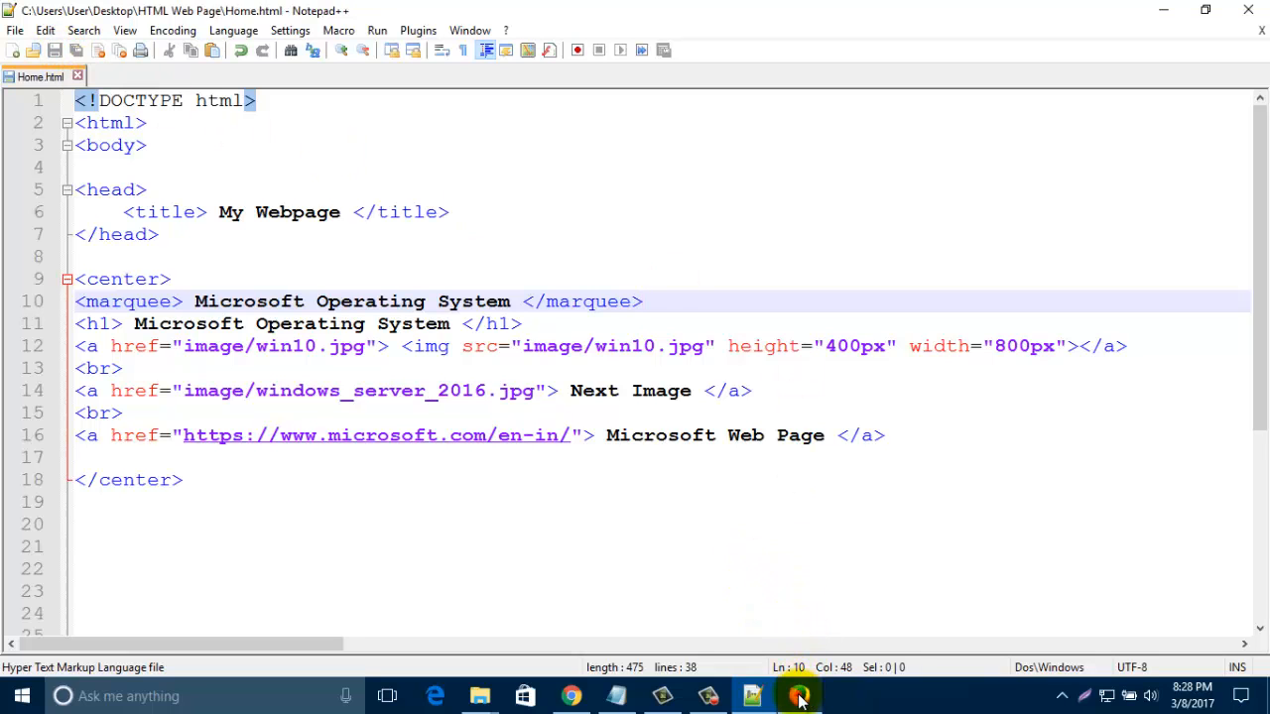
left_click(797, 695)
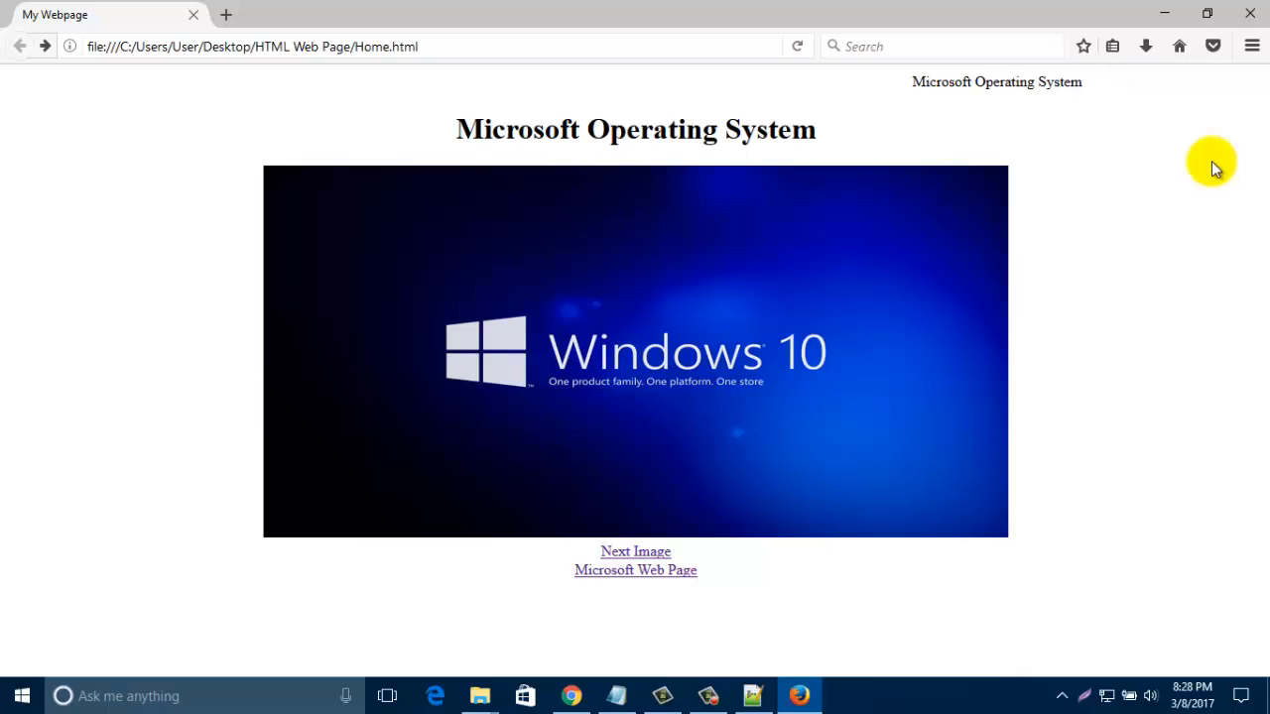
mouse_move(865, 111)
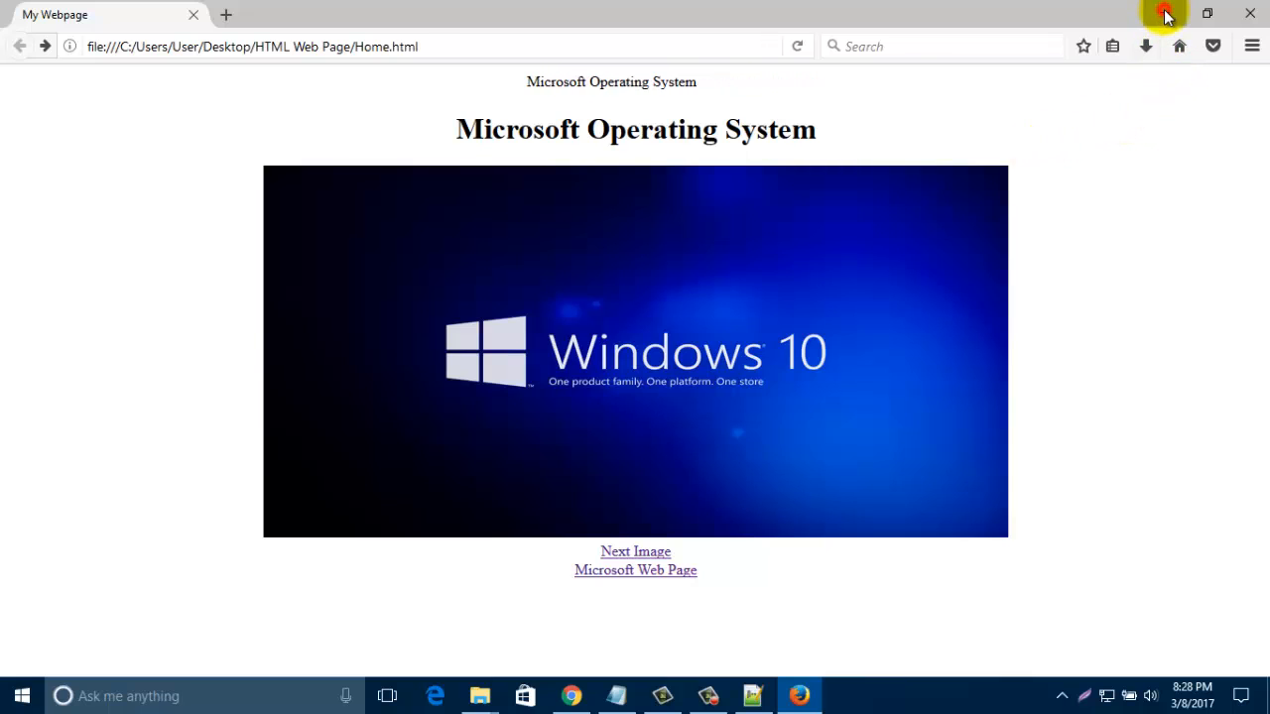
left_click(752, 694)
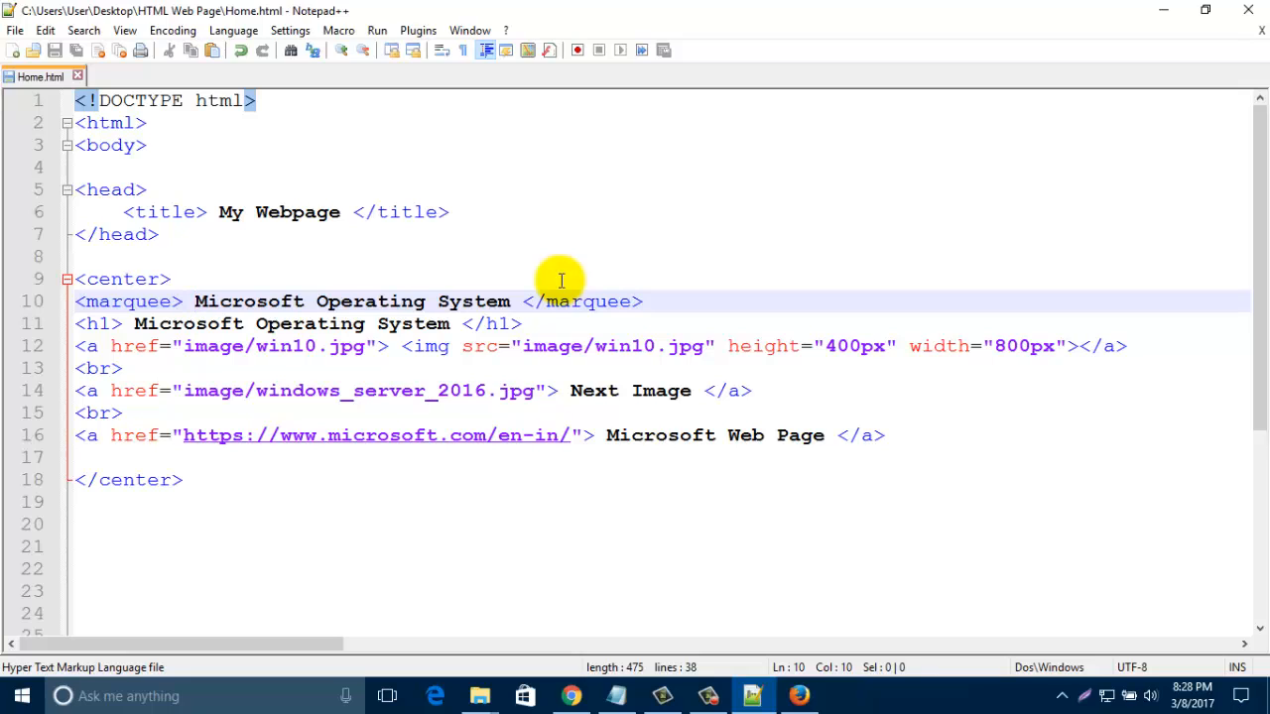
- Wrap the marquee text in <h1>...</h1>, save Home.html and reload the Firefox preview
type("h1")
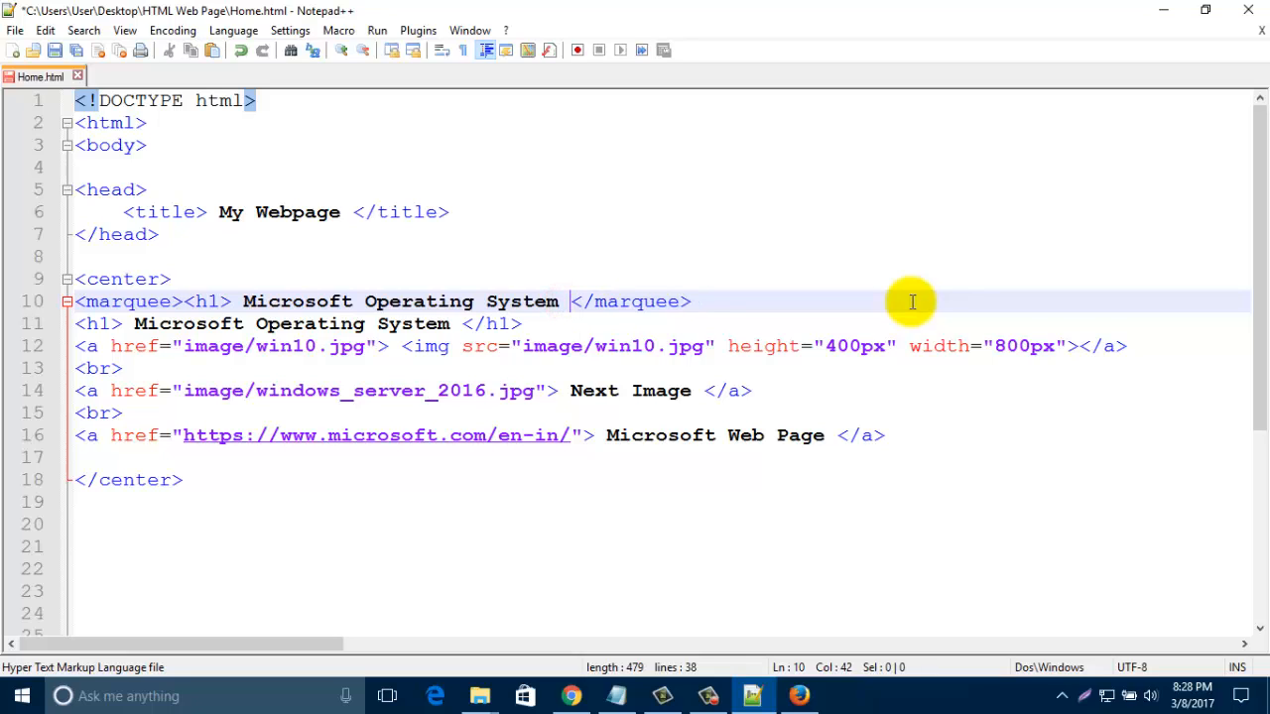
type("</")
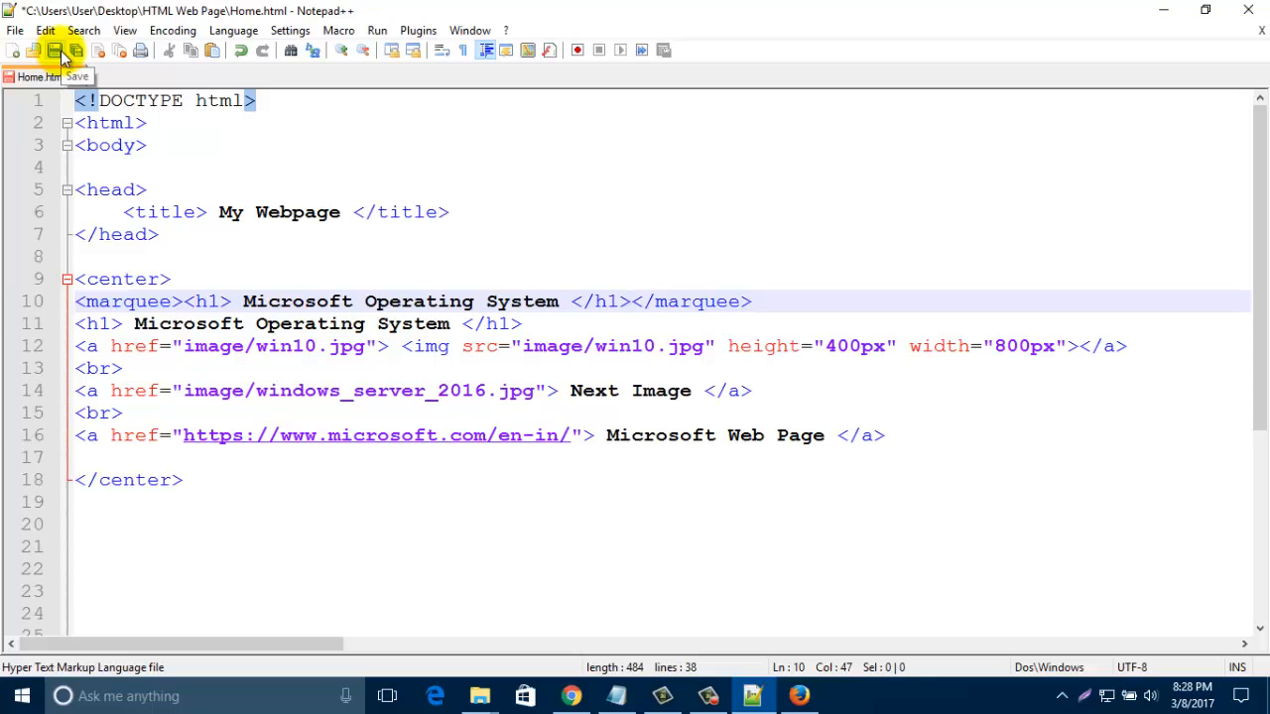
left_click(56, 50)
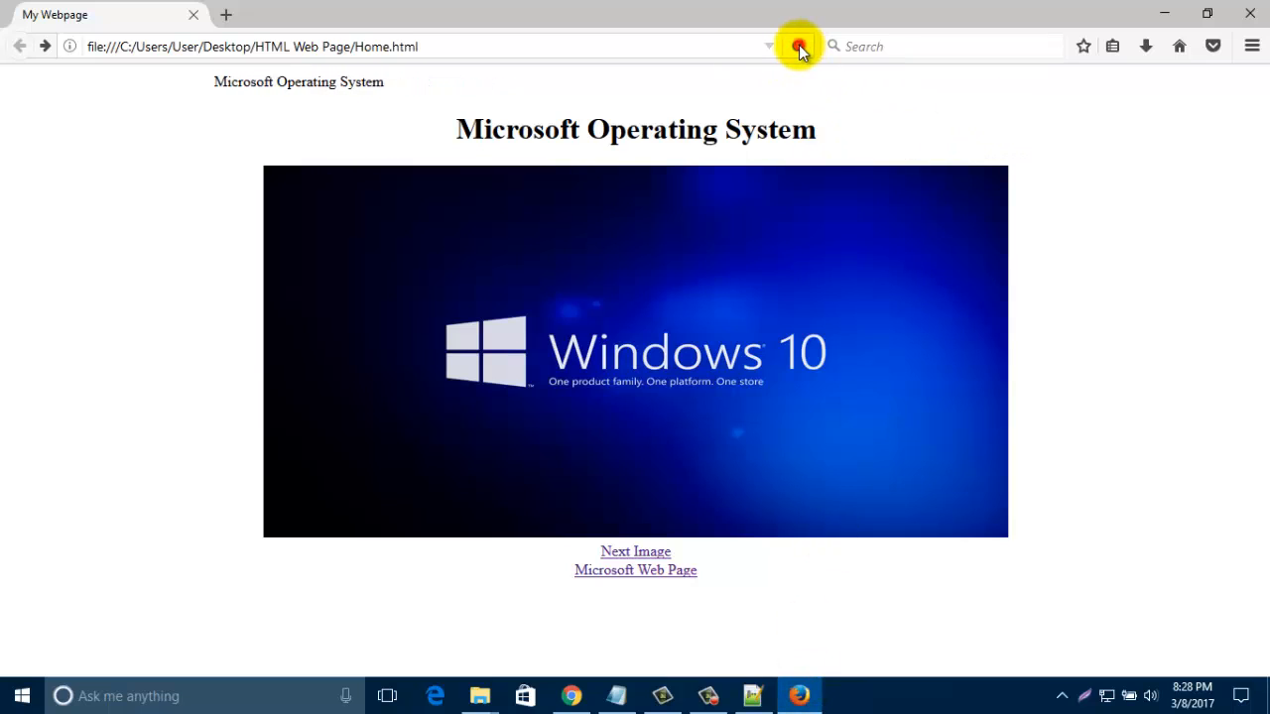
left_click(797, 46)
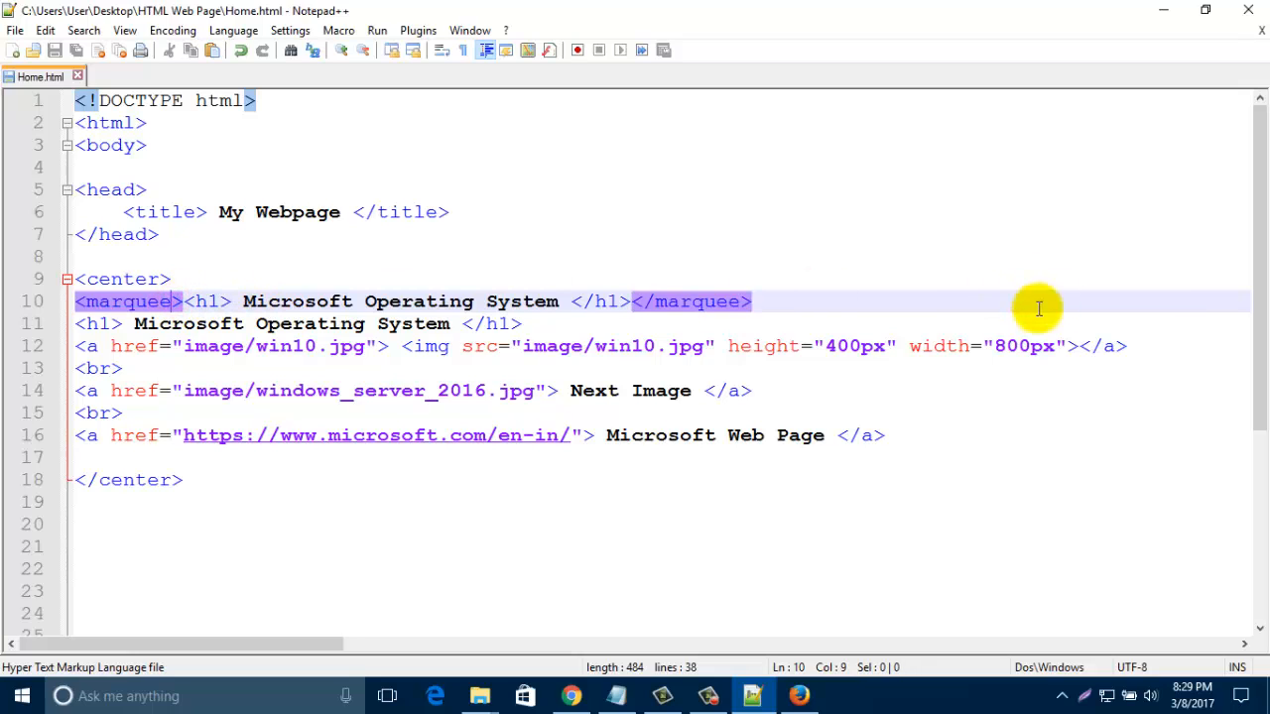
- Add bgcolor="pink" to the first marquee tag and switch to the Firefox preview
type("\" \"")
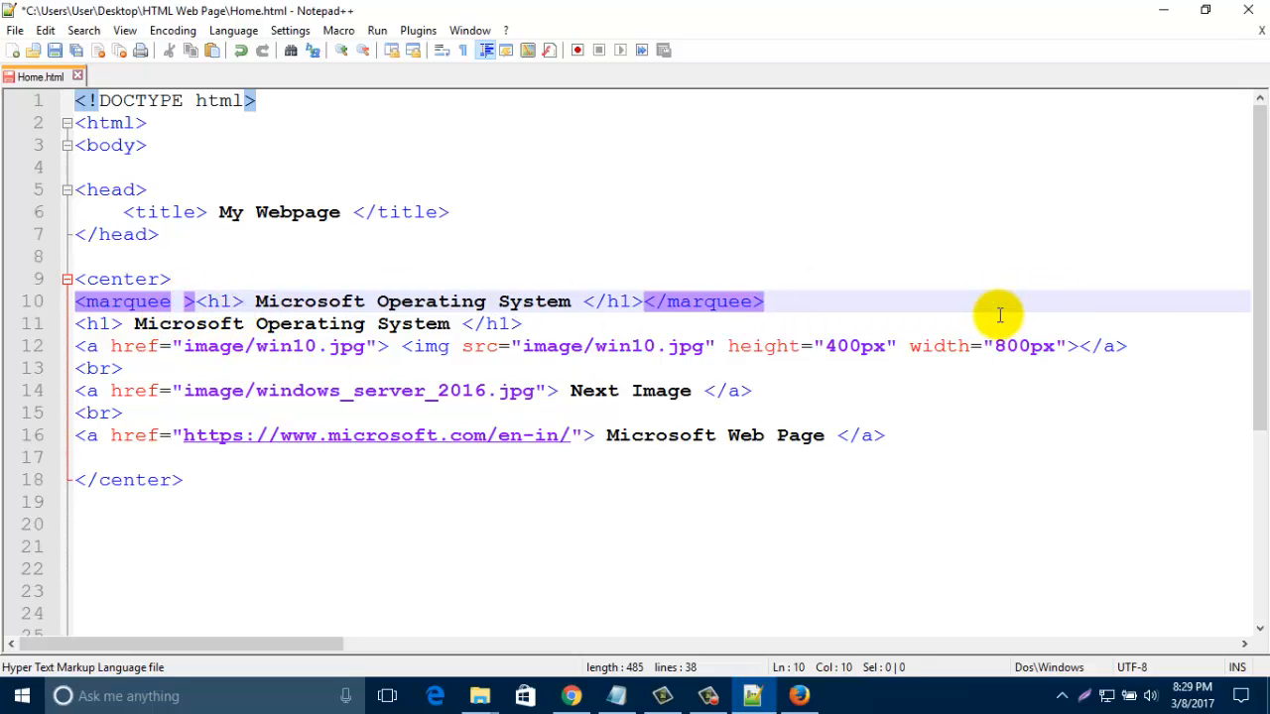
type("bgcolor=\"")
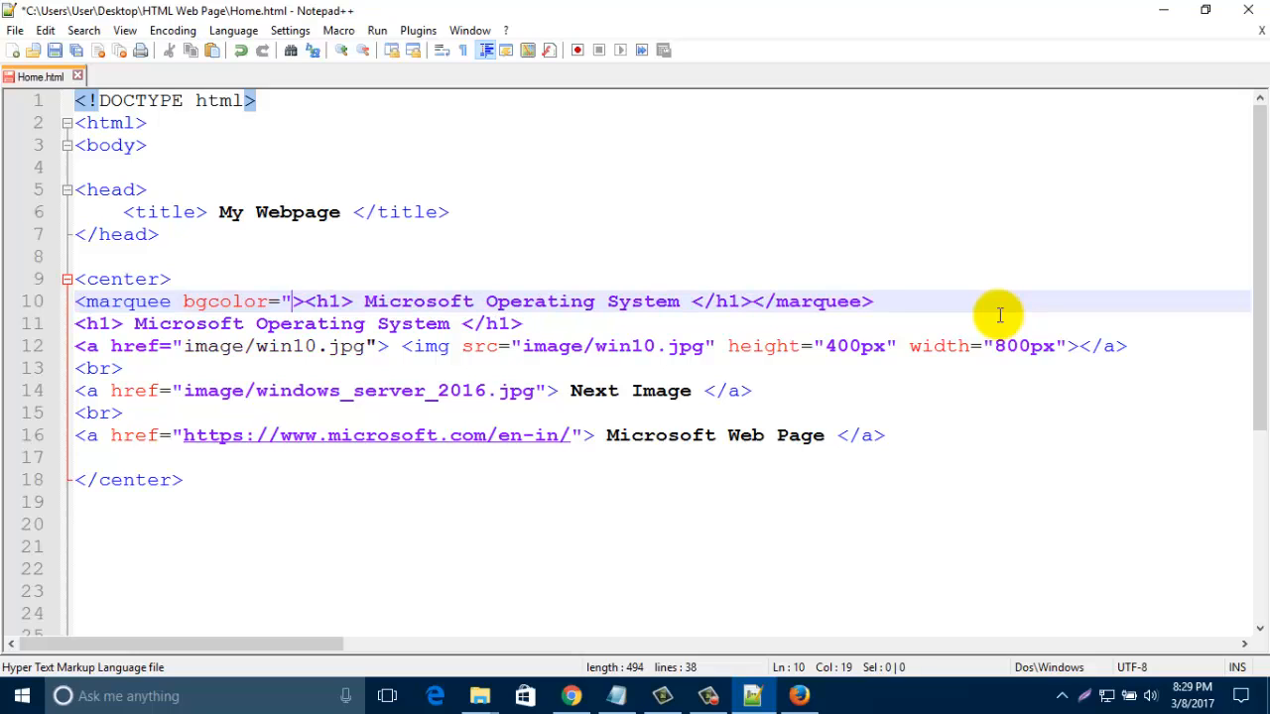
type("pink")
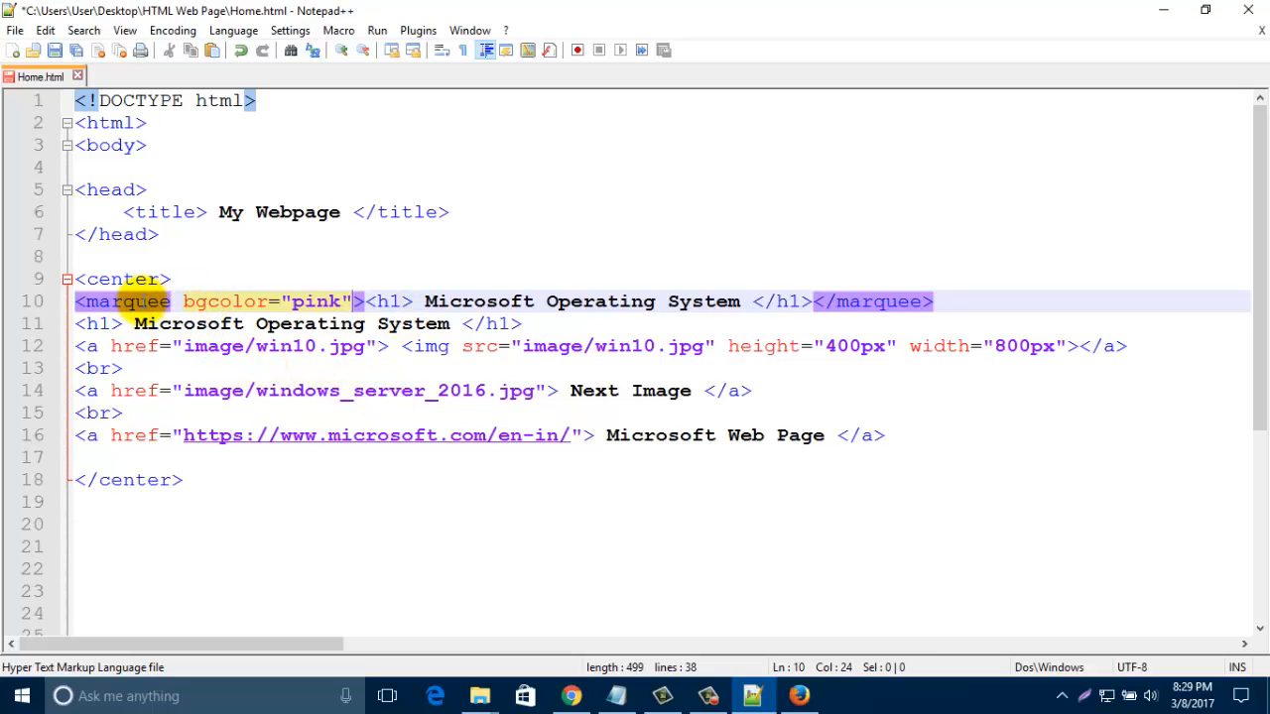
mouse_move(226, 302)
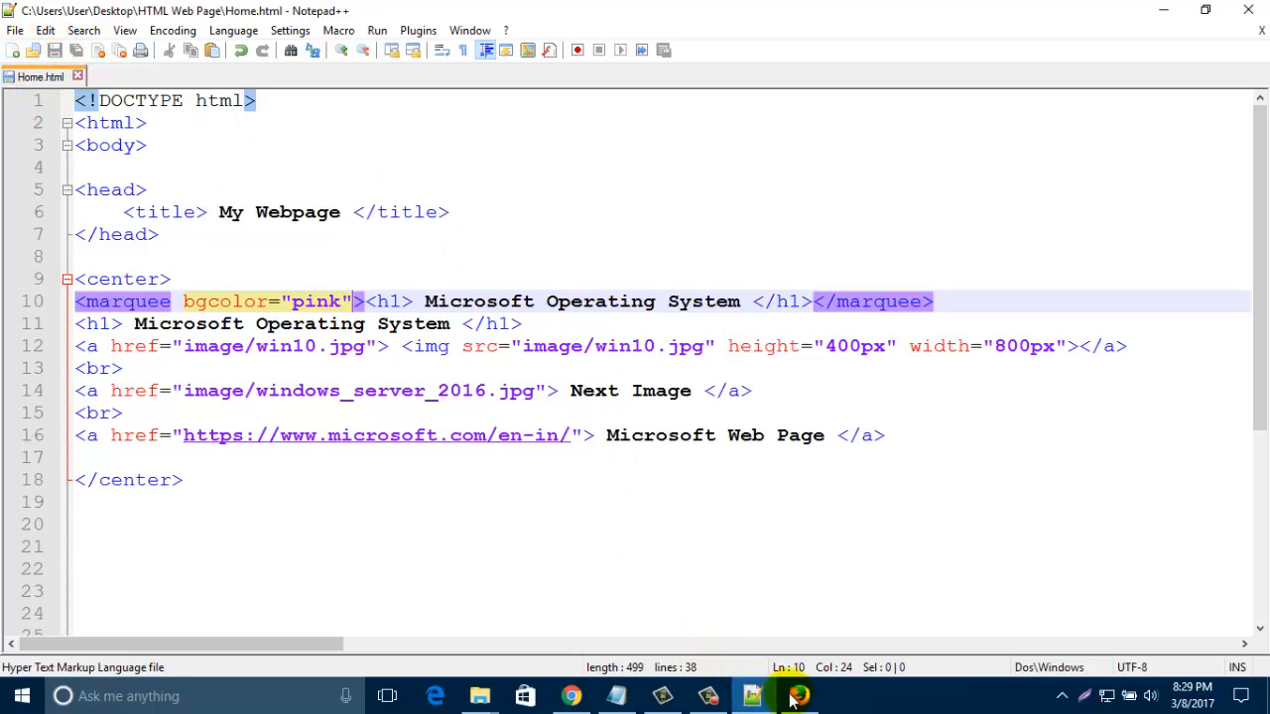
left_click(798, 694)
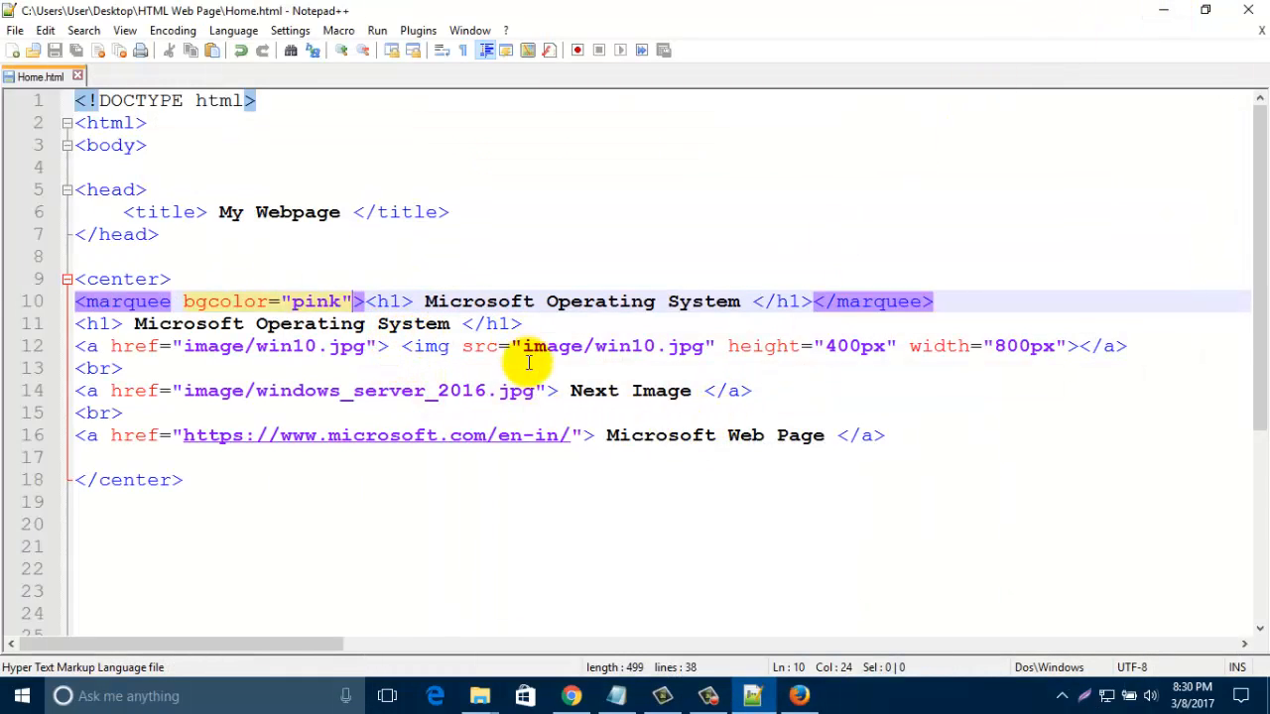
mouse_move(923, 295)
type("<")
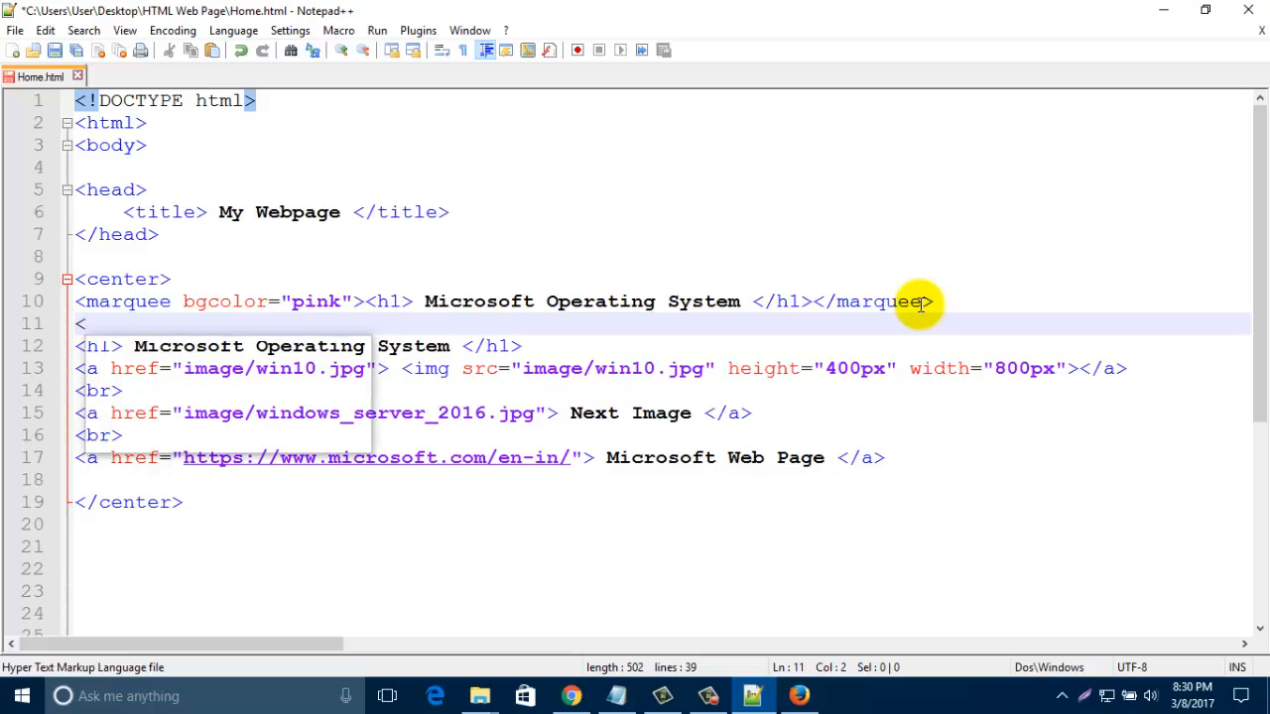
- Add a <br> line break and a pasted second marquee heading with bgcolor="green"
type("br>")
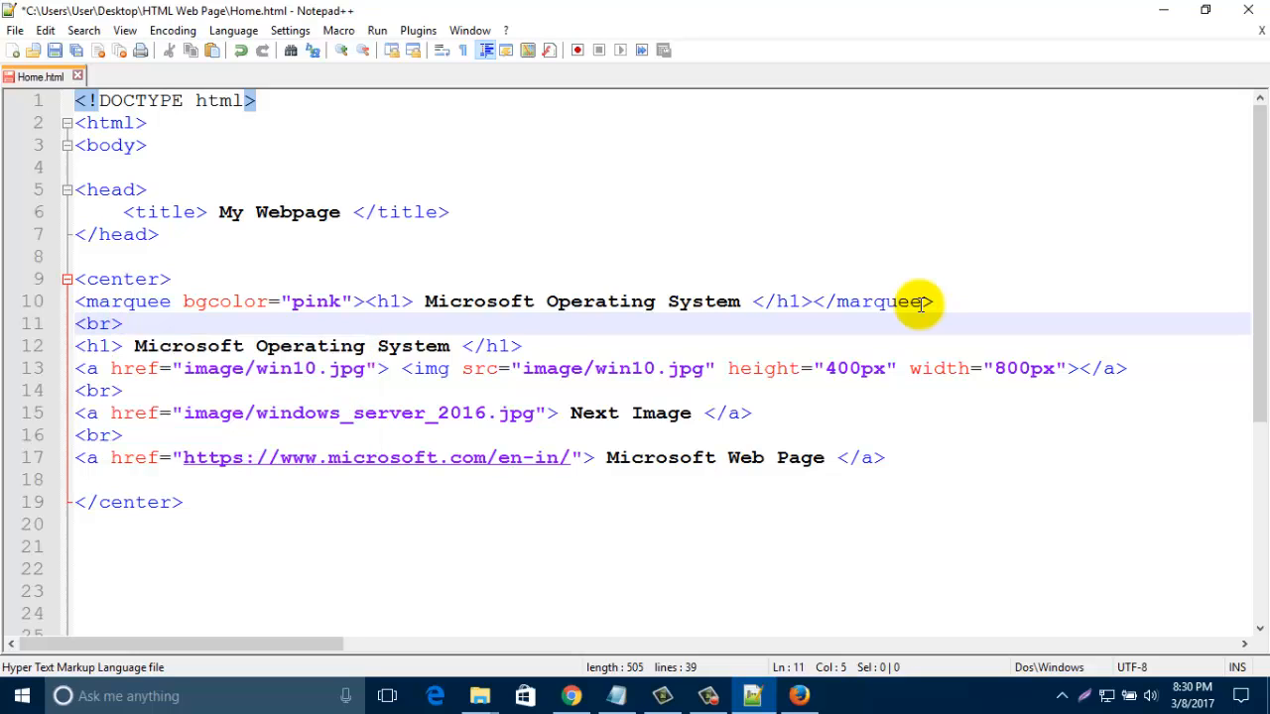
key("Enter")
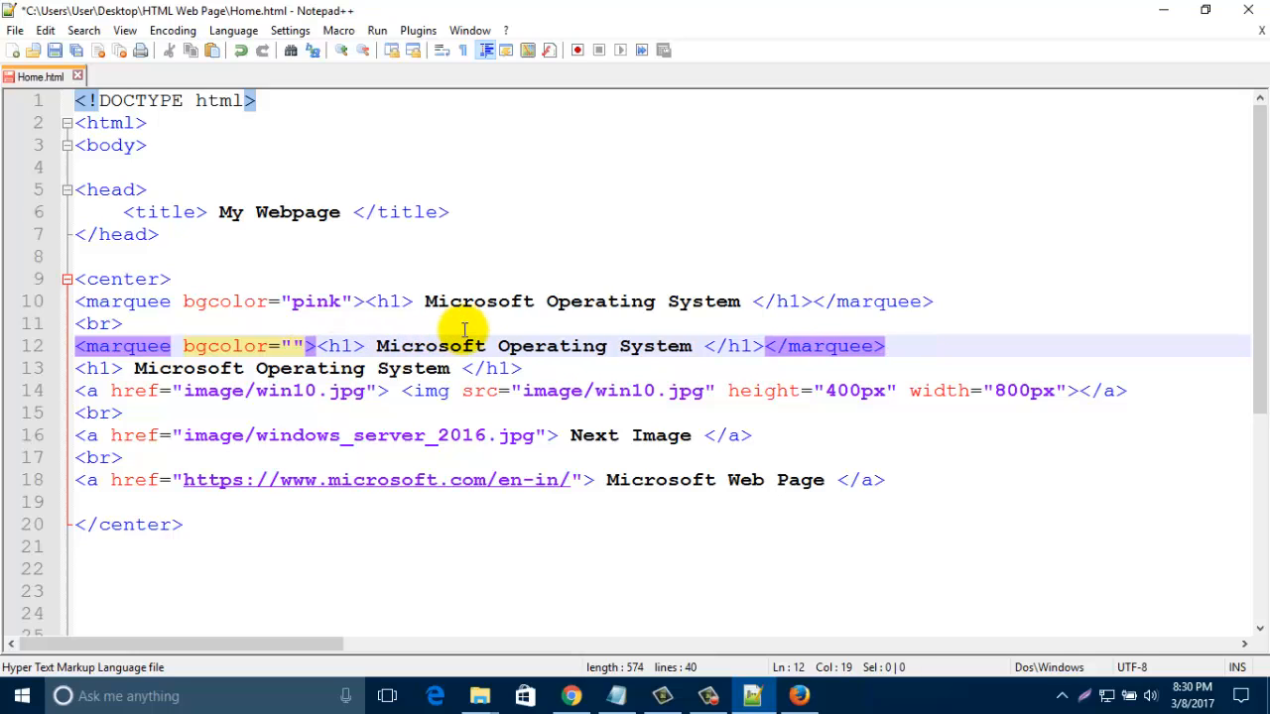
type("green")
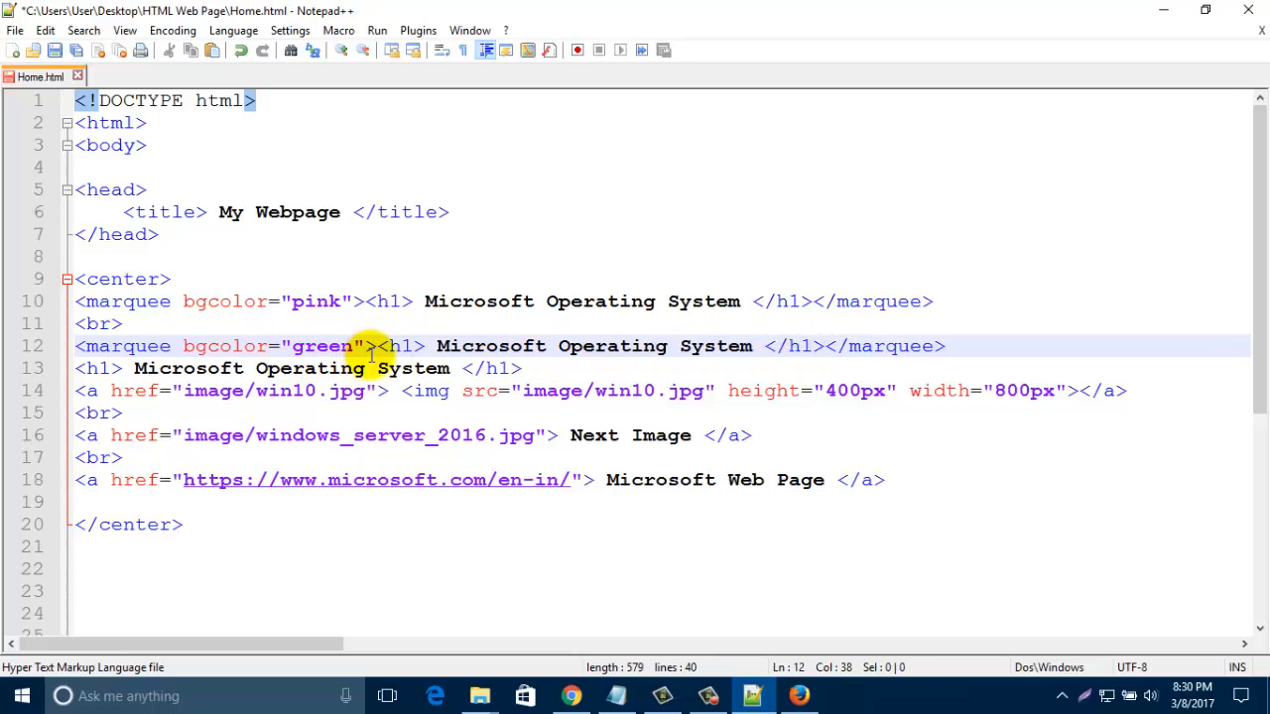
- Give the green marquee behavior="alternate" so it bounces back and forth
double_click(397, 345)
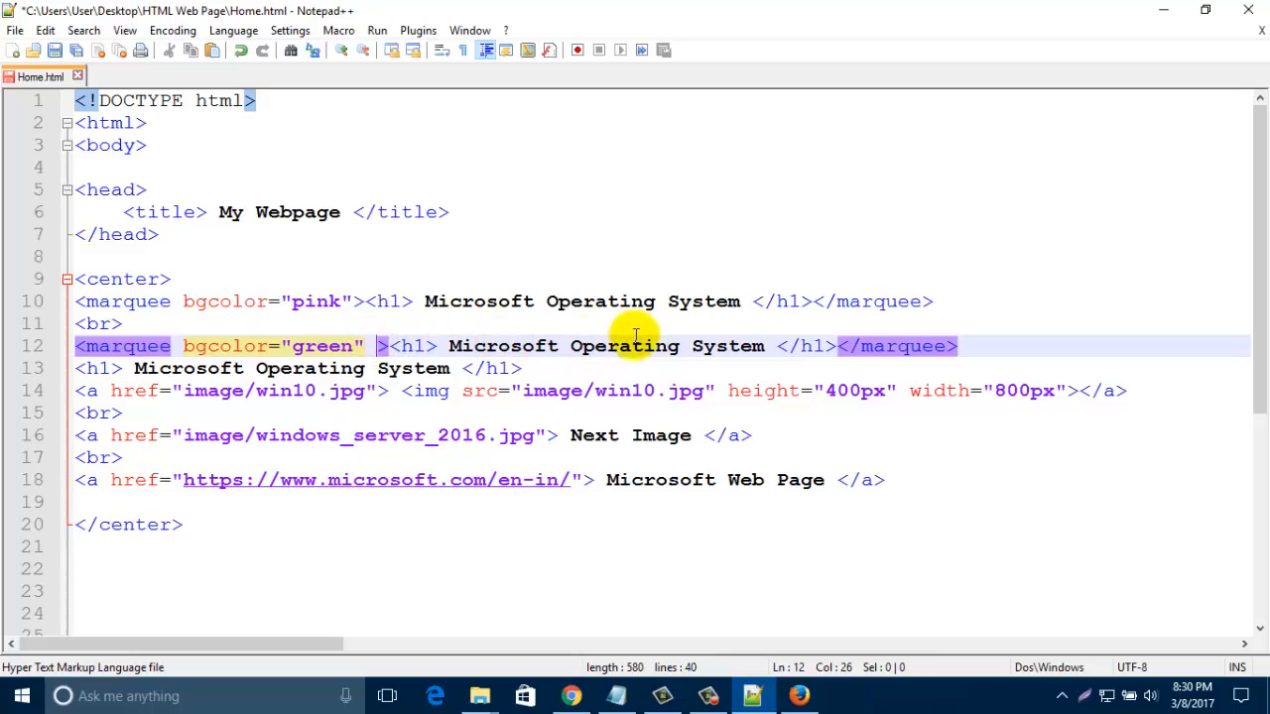
type("behav")
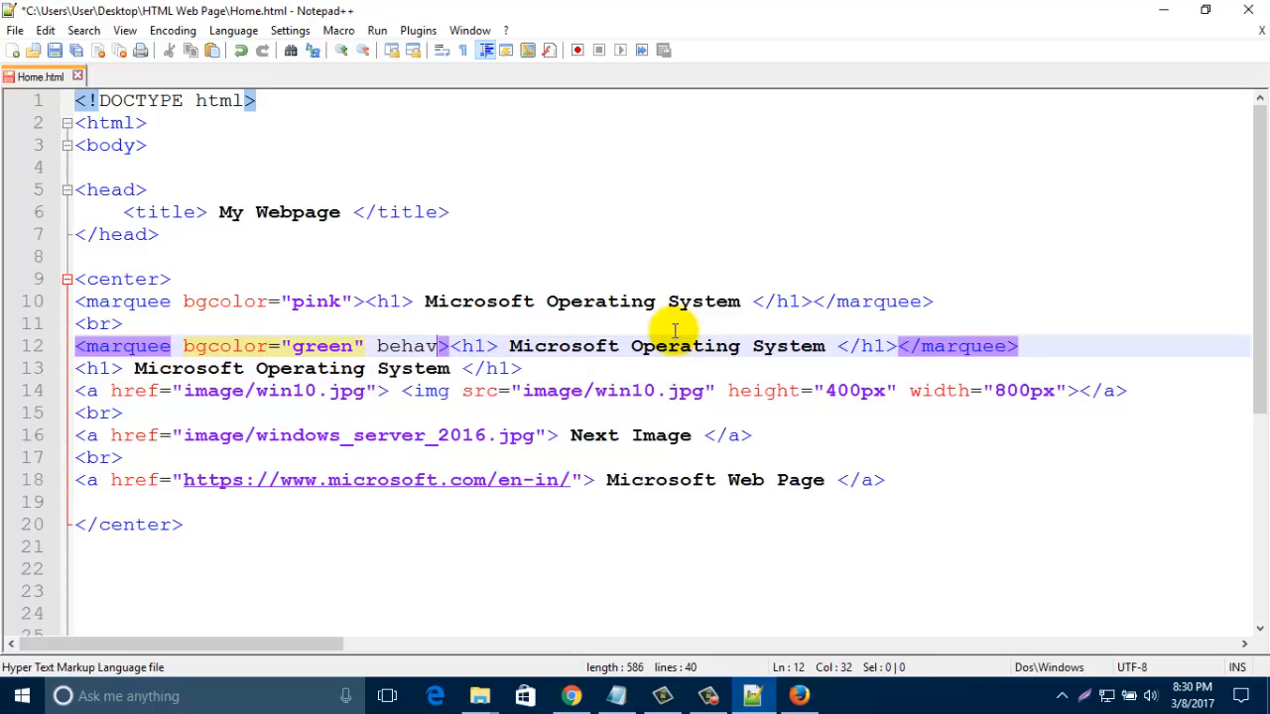
type("ior=")
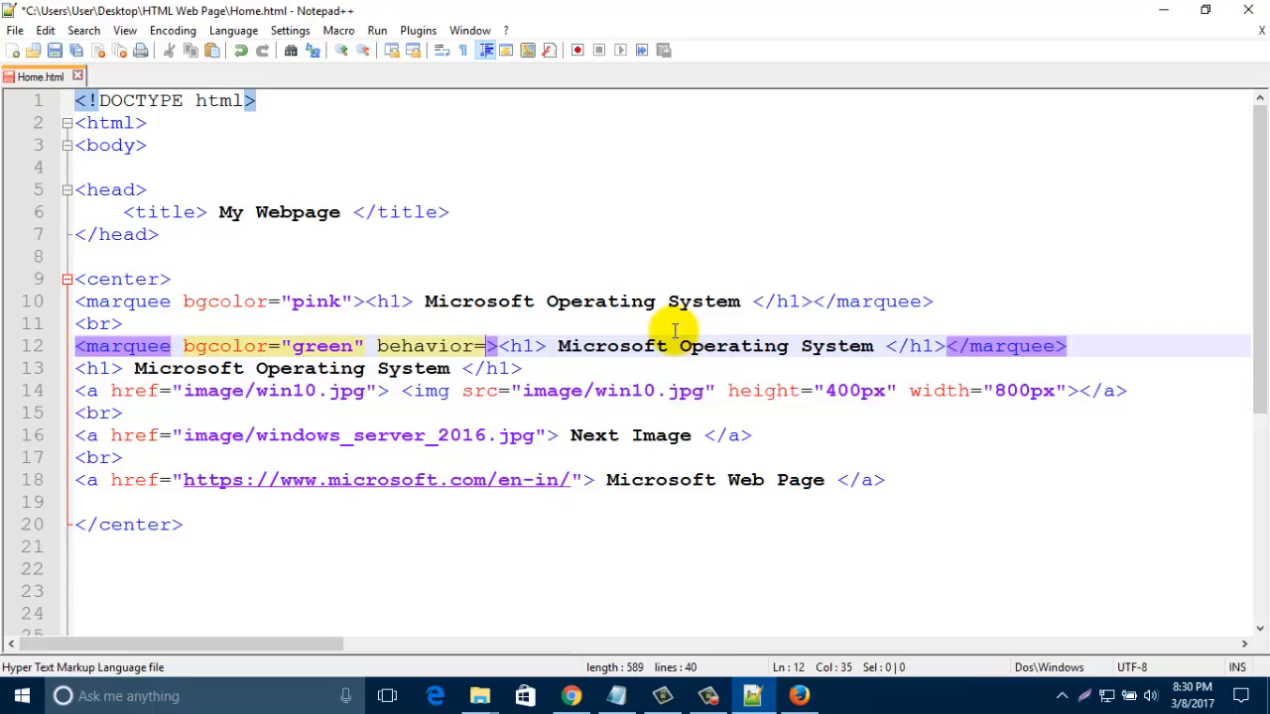
type("\"")
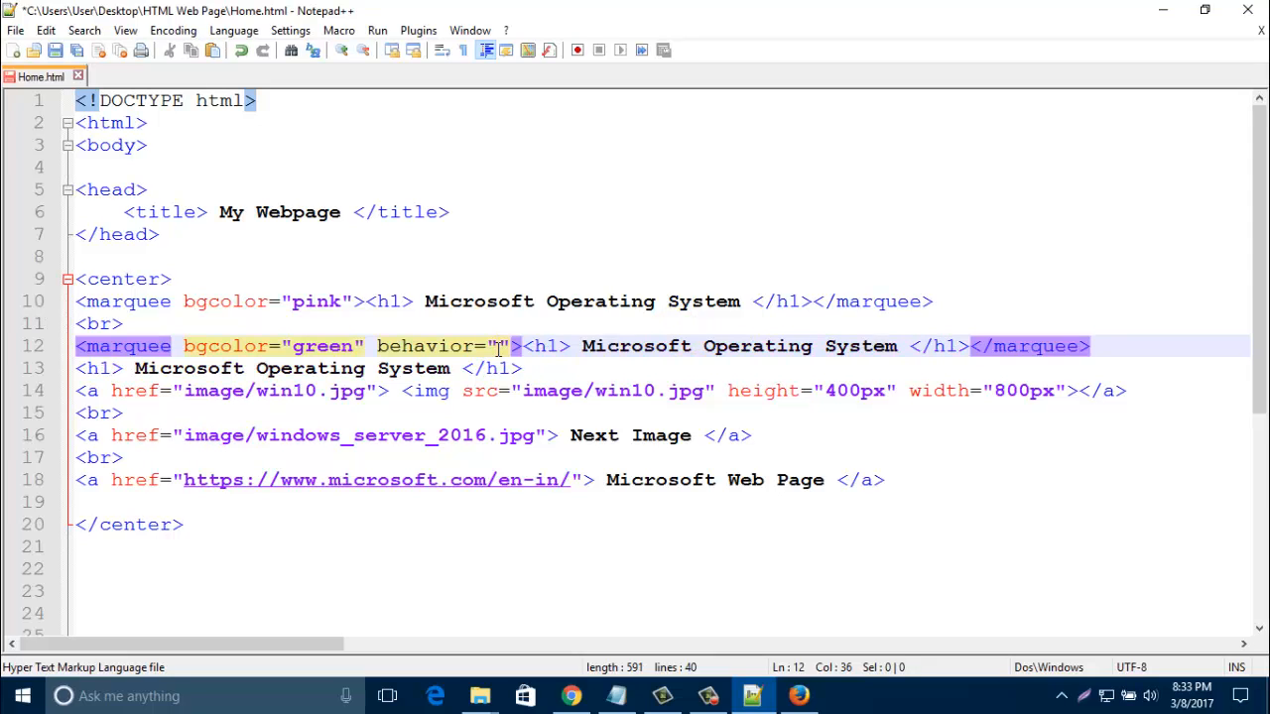
type("alte")
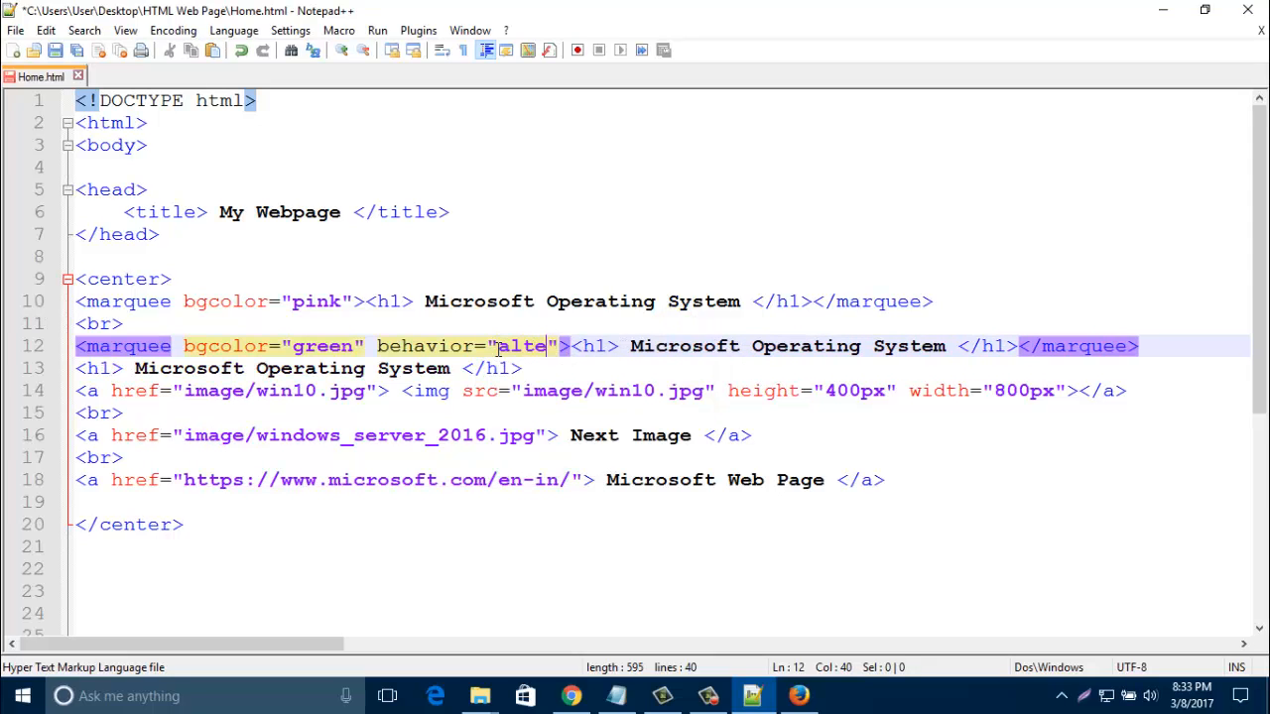
type("rna")
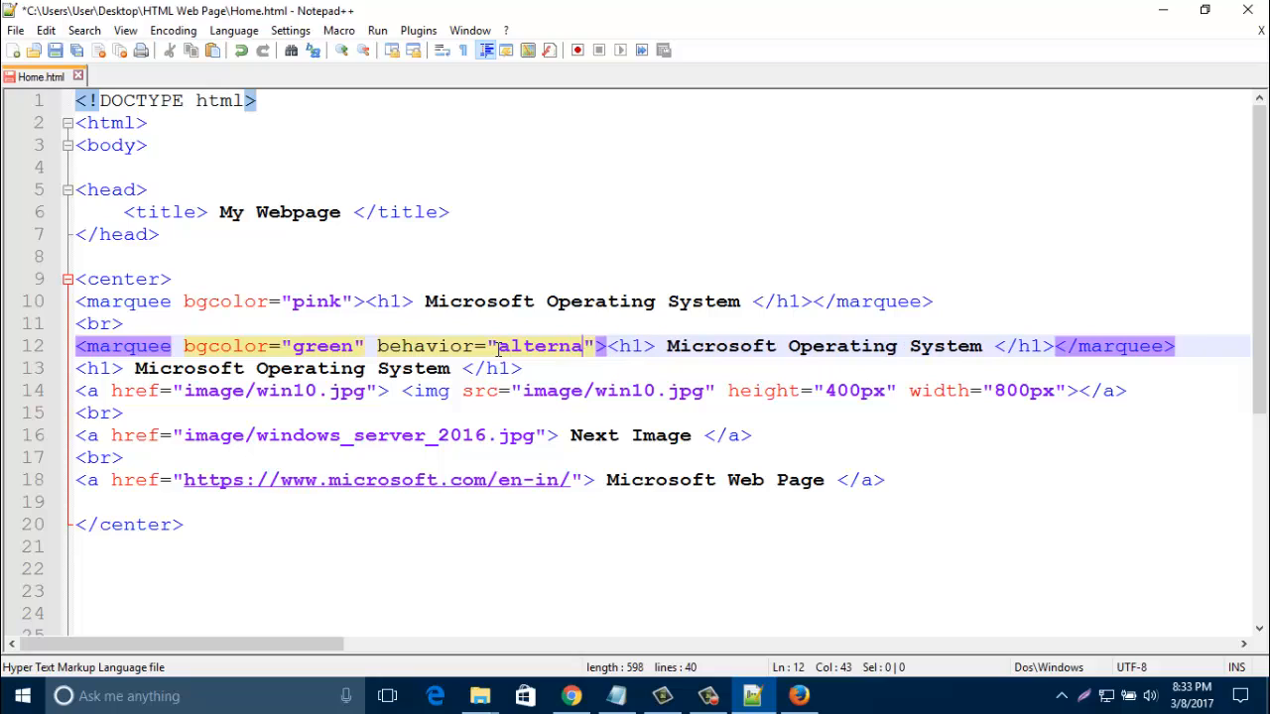
type("te")
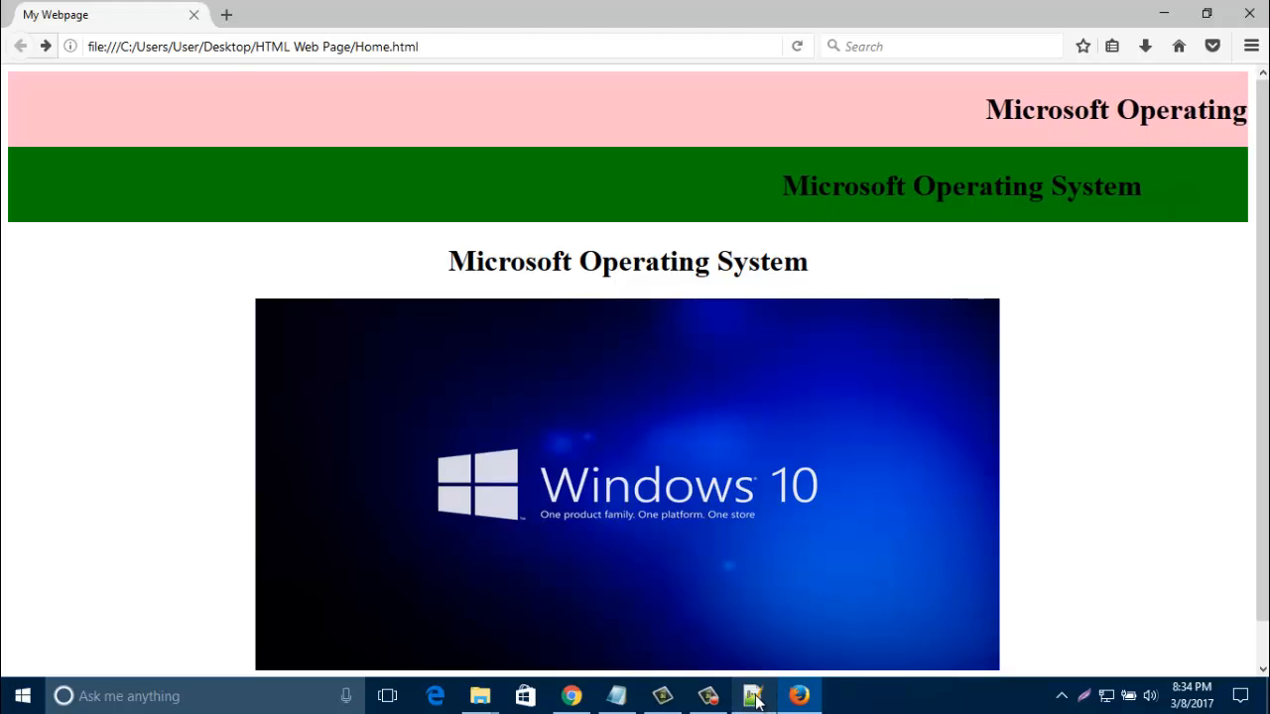
- Return from the Firefox preview of the two marquees to the Notepad++ source
left_click(752, 694)
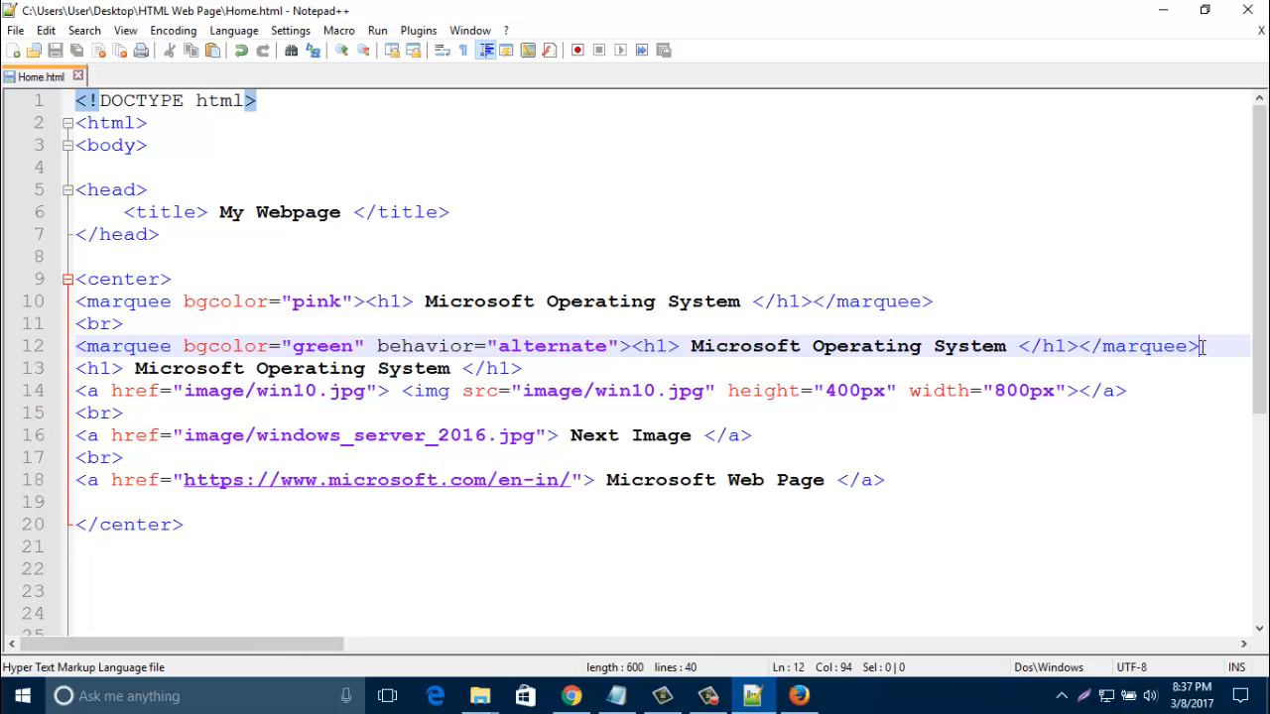
- Add a <br> and a pasted third marquee heading with bgcolor="yellow" and behavior="slide"
key("Enter")
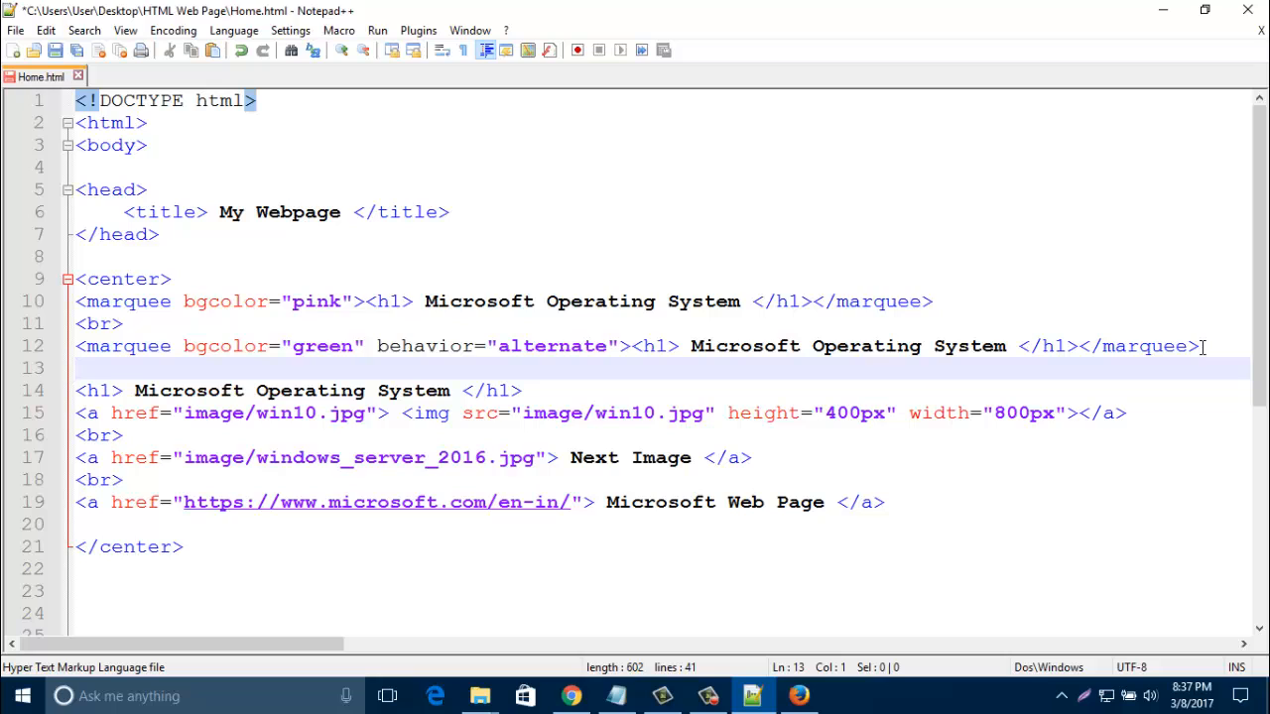
type("br>")
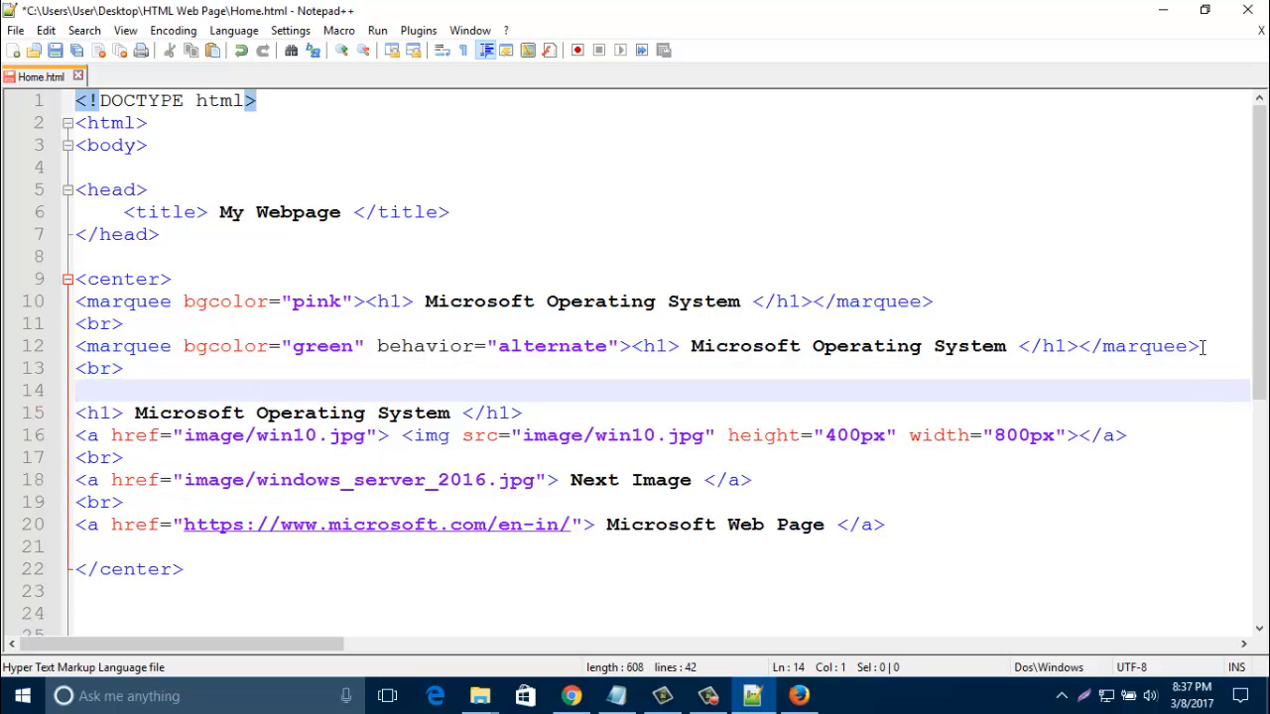
left_click(79, 389)
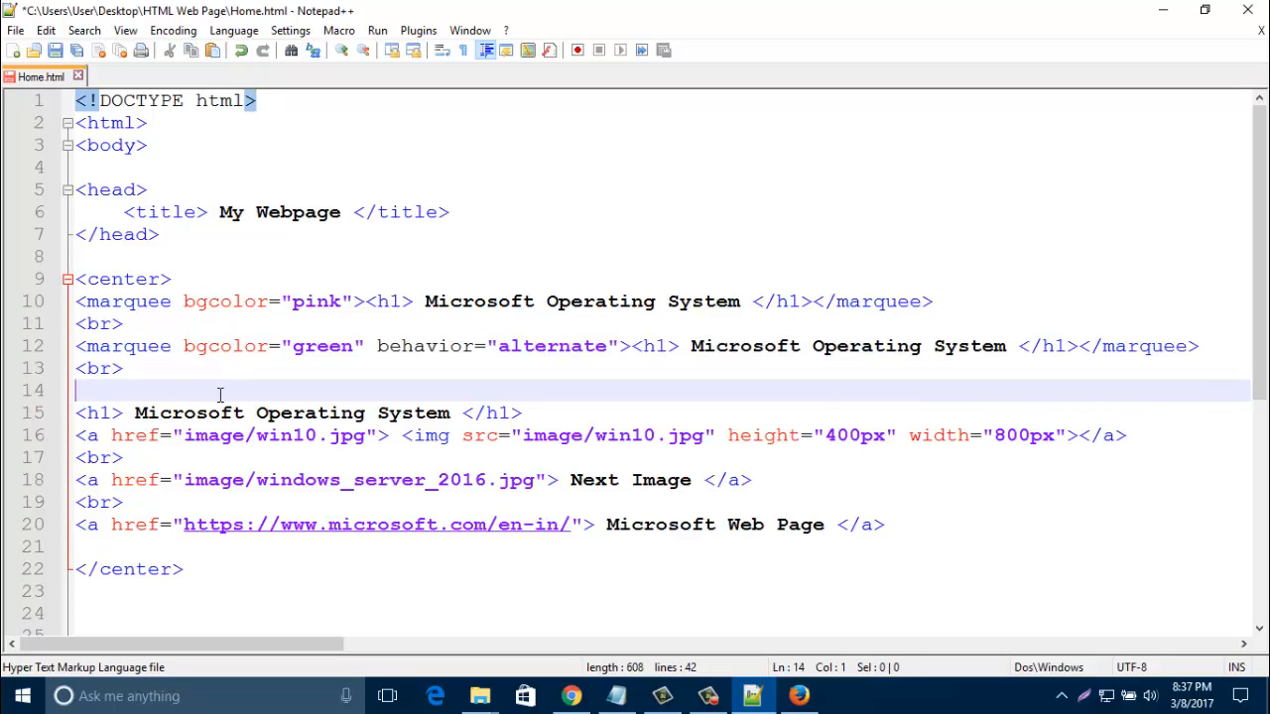
key("ctrl+v")
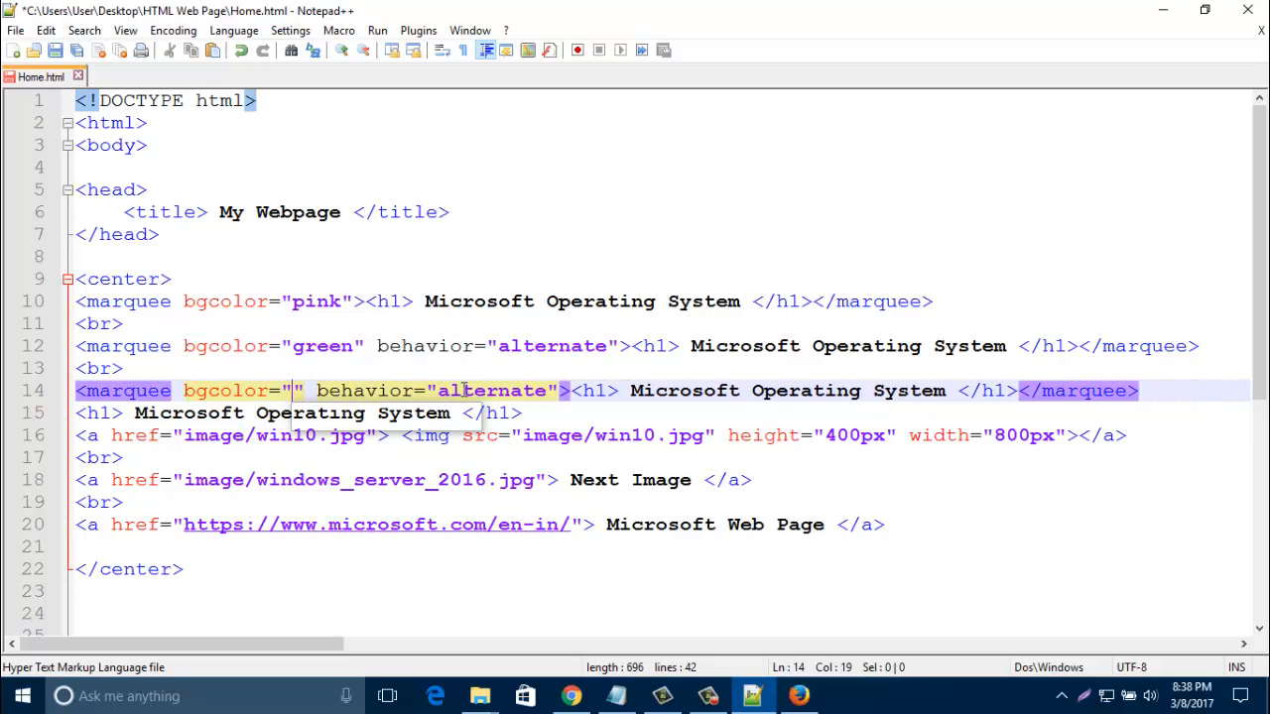
type("yellow")
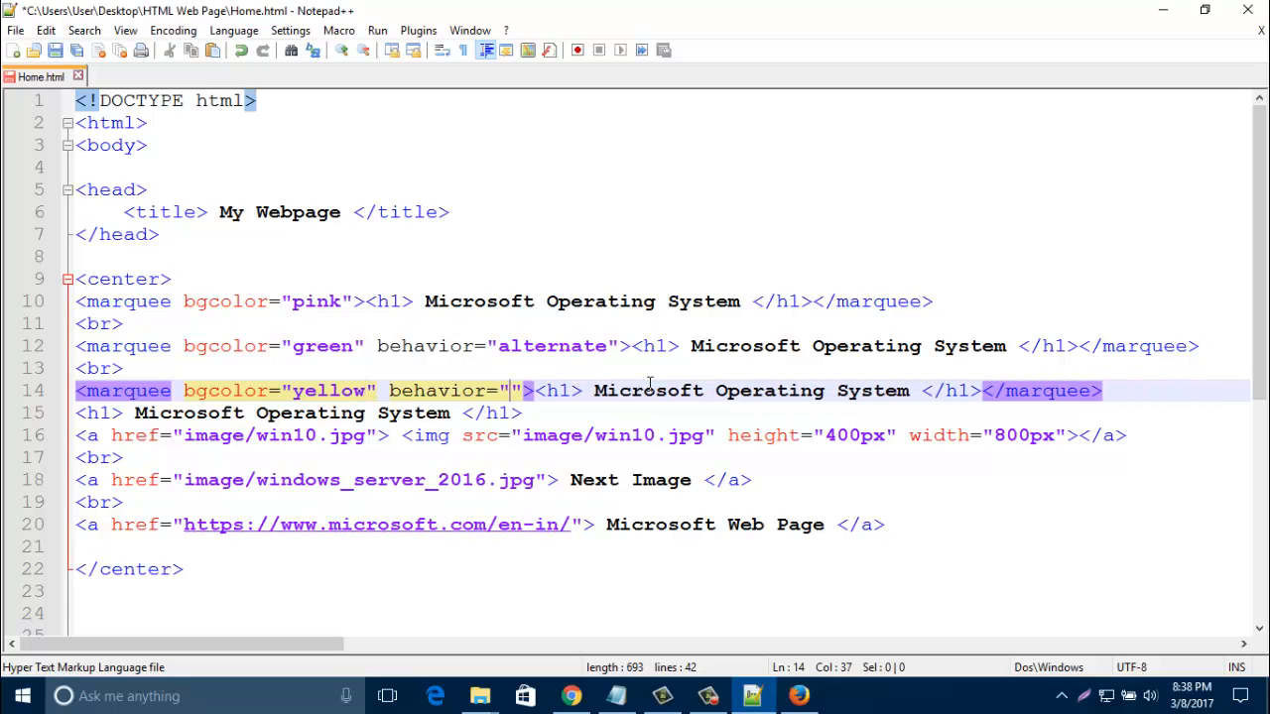
type("slide")
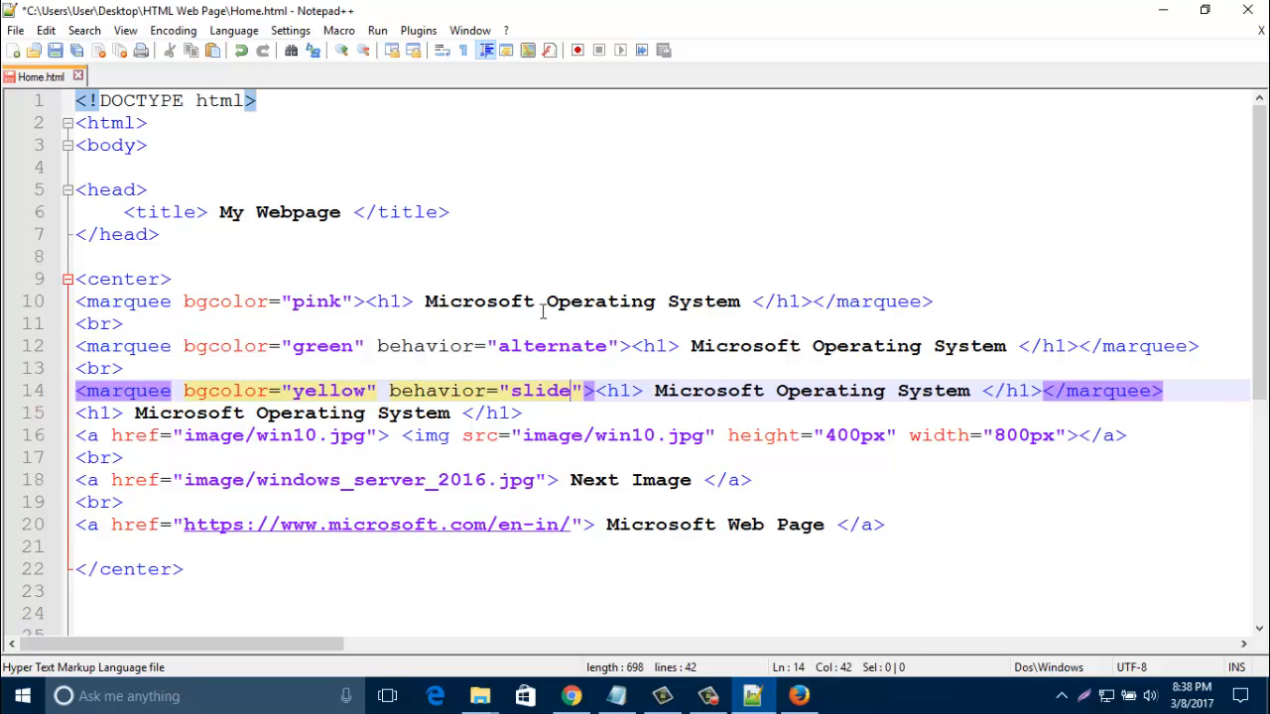
mouse_move(916, 354)
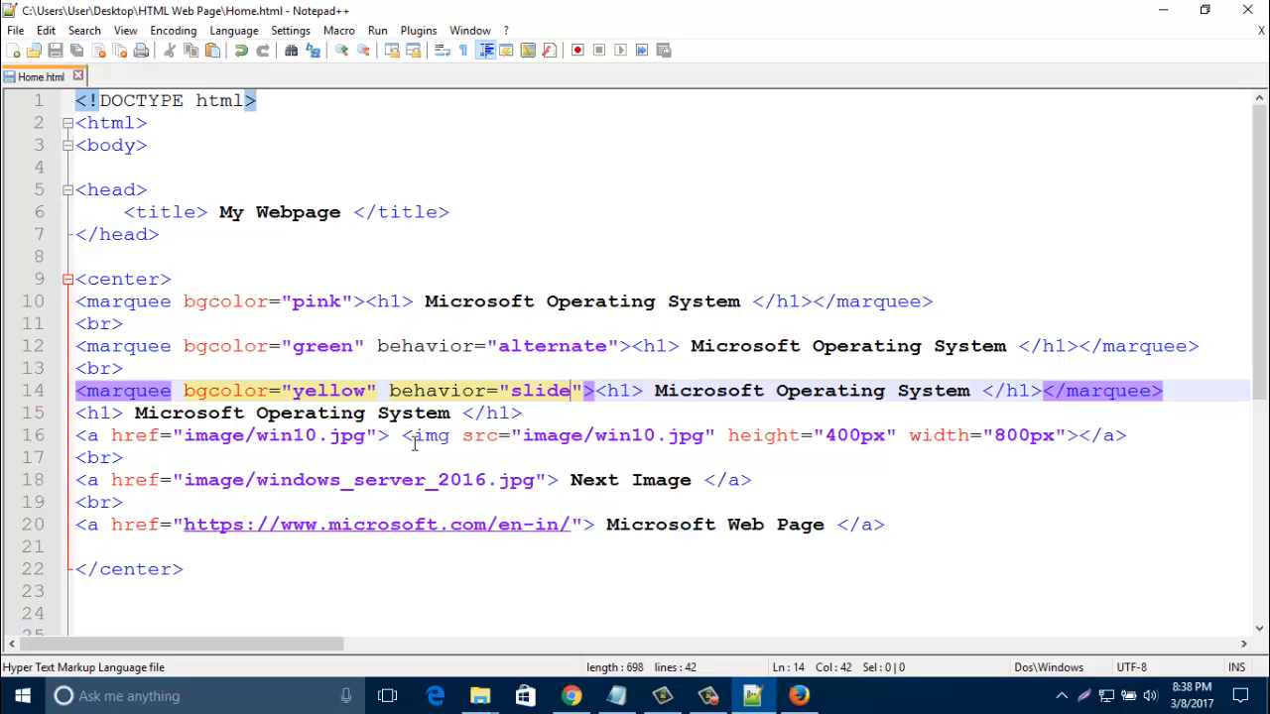
mouse_move(508, 402)
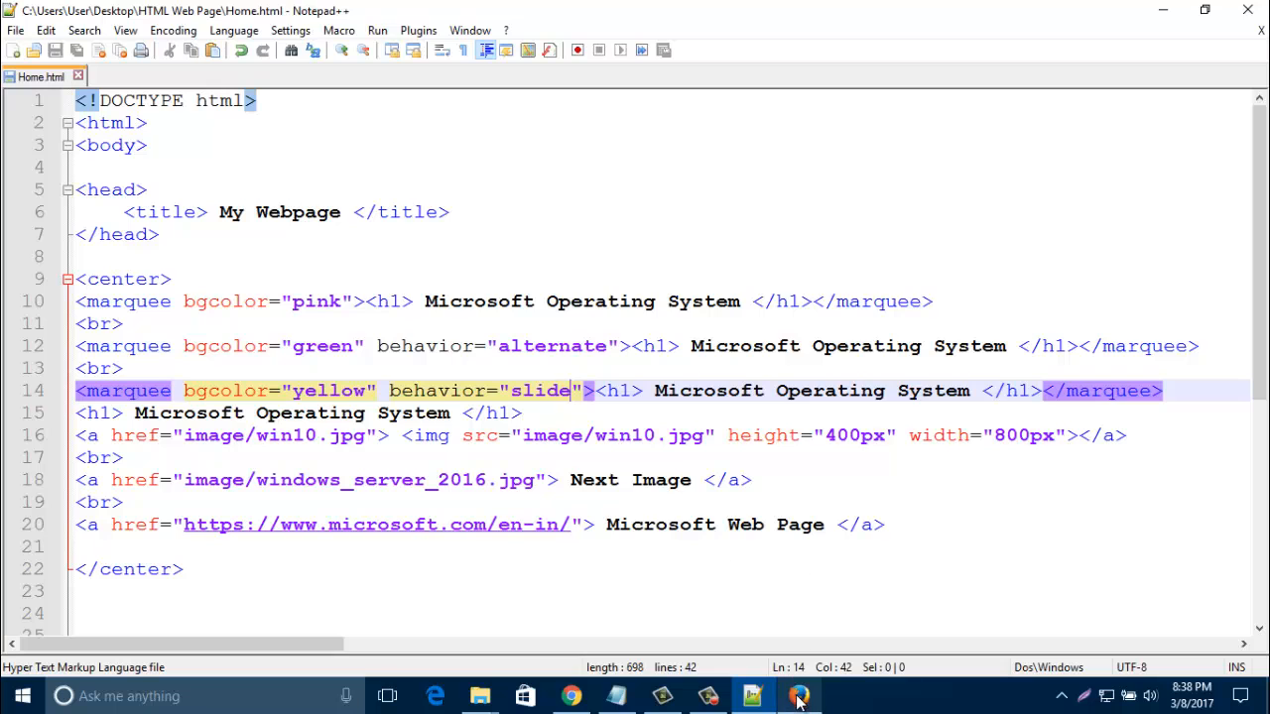
- Reload Home.html in Firefox to see the yellow sliding heading, then return to Notepad++
left_click(797, 695)
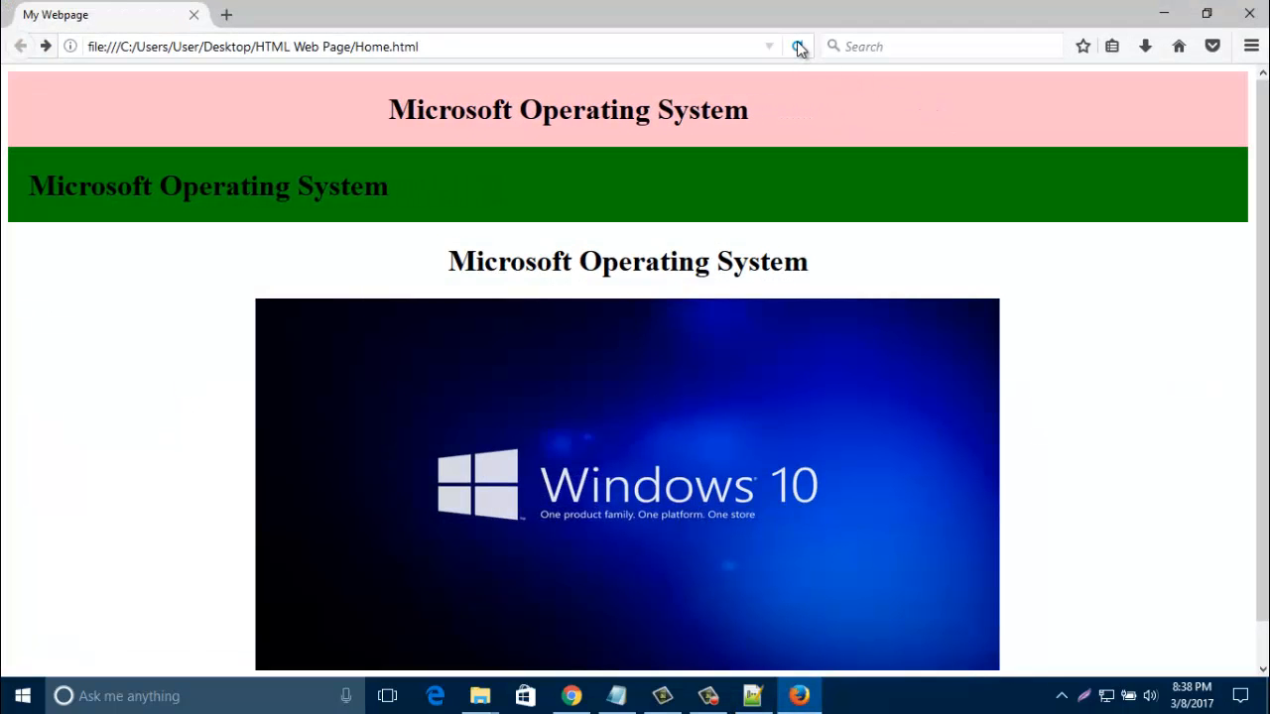
left_click(798, 48)
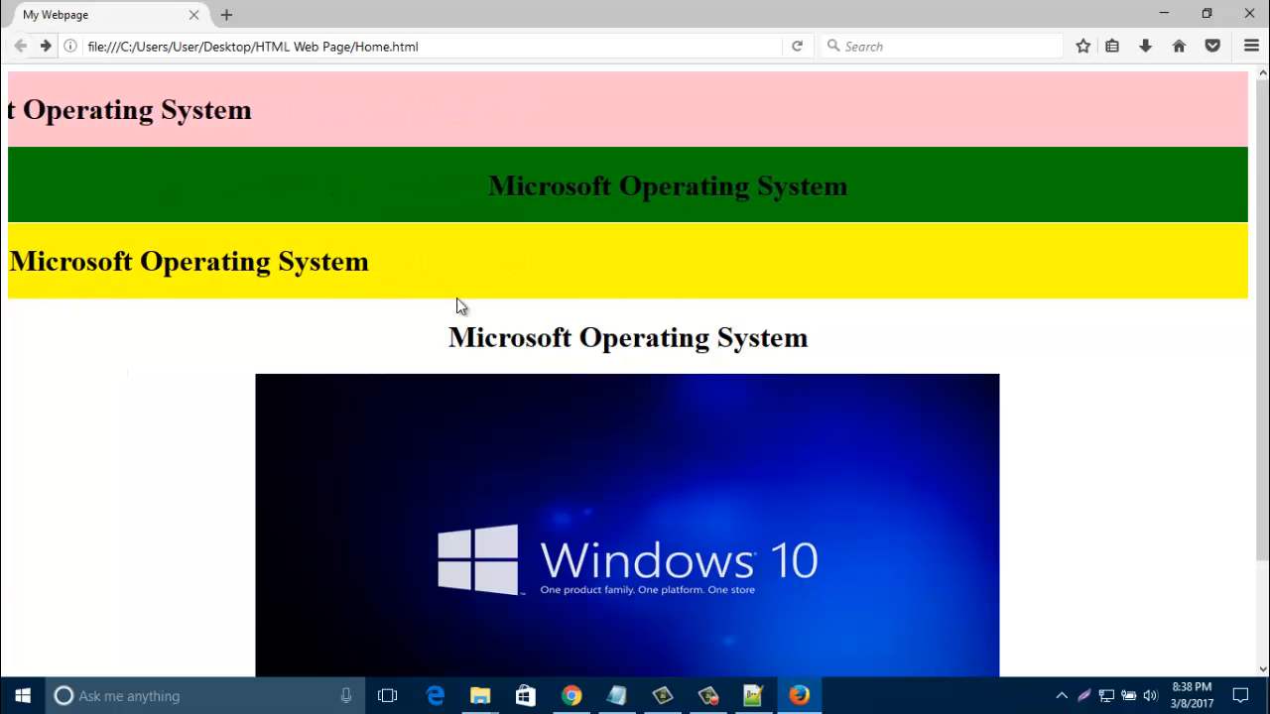
left_click(750, 694)
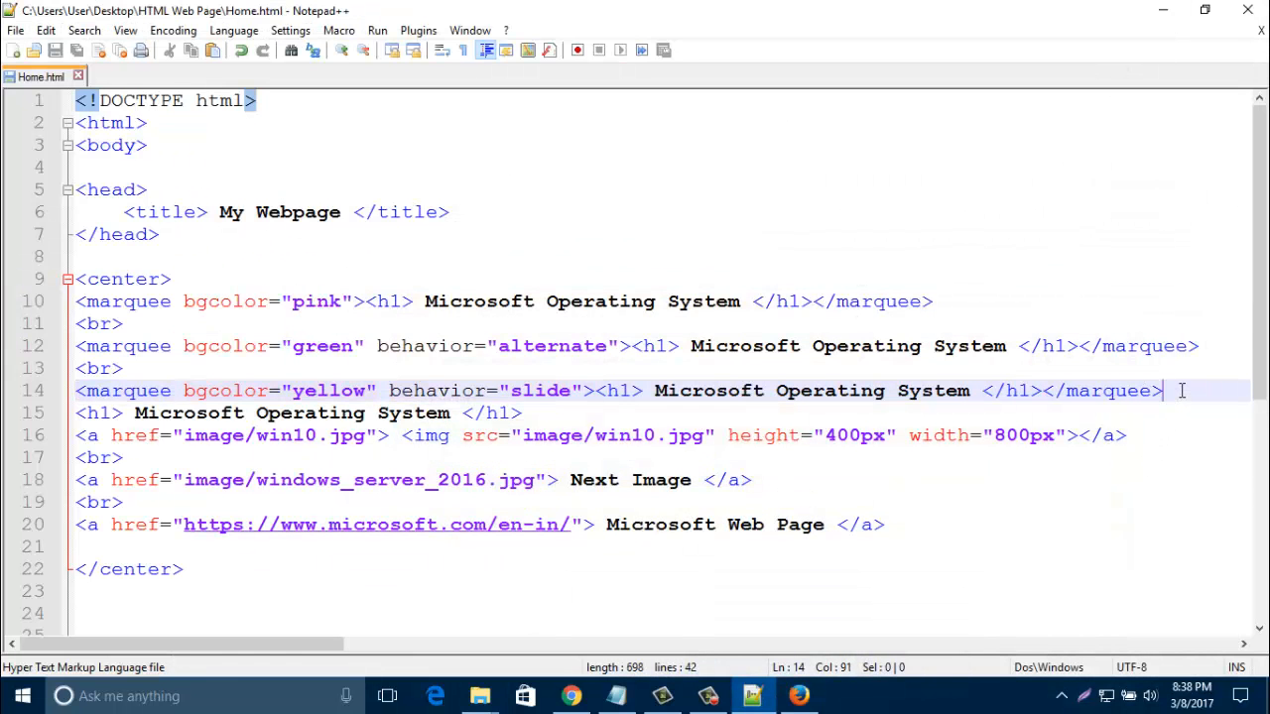
- Add direction="right" to the pink marquee tag on line 10
left_click(933, 302)
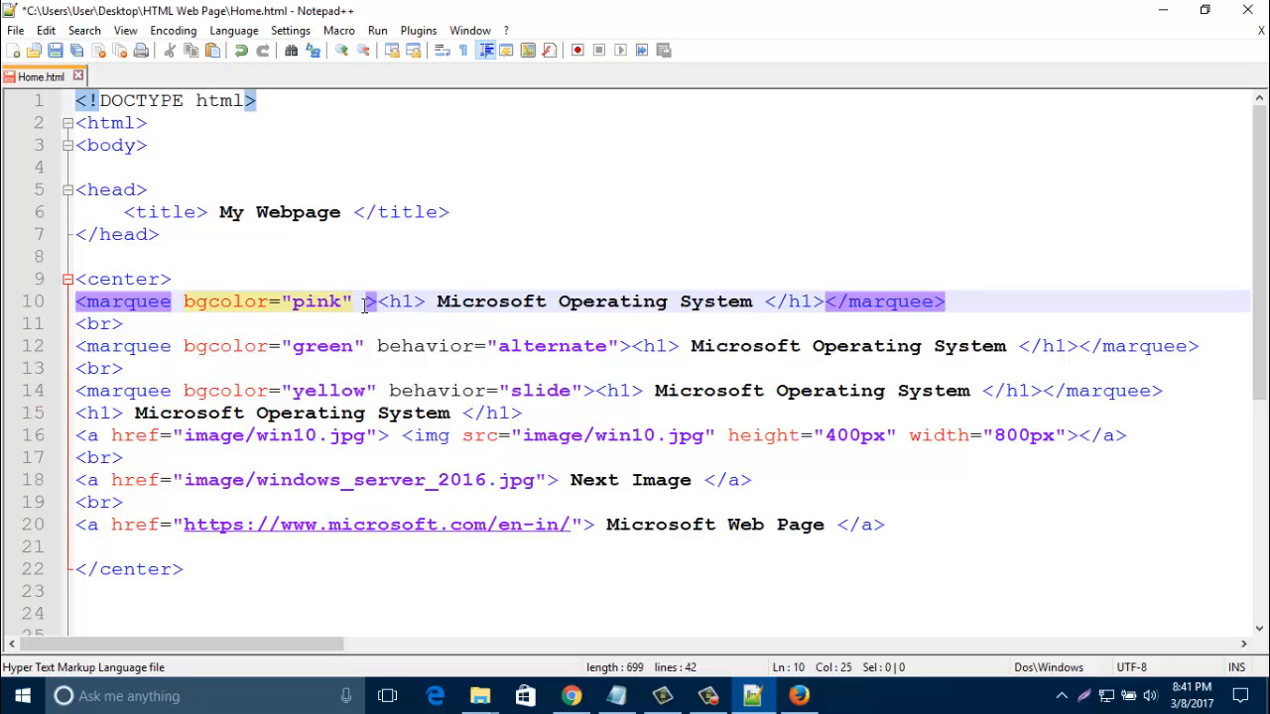
type("direction=\"")
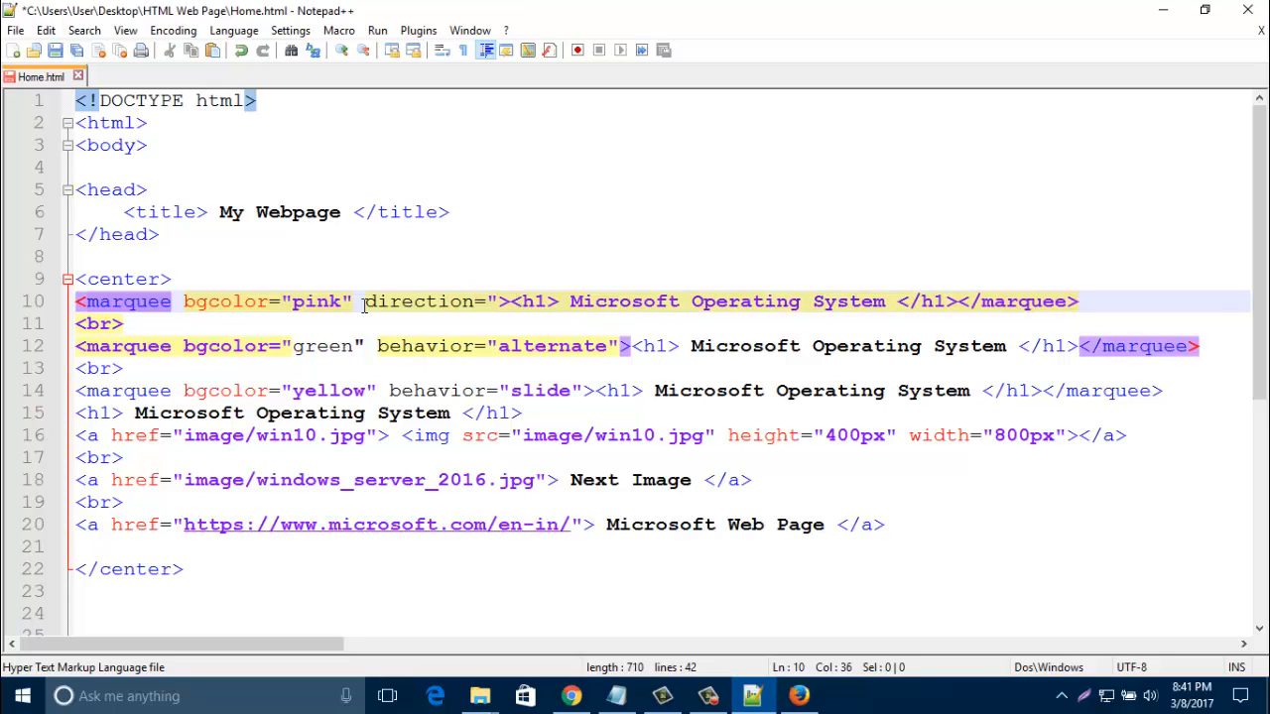
type("right")
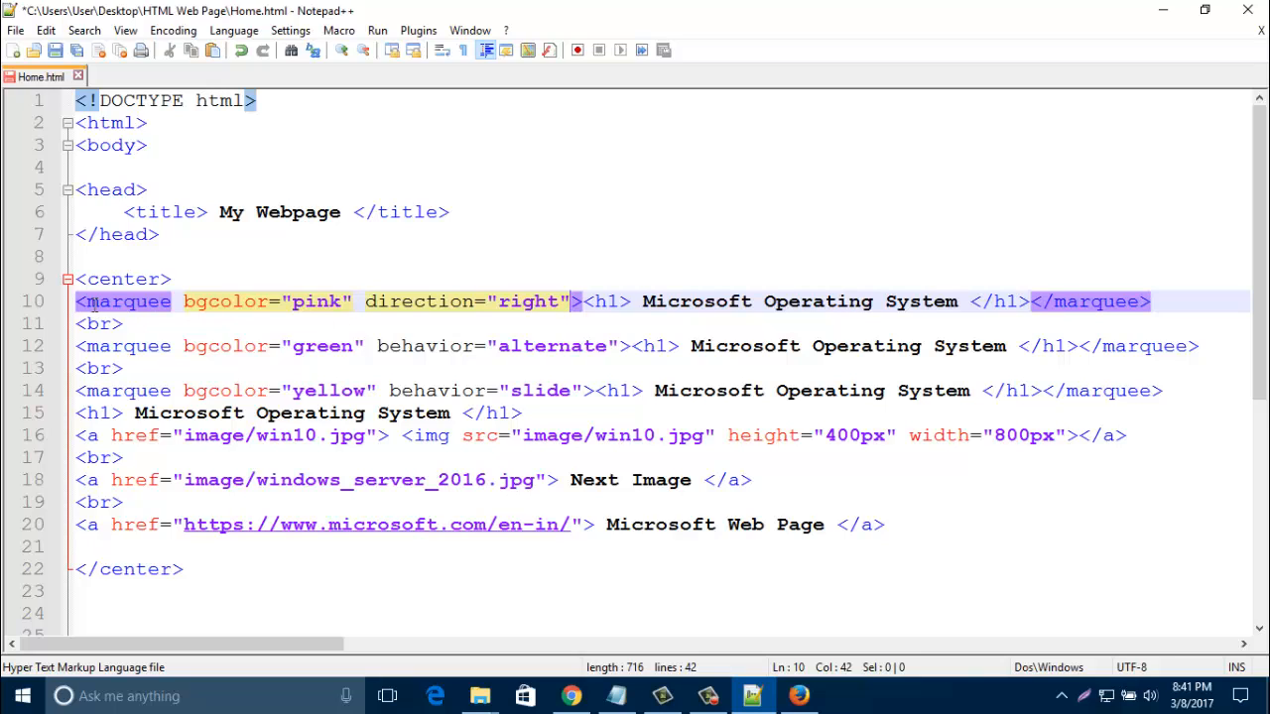
mouse_move(500, 308)
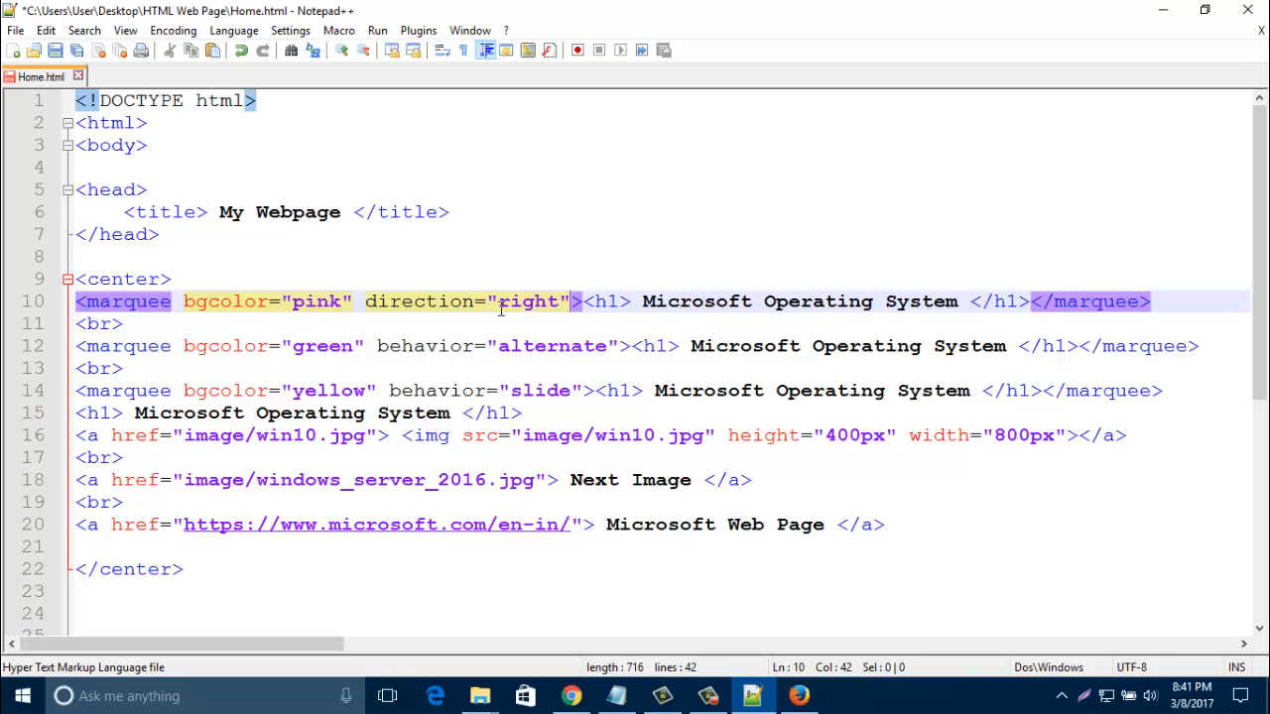
mouse_move(527, 268)
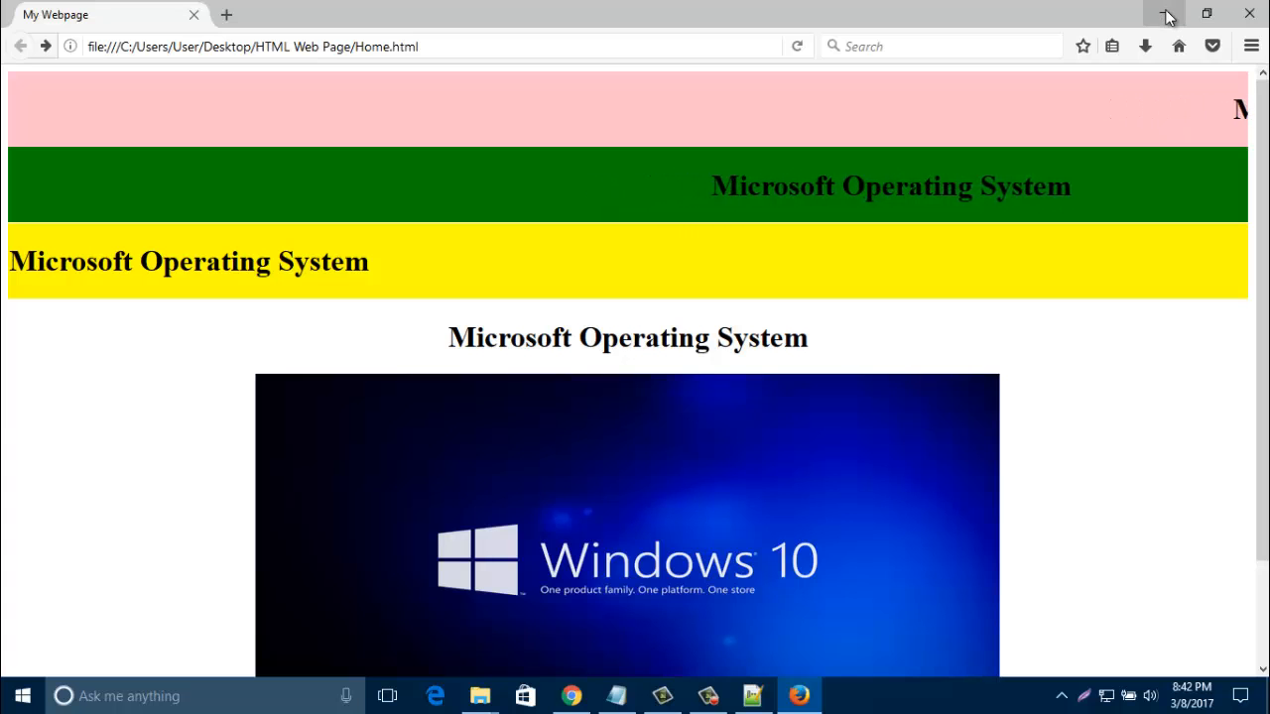
- Minimize Firefox after previewing the rightward pink heading to return to the code
left_click(750, 694)
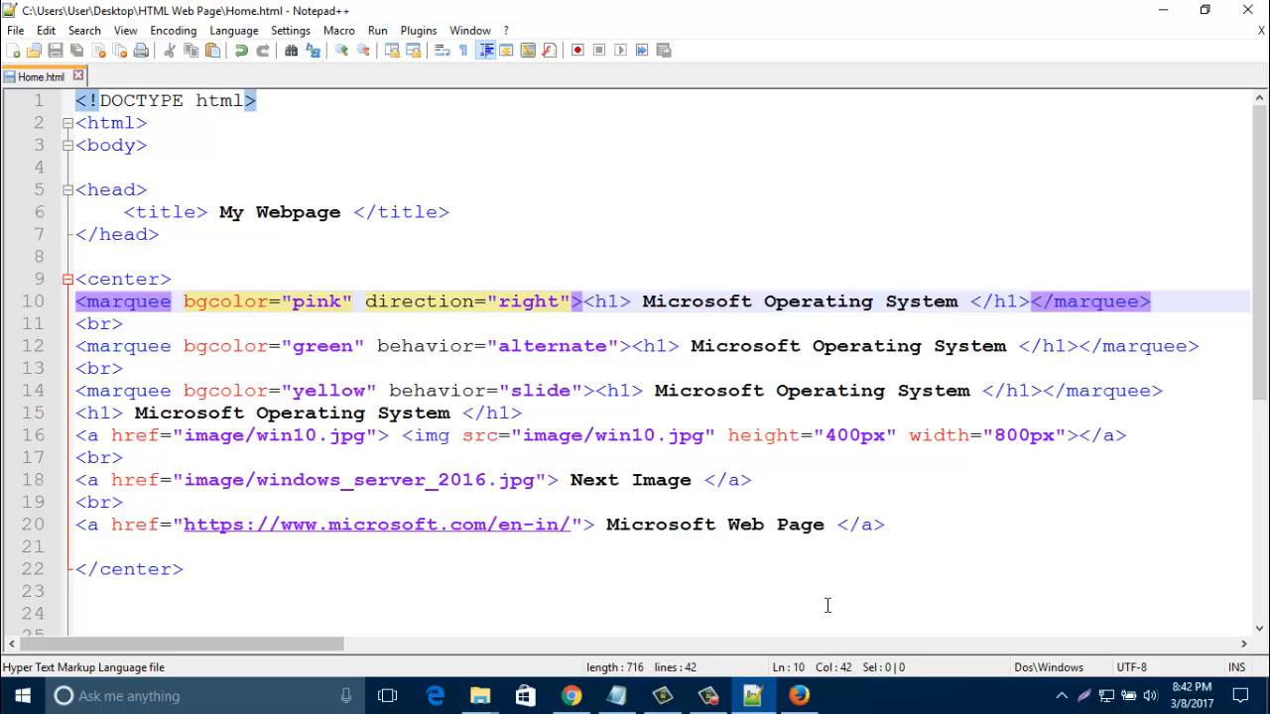
mouse_move(567, 333)
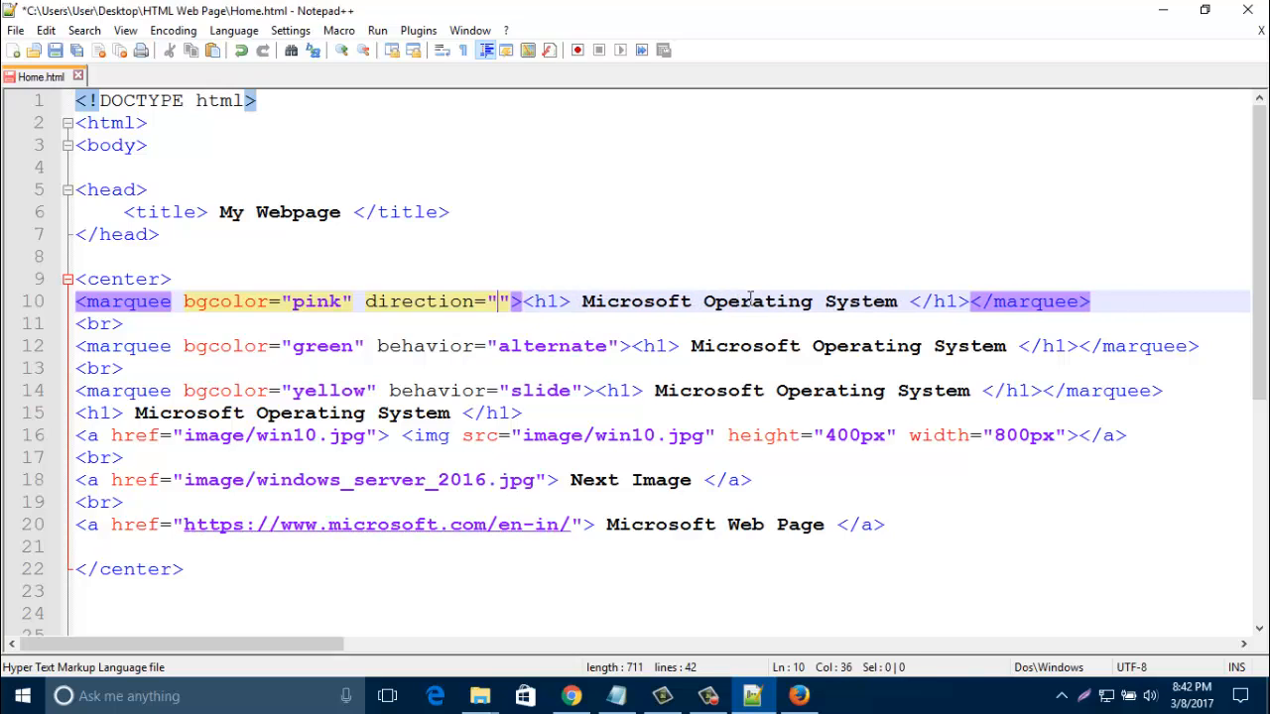
- Change the pink marquee's direction to "up", preview it rising in Firefox, then return to the code
type("up")
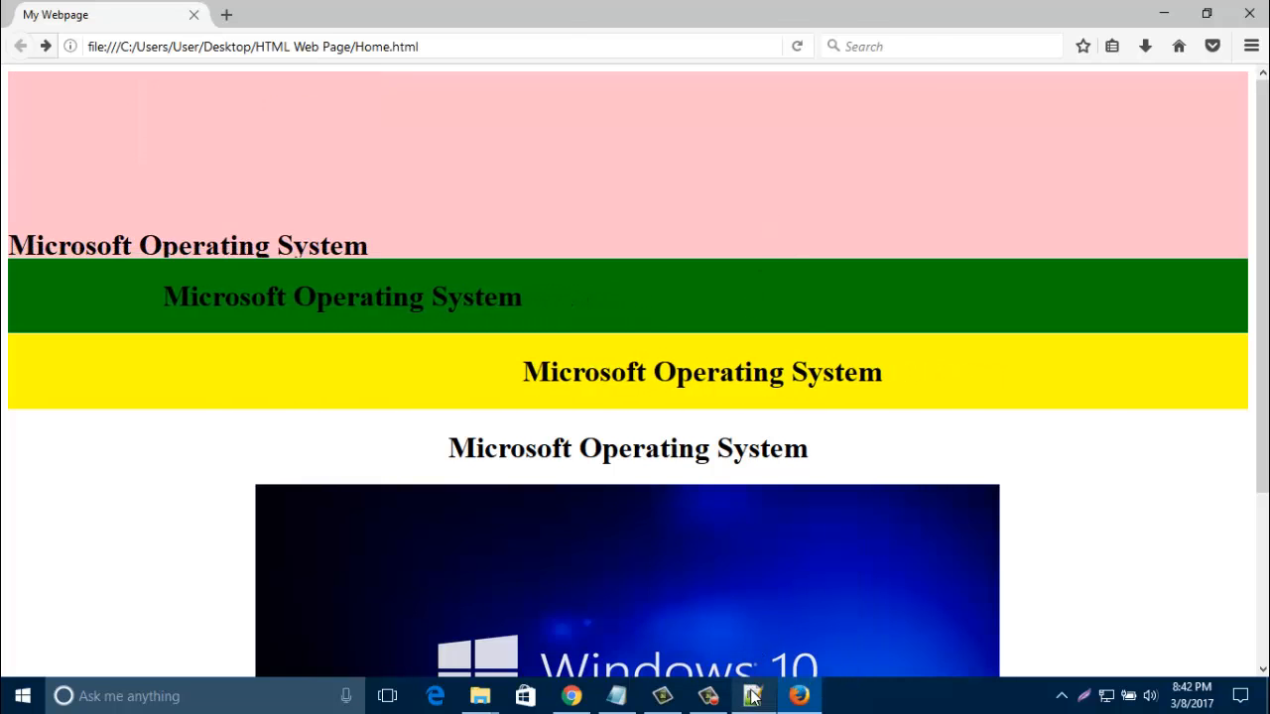
left_click(752, 694)
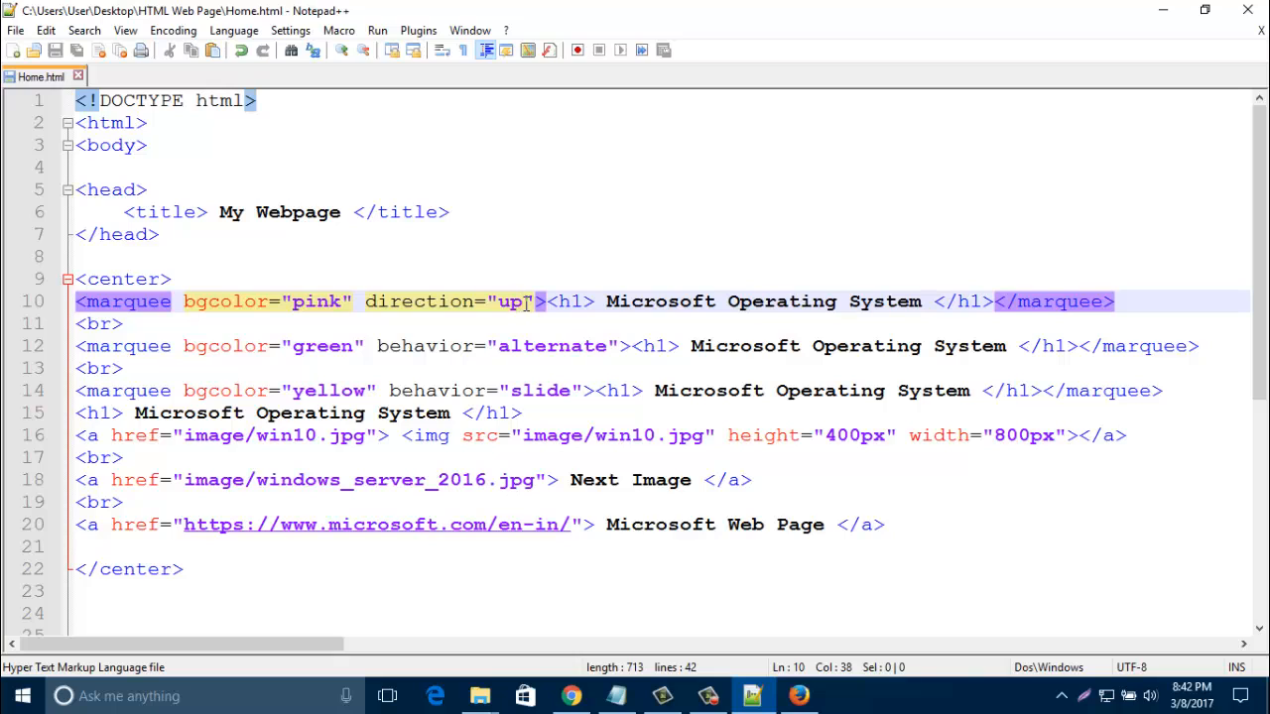
- Try direction "down" on the pink marquee, then delete the direction attribute and save
type("down")
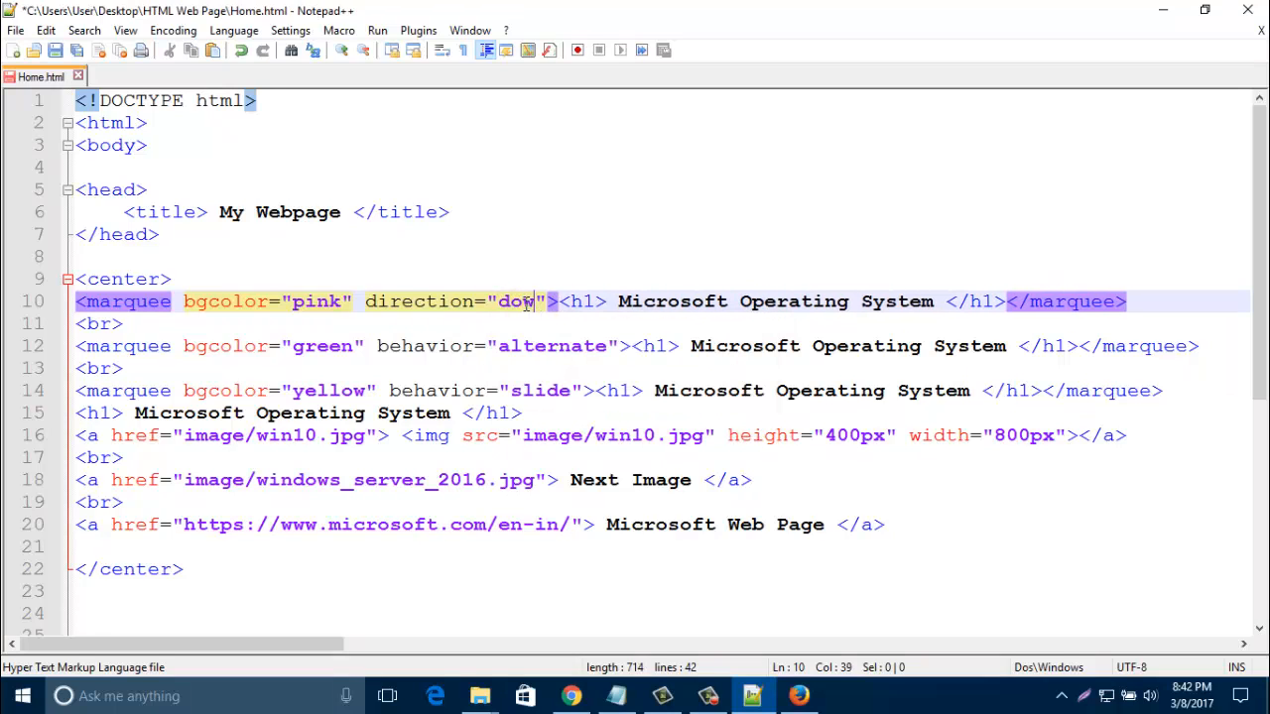
type("n")
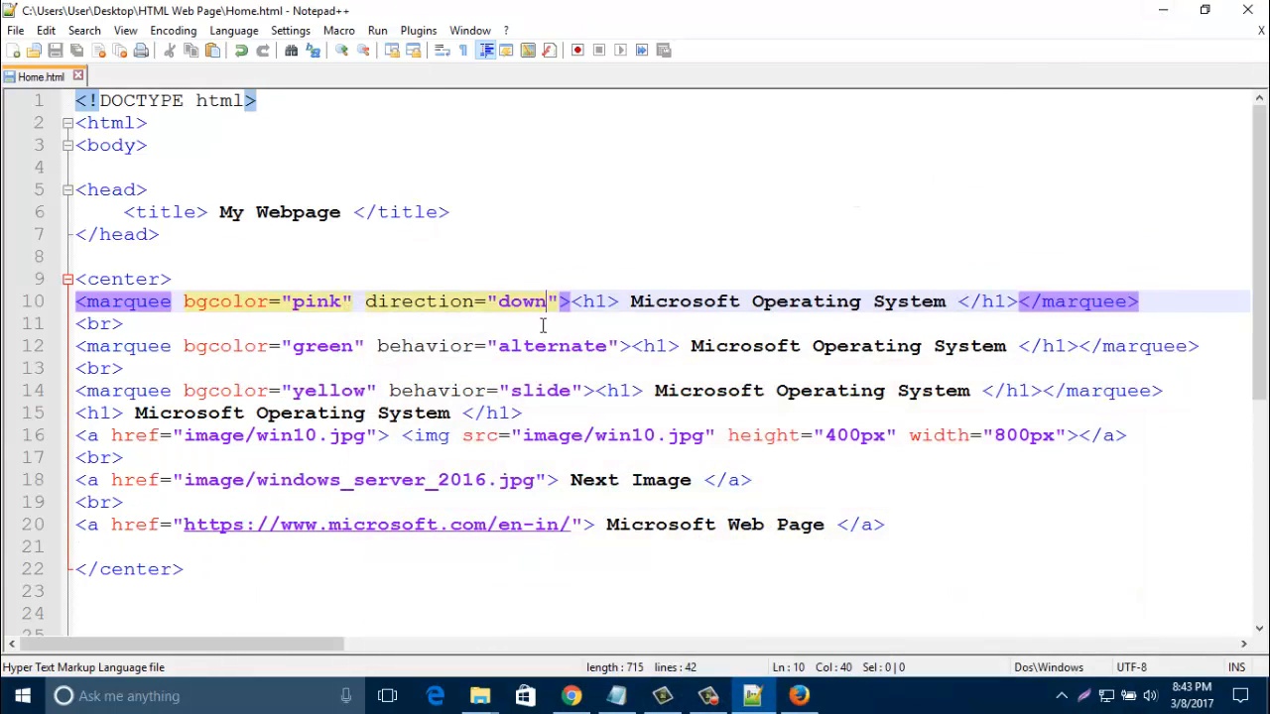
left_click(571, 302)
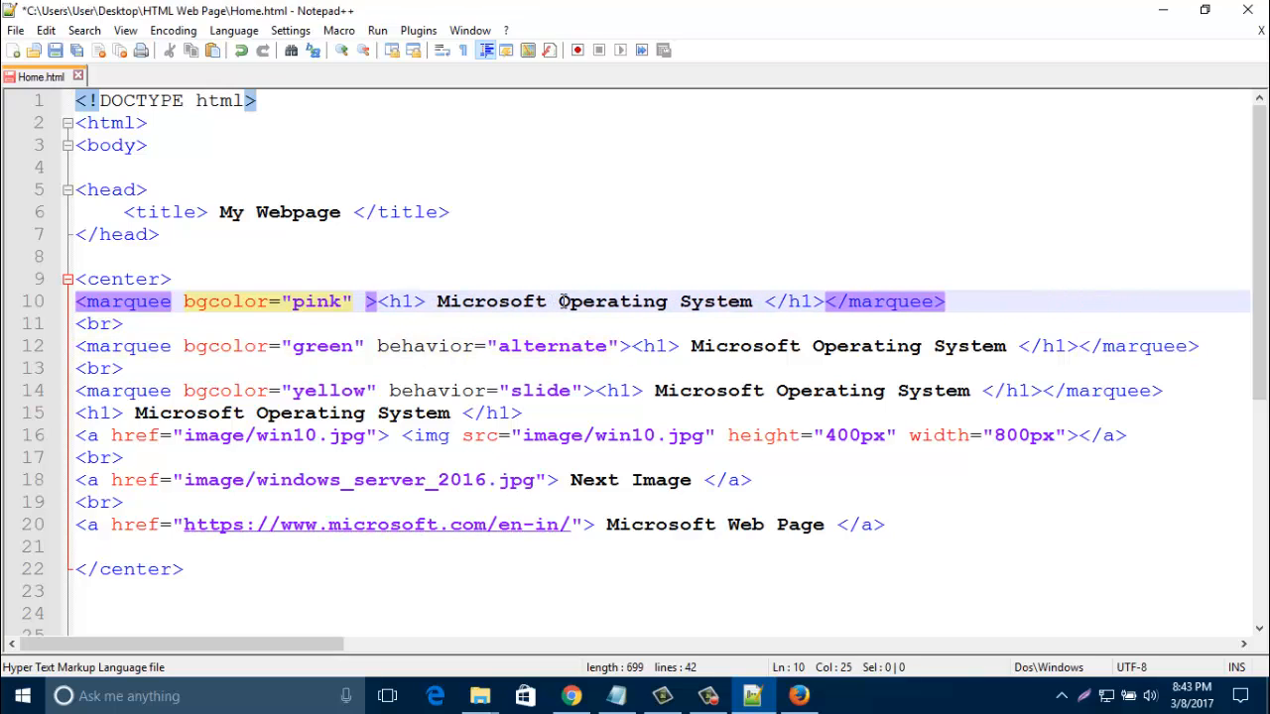
key("Backspace")
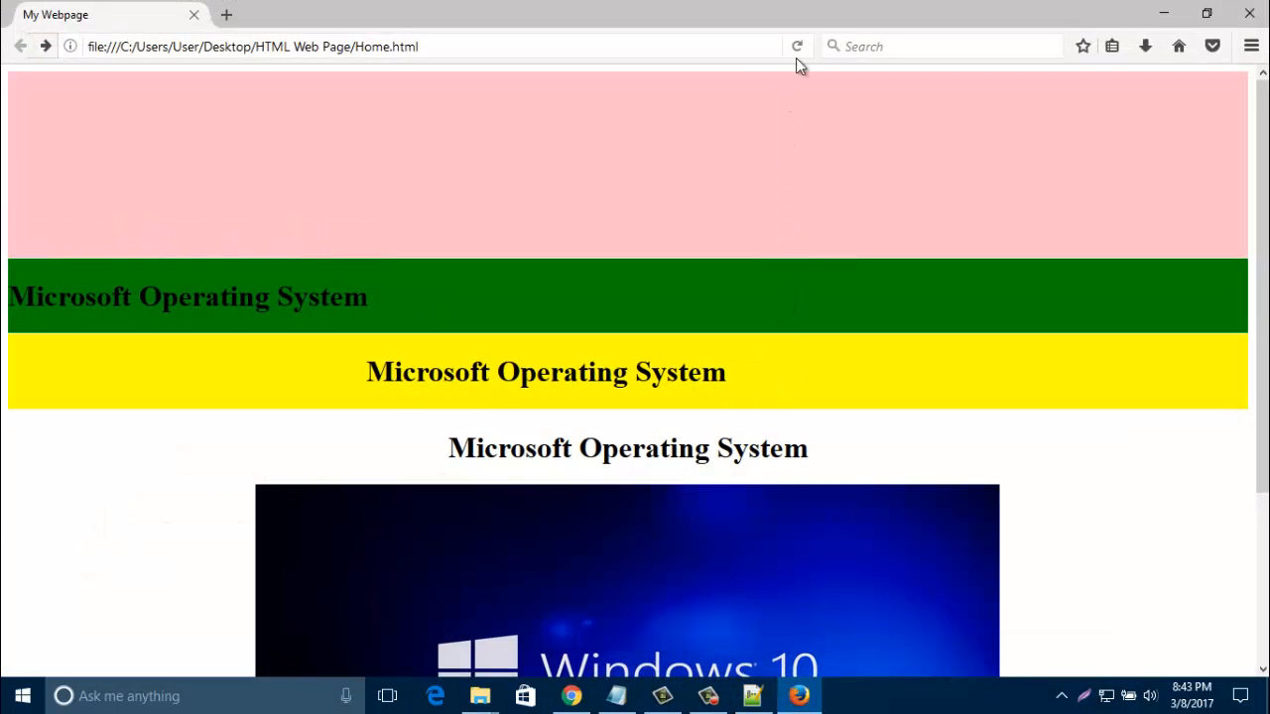
- Reload Firefox to see the pink marquee in its default direction, then return to Notepad++
scroll("down", 3)
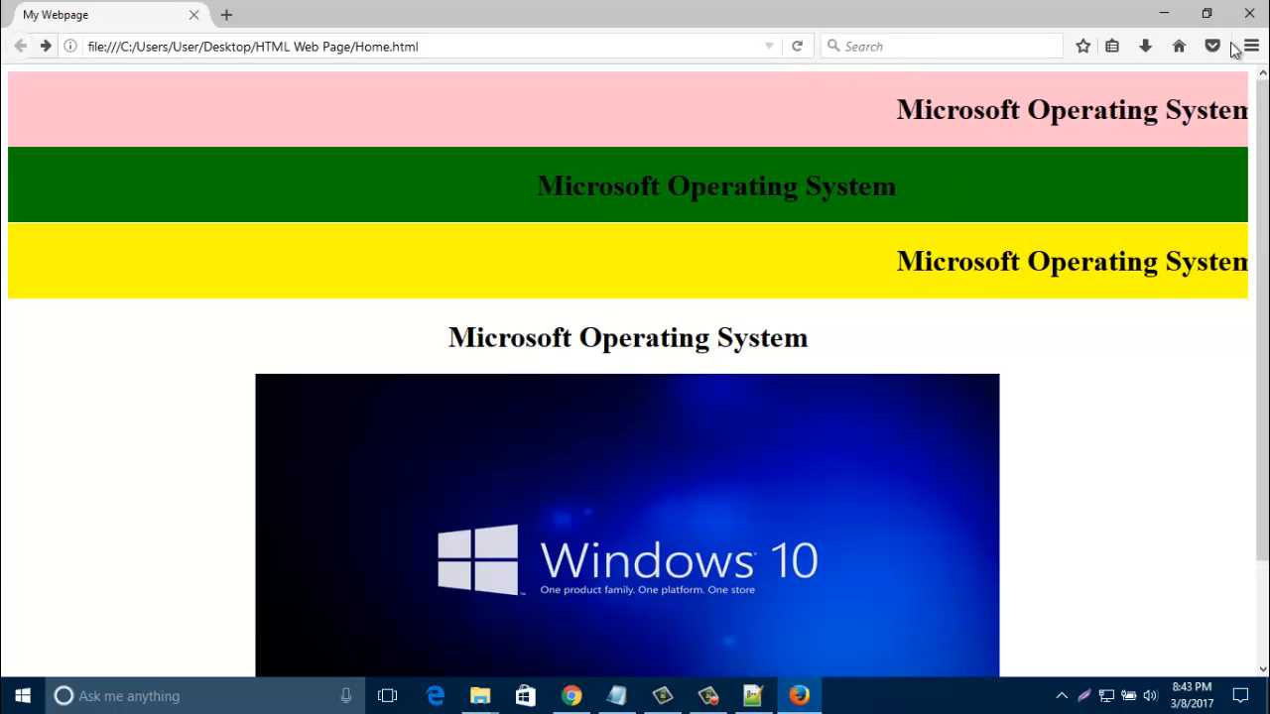
left_click(750, 694)
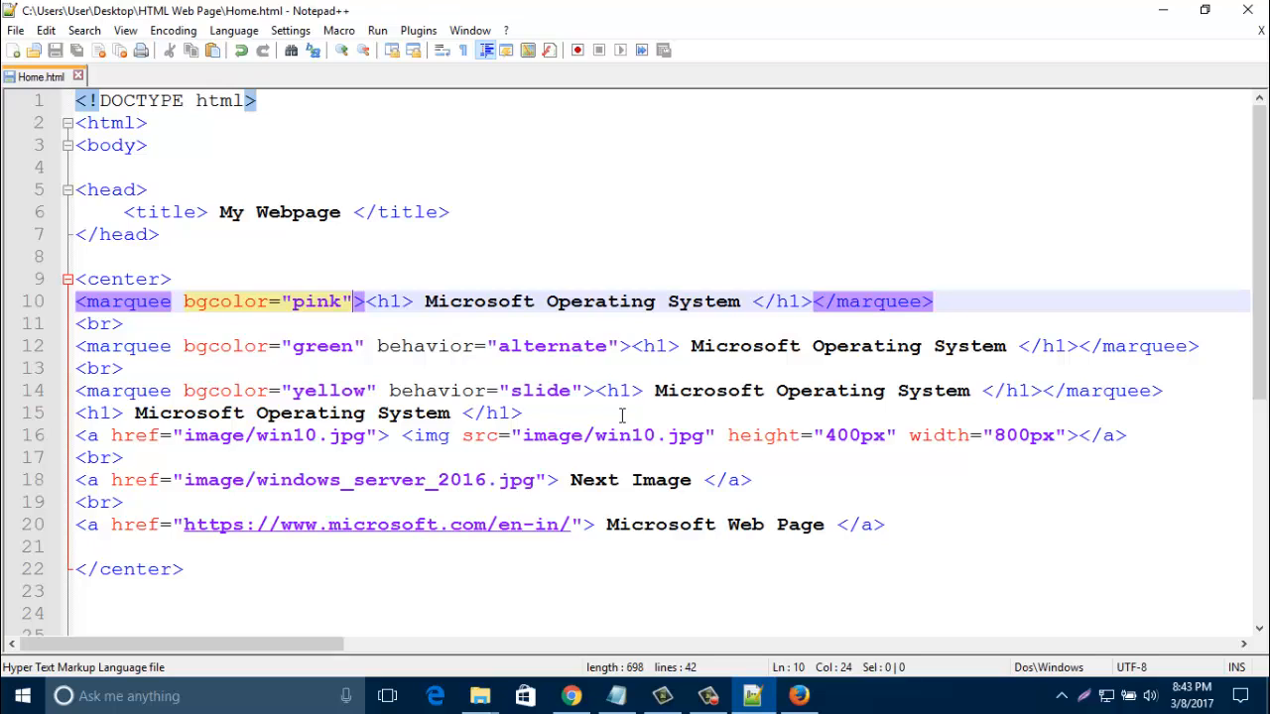
mouse_move(627, 412)
type("<")
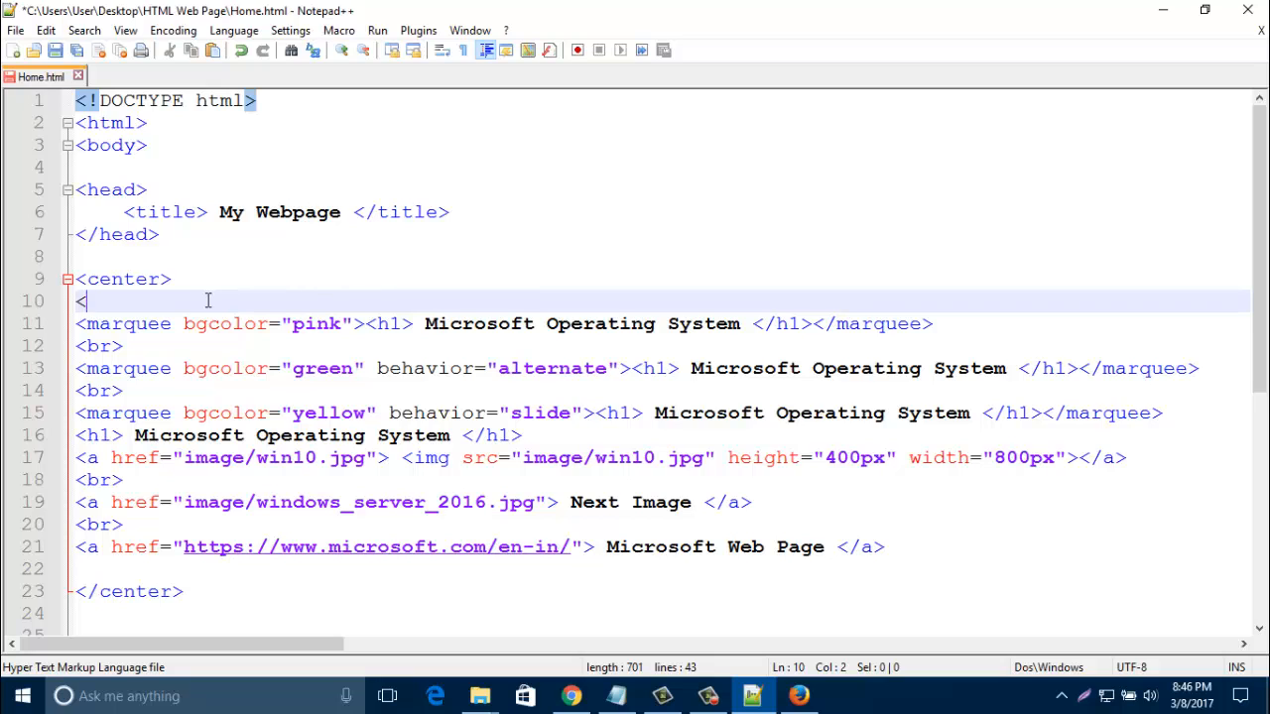
- Start a new line 10 with <marquee> holding <img src=" awaiting its source value
type("marq")
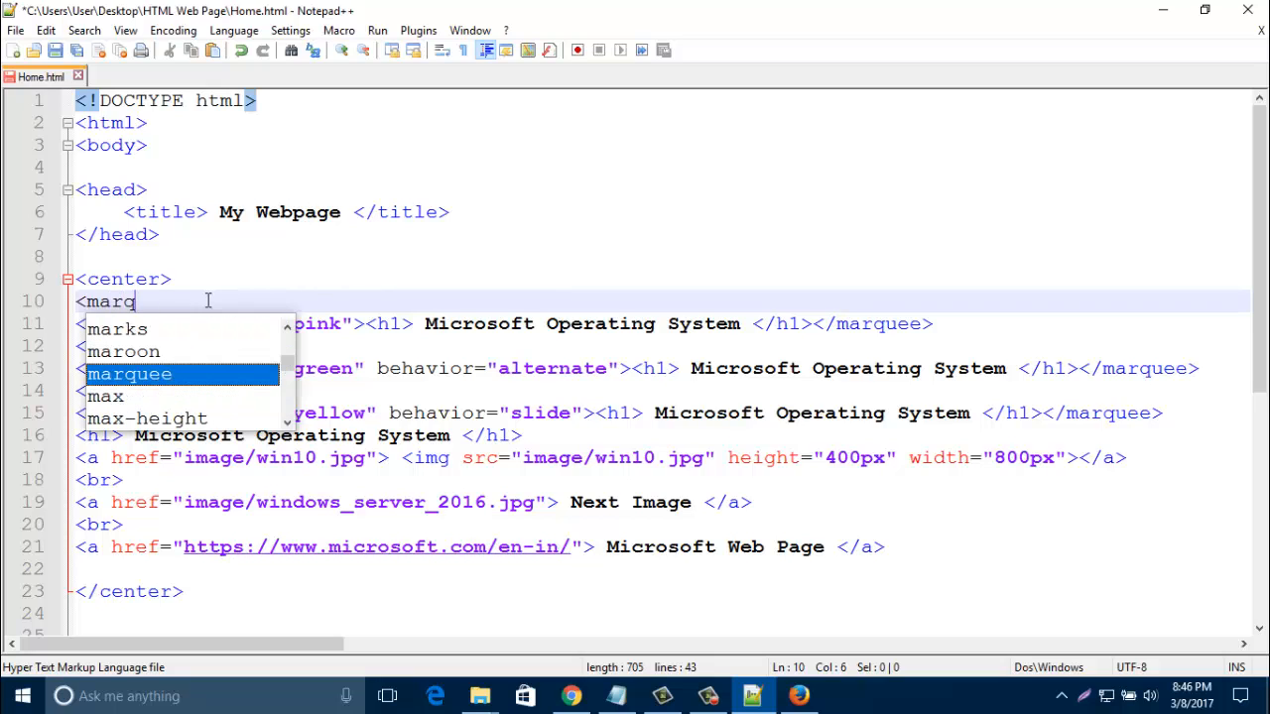
type("ue")
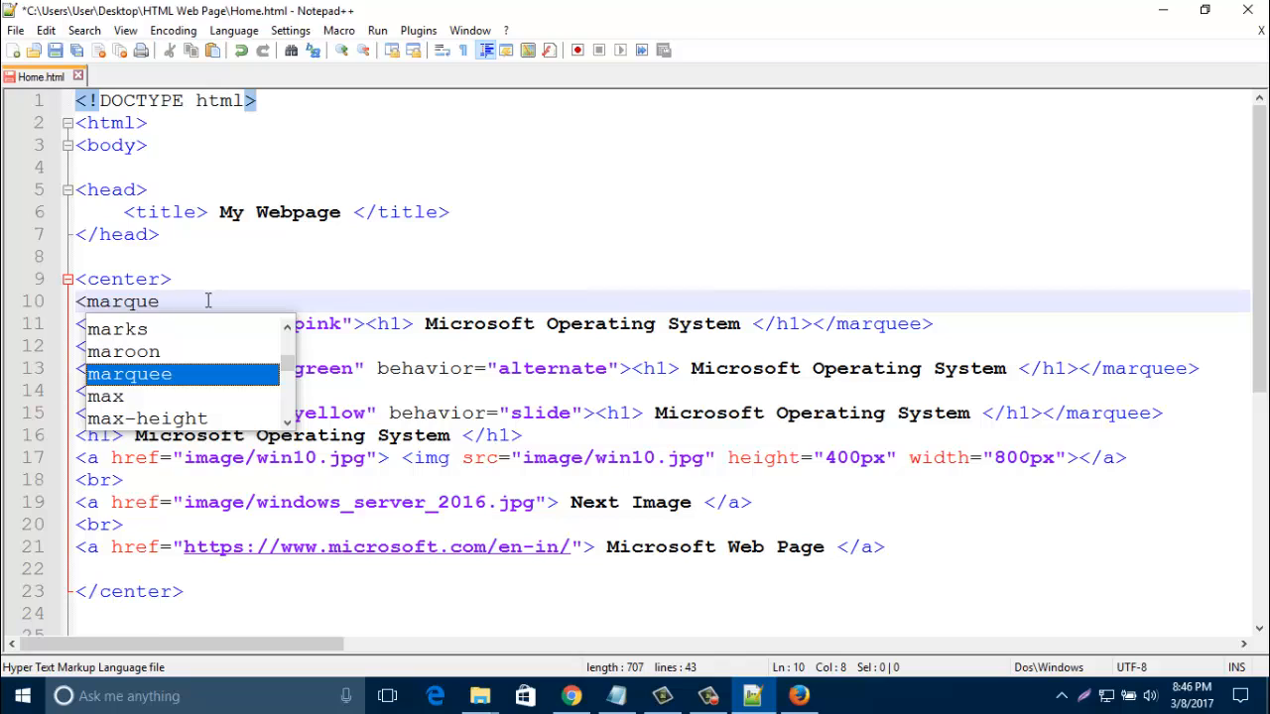
key("Enter")
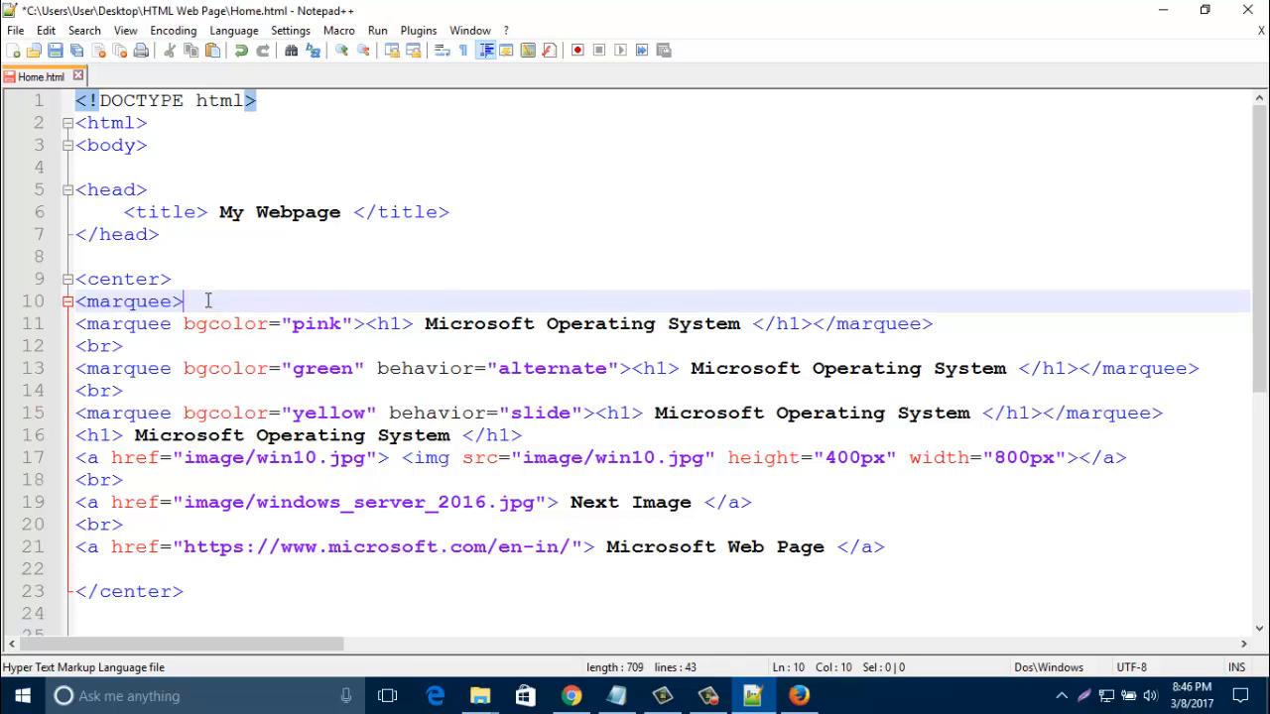
type("<")
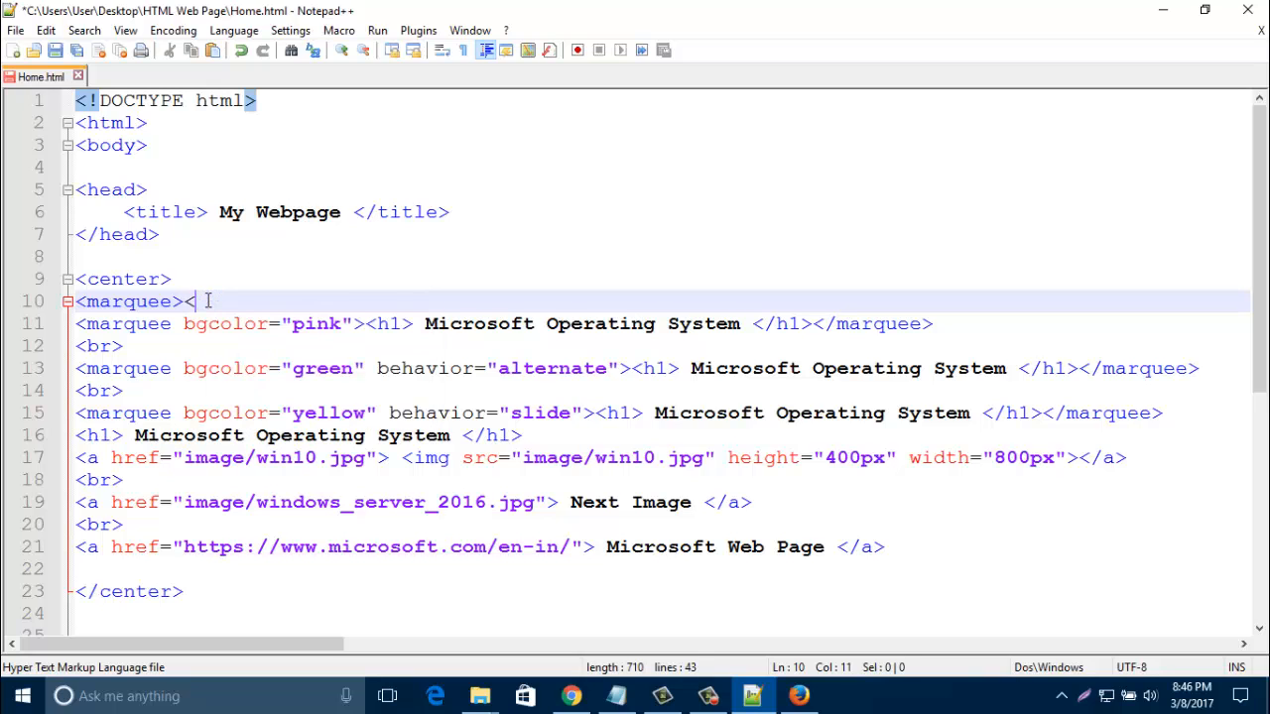
type("img")
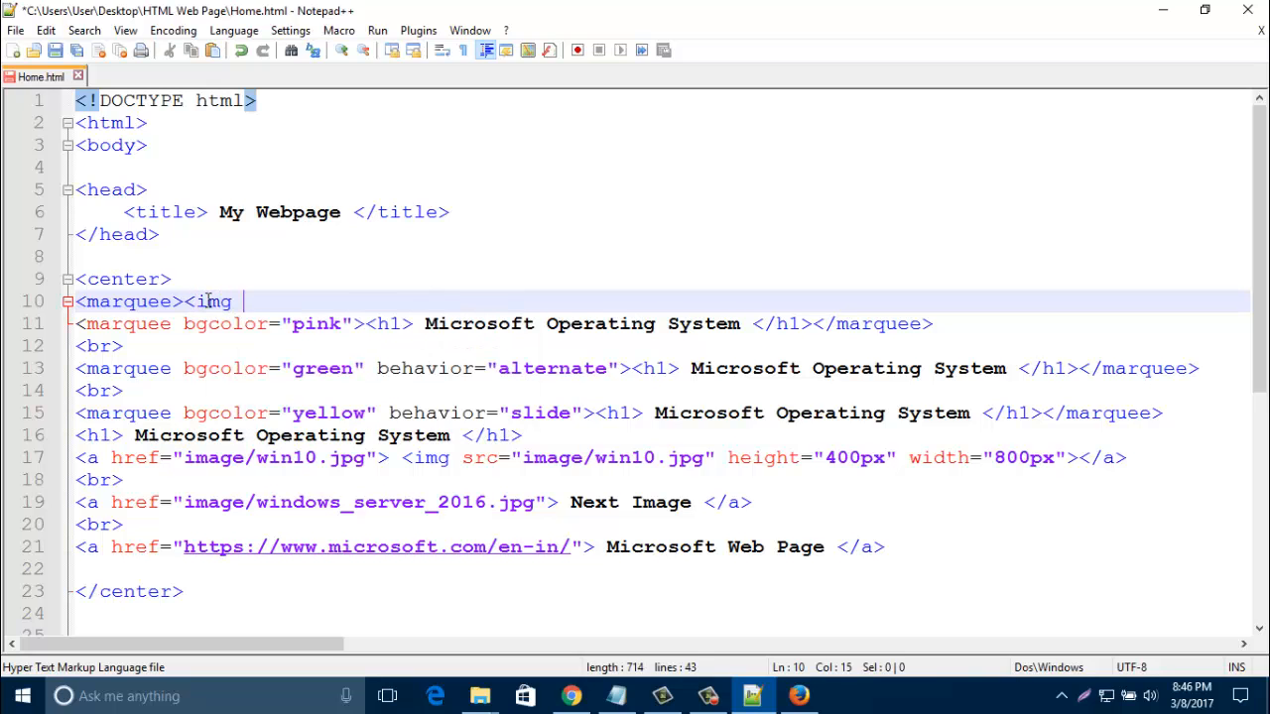
type("src=")
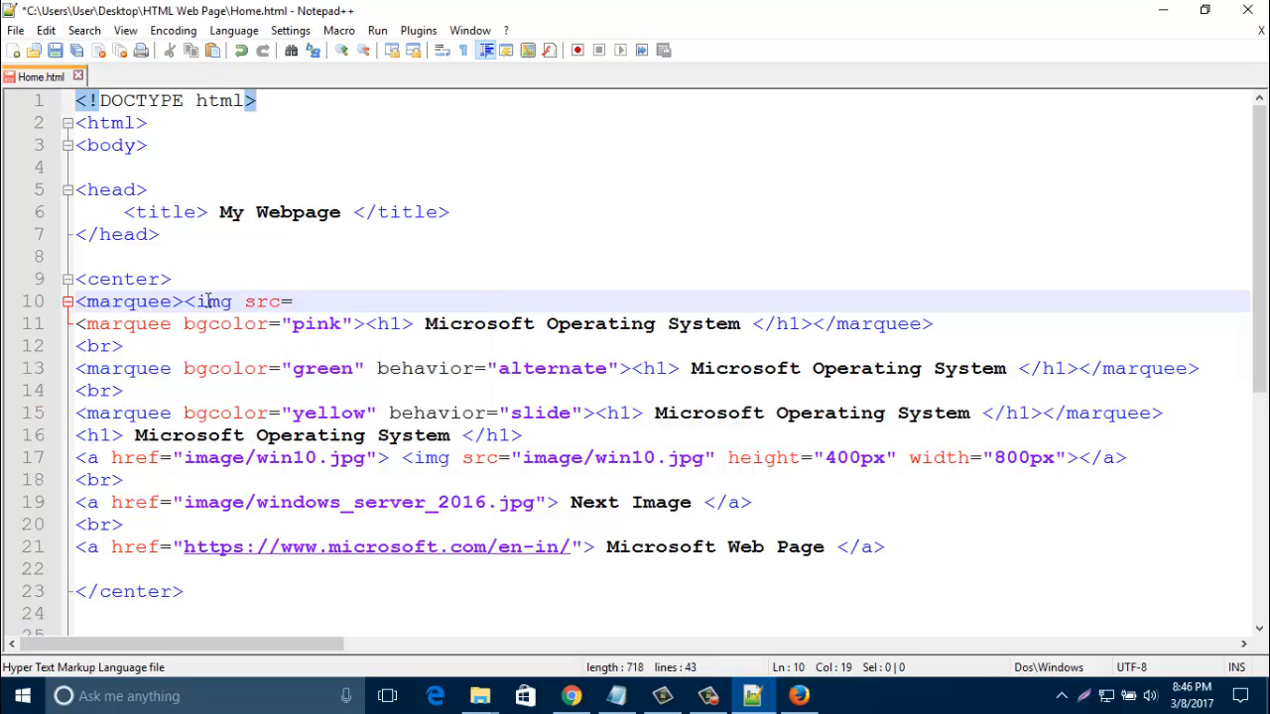
type("\"")
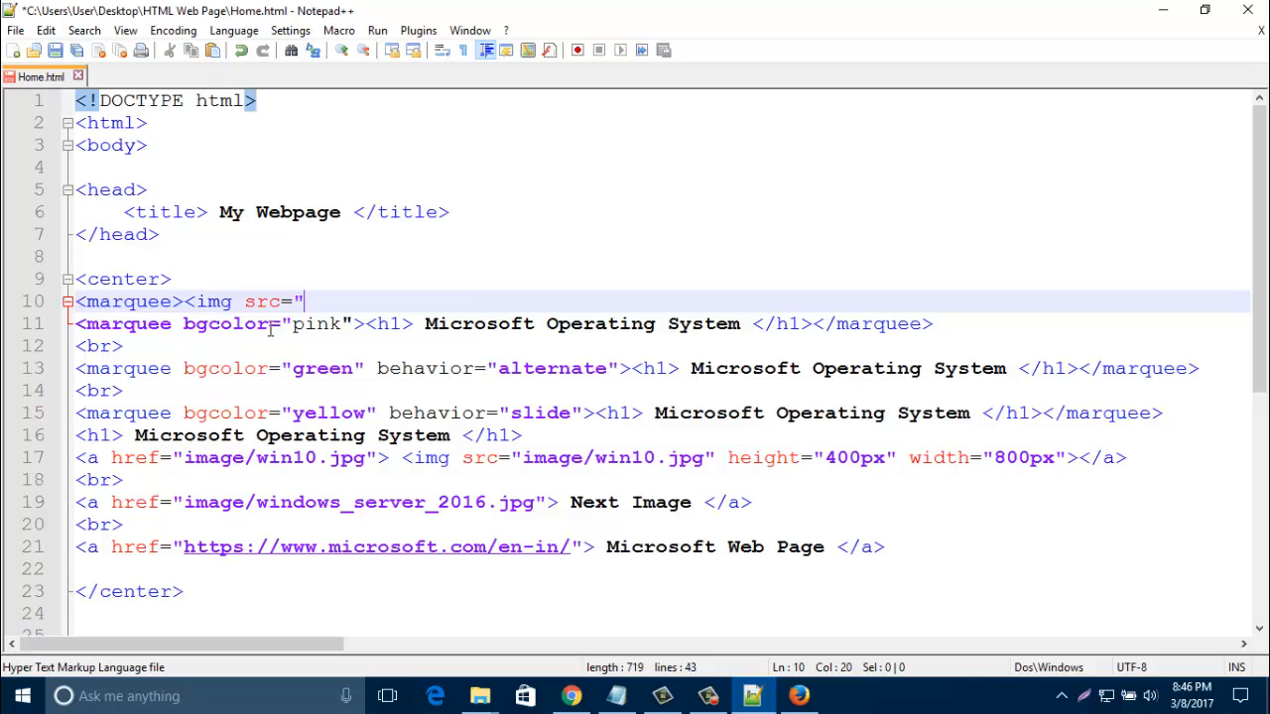
mouse_move(266, 254)
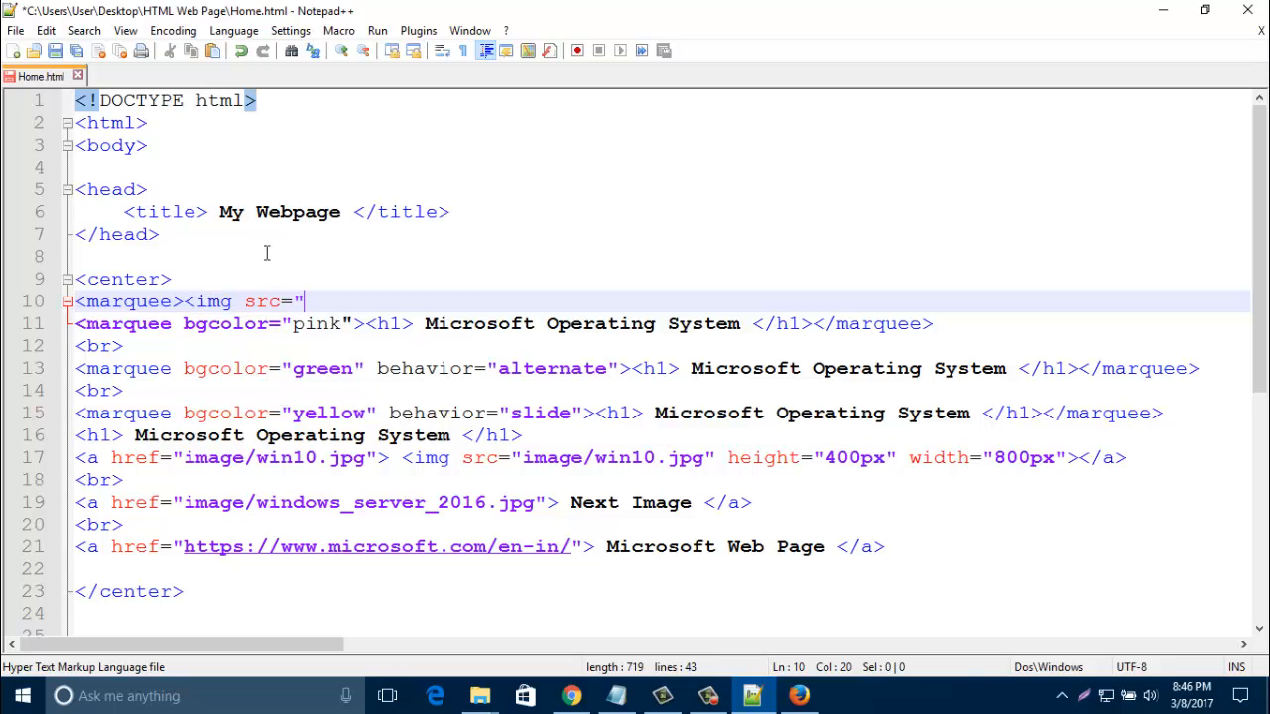
mouse_move(485, 678)
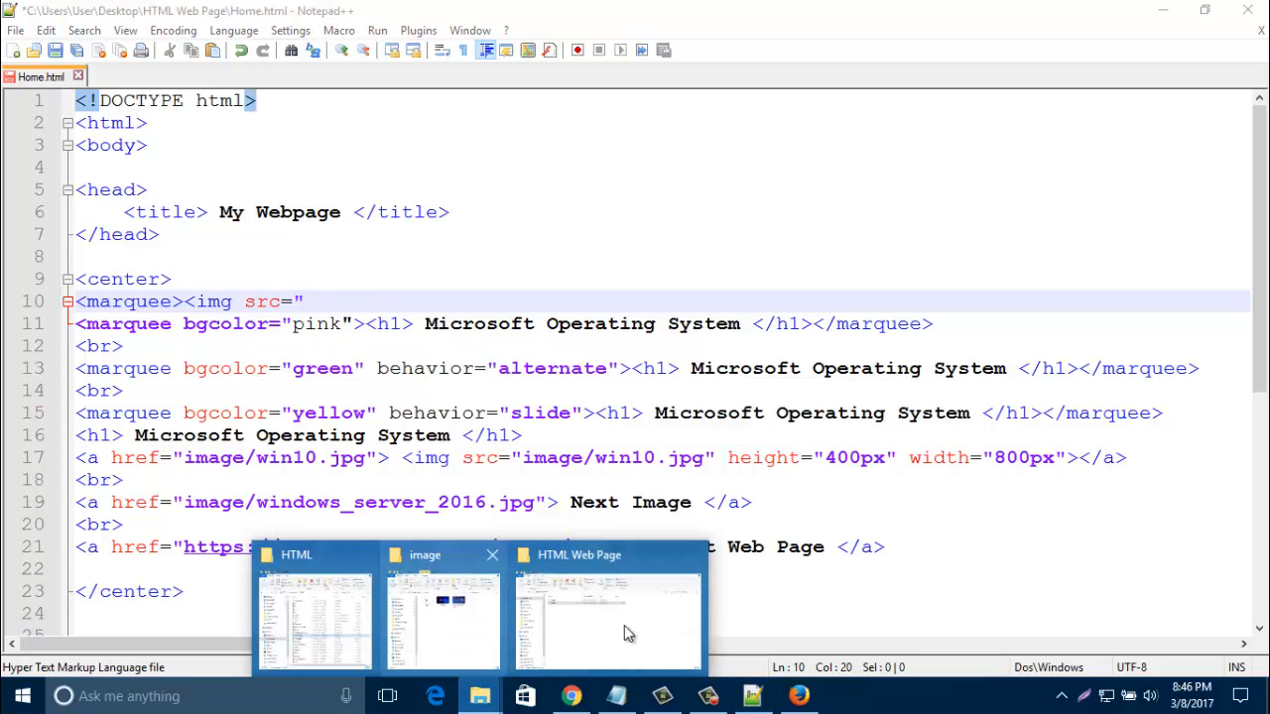
- Check the 'new' file's properties in the image folder confirming it is a GIF, then return to the empty src
left_click(443, 615)
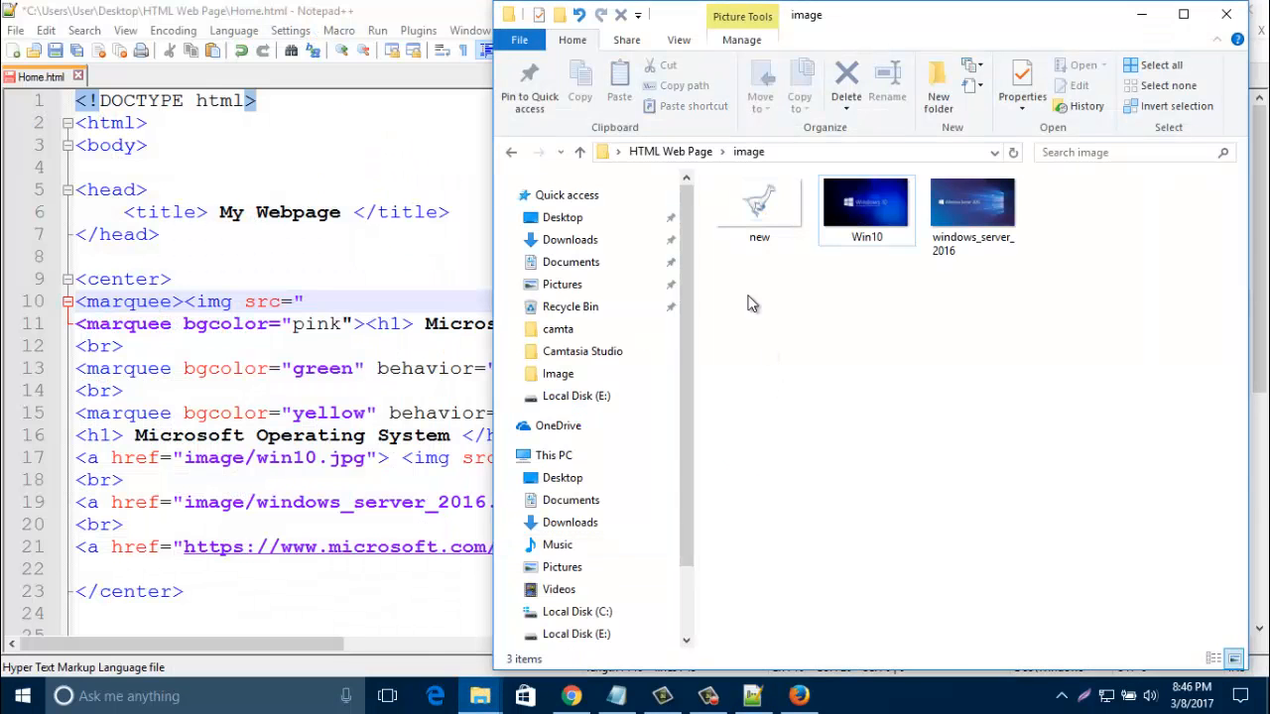
left_click(758, 205)
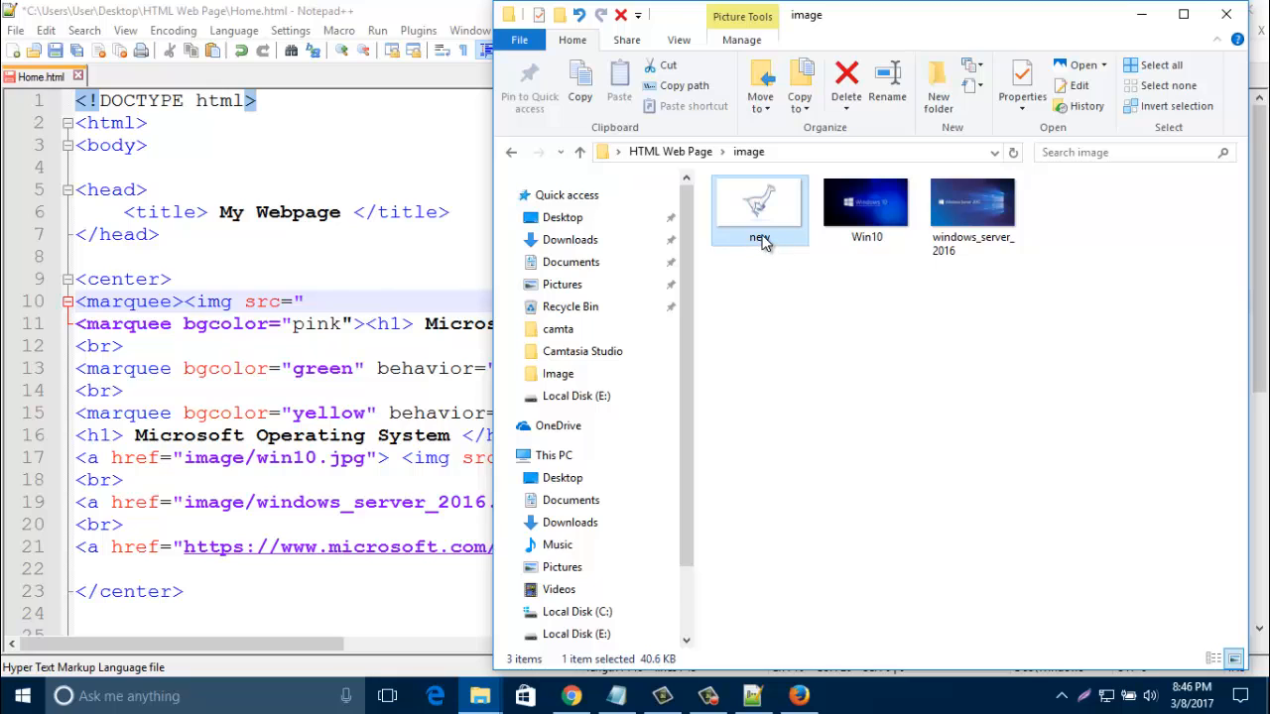
right_click(757, 202)
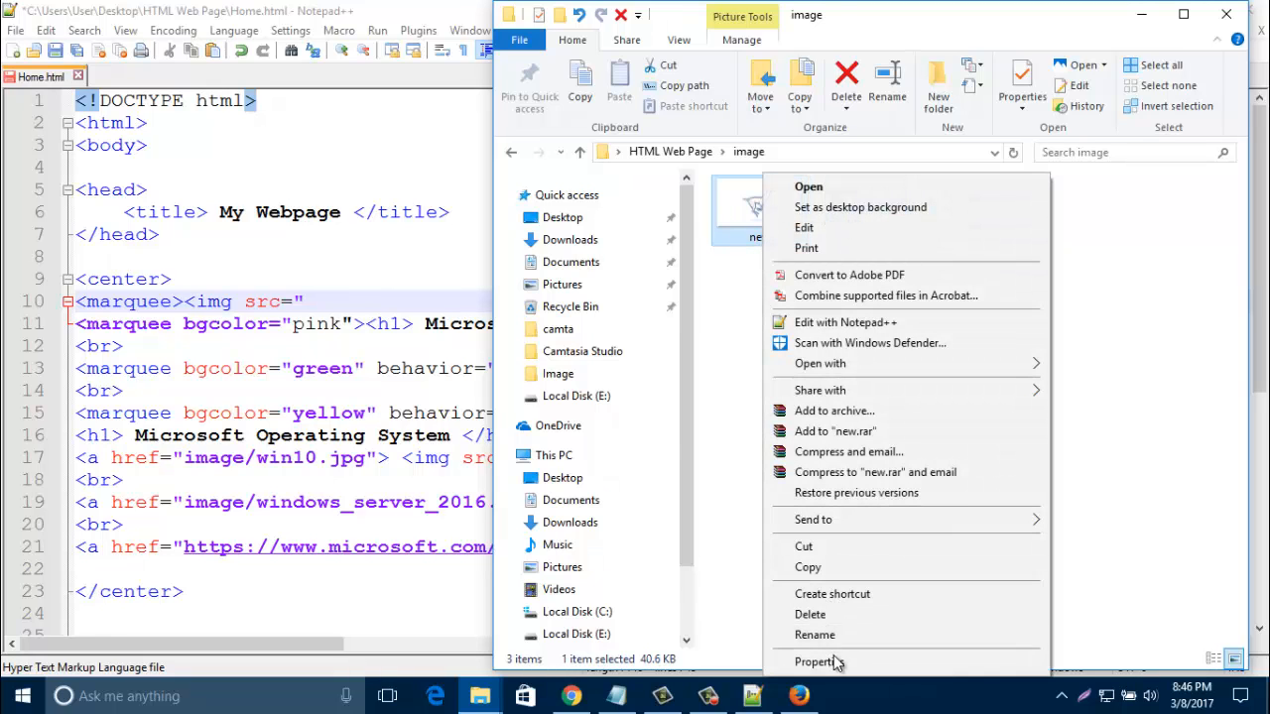
left_click(815, 663)
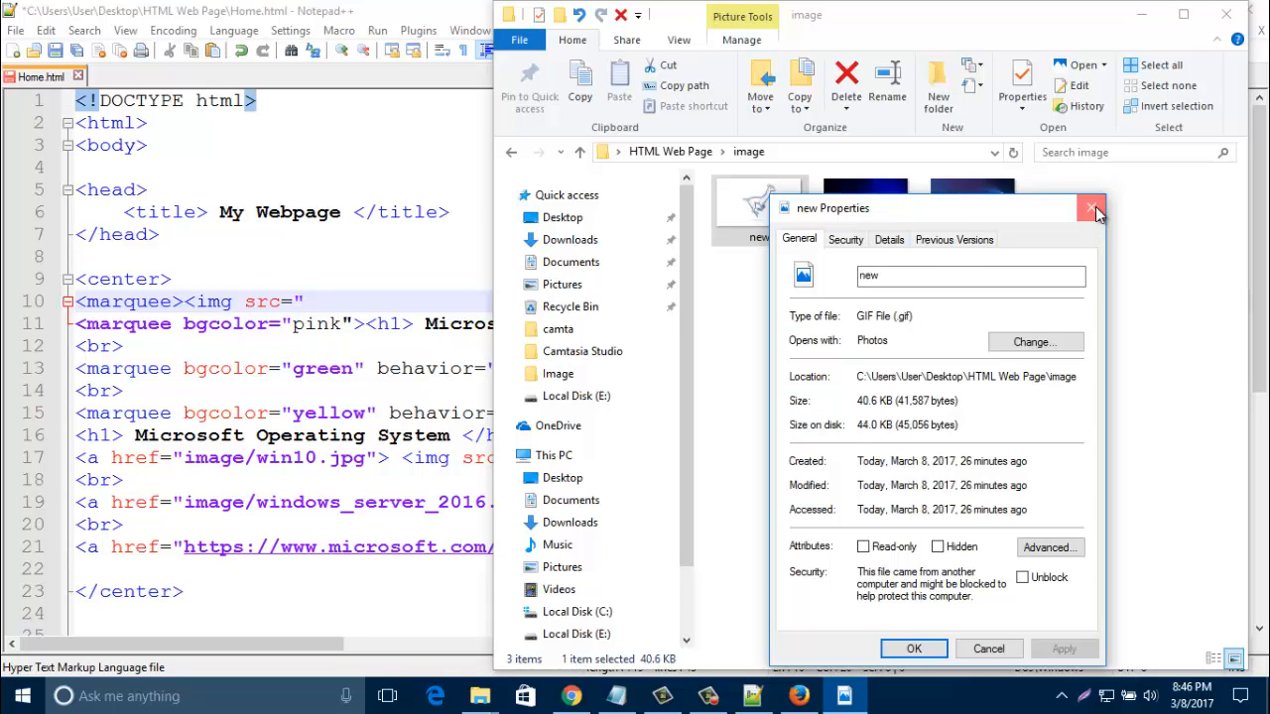
left_click(1093, 208)
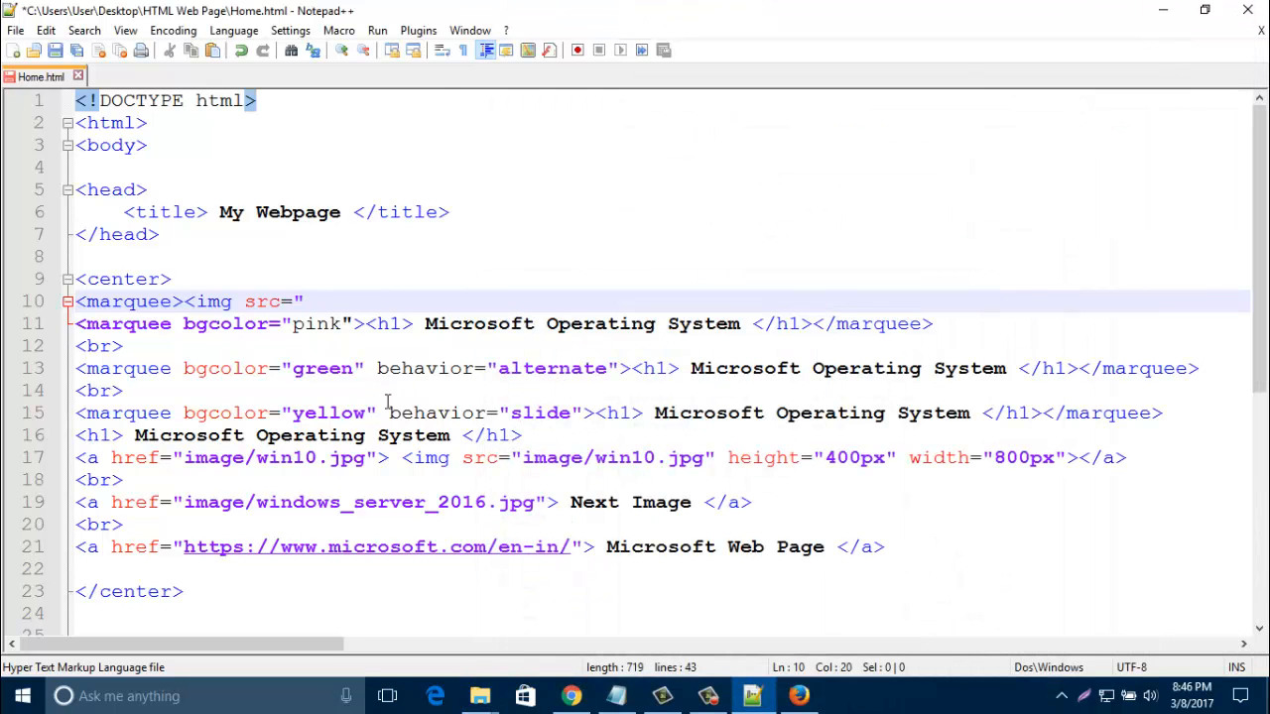
- Fill the image source as src="image/new.gif" and close the img tag
type("i")
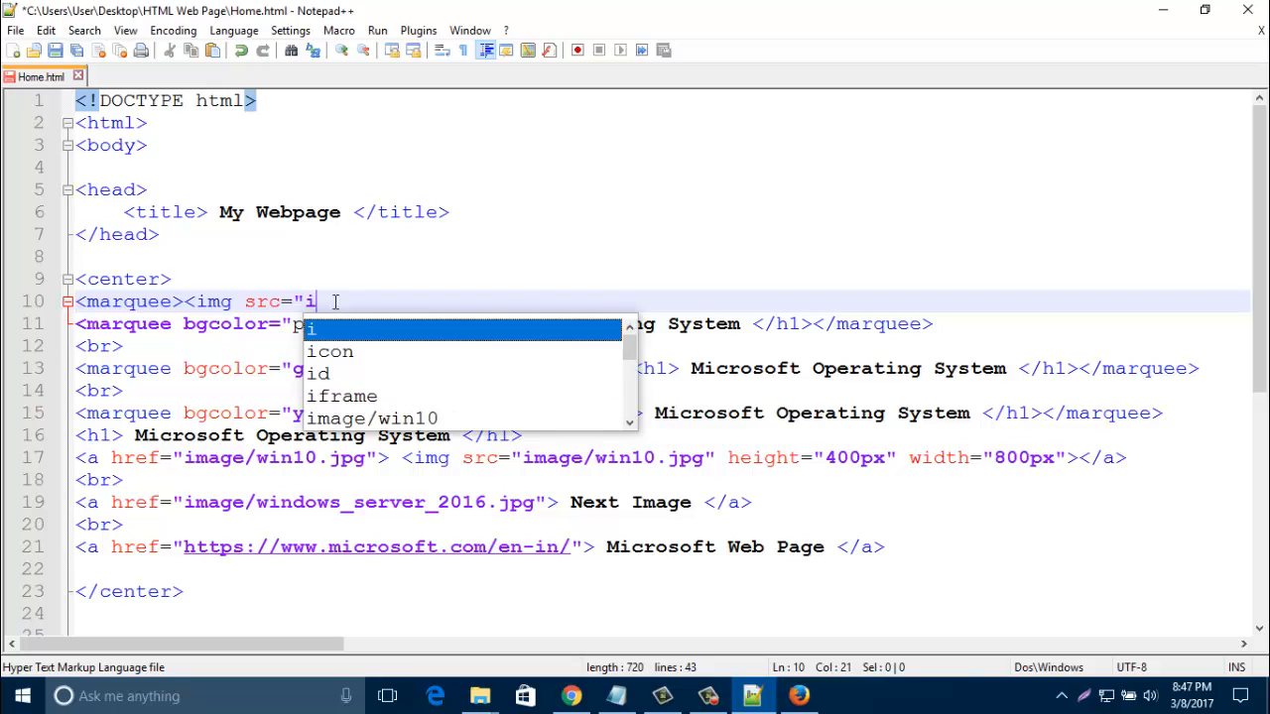
type("ma")
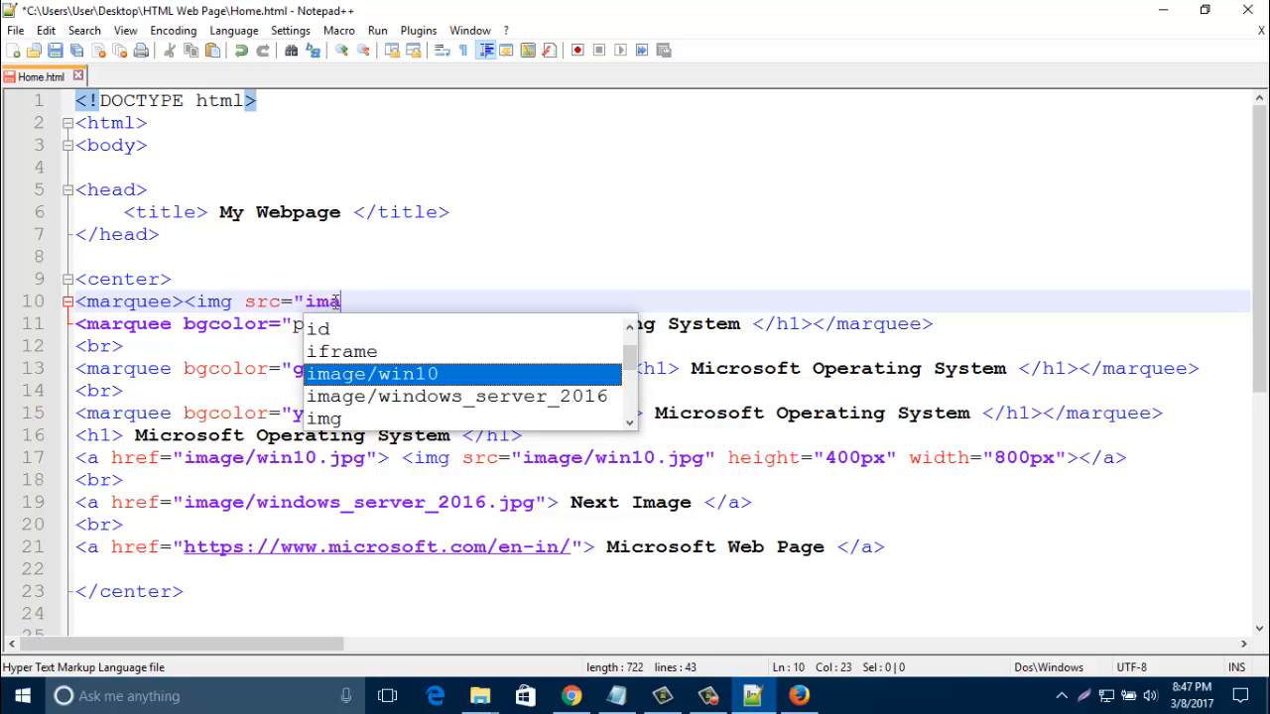
type("ge/")
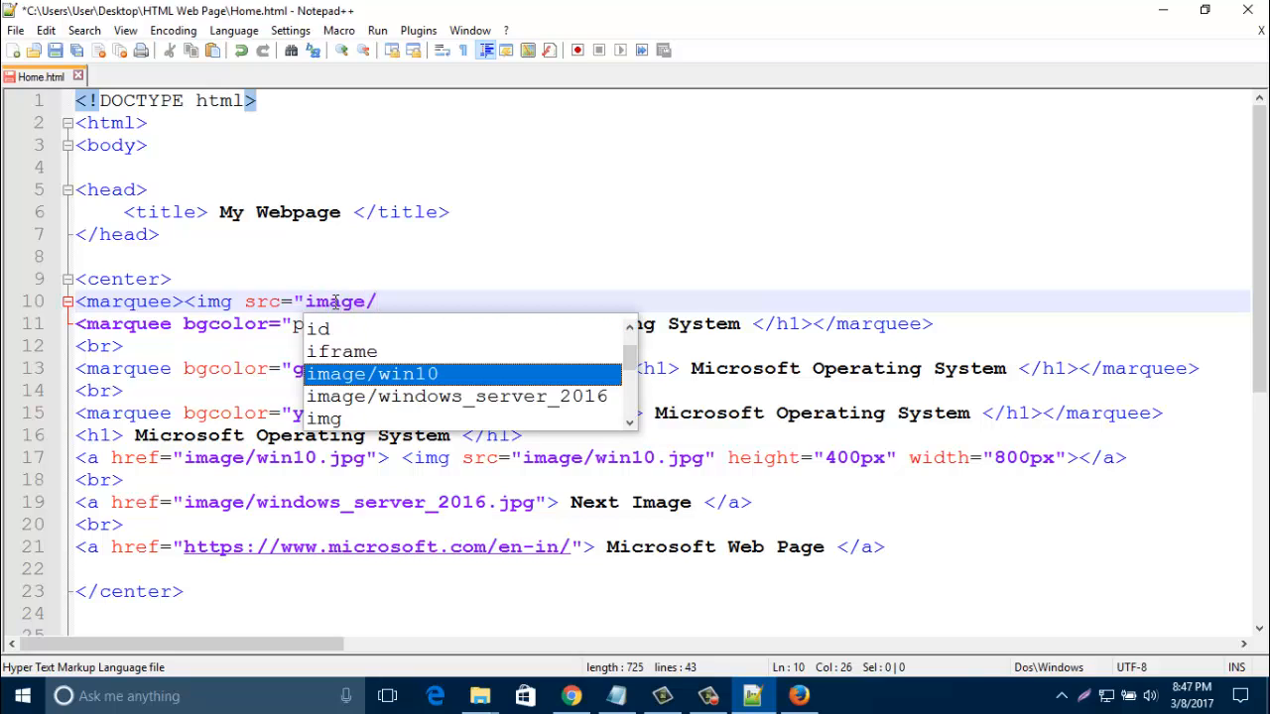
type("new")
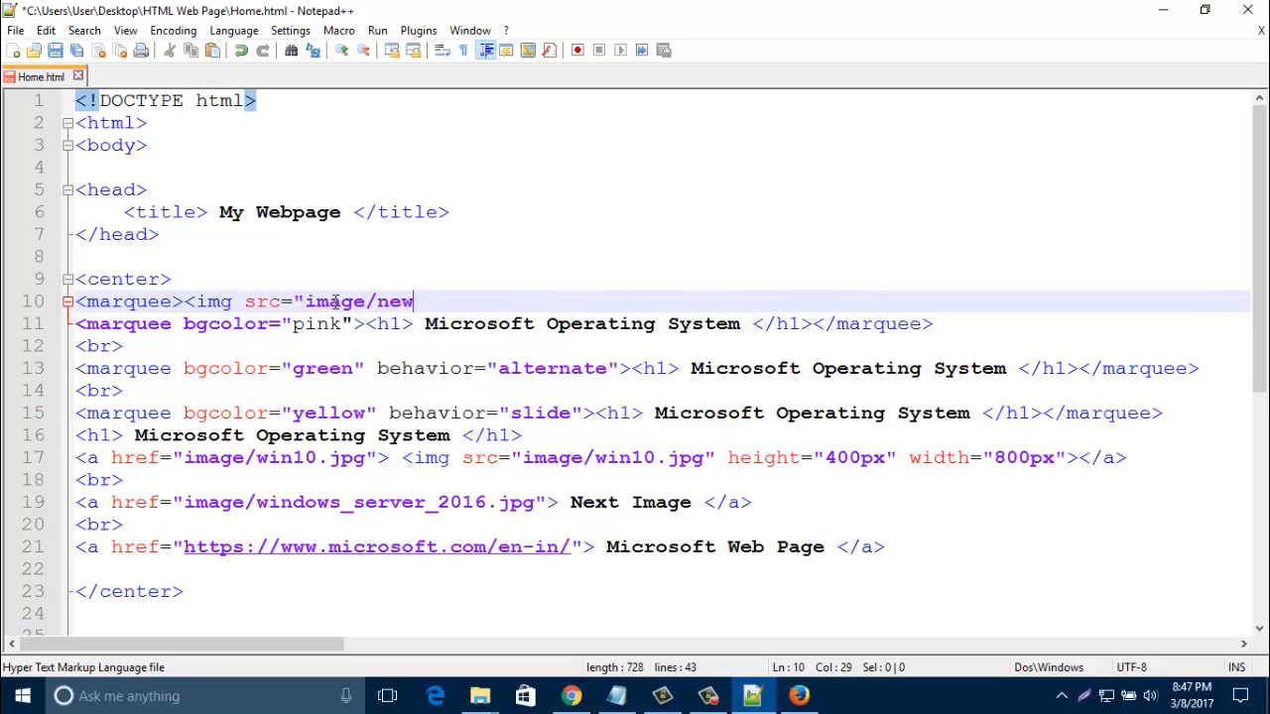
type(".")
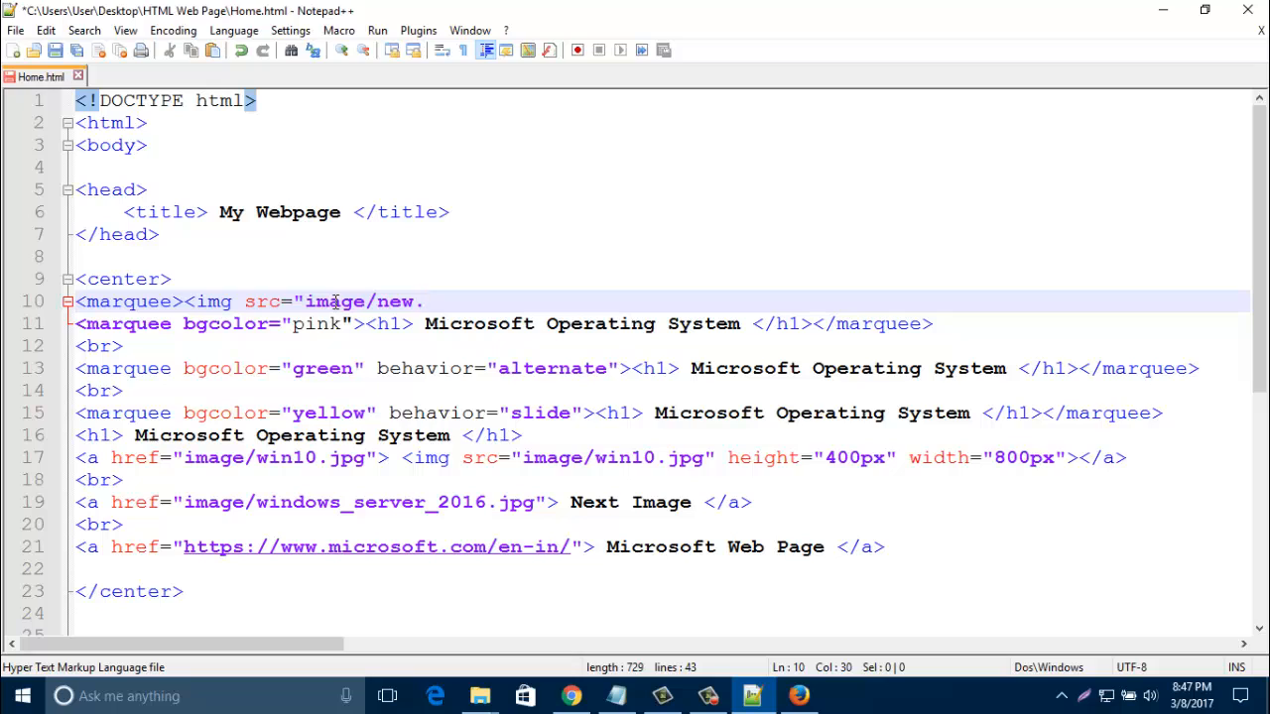
type("g")
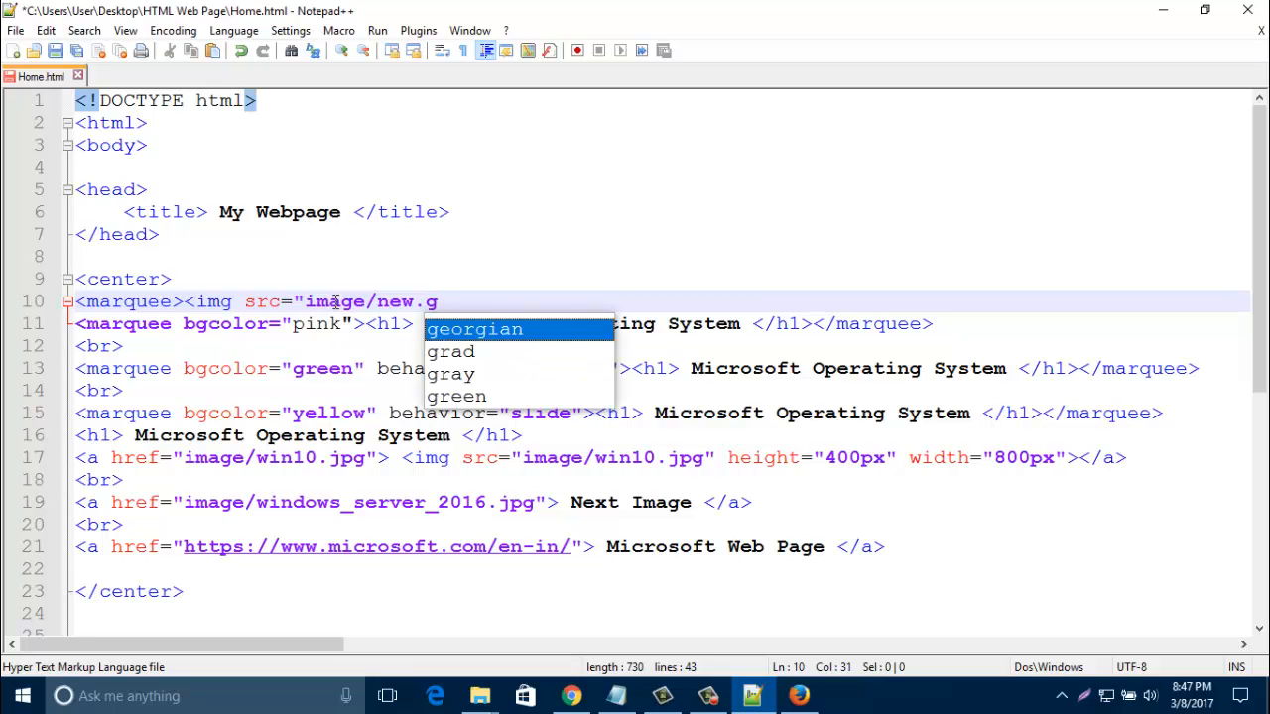
type("i")
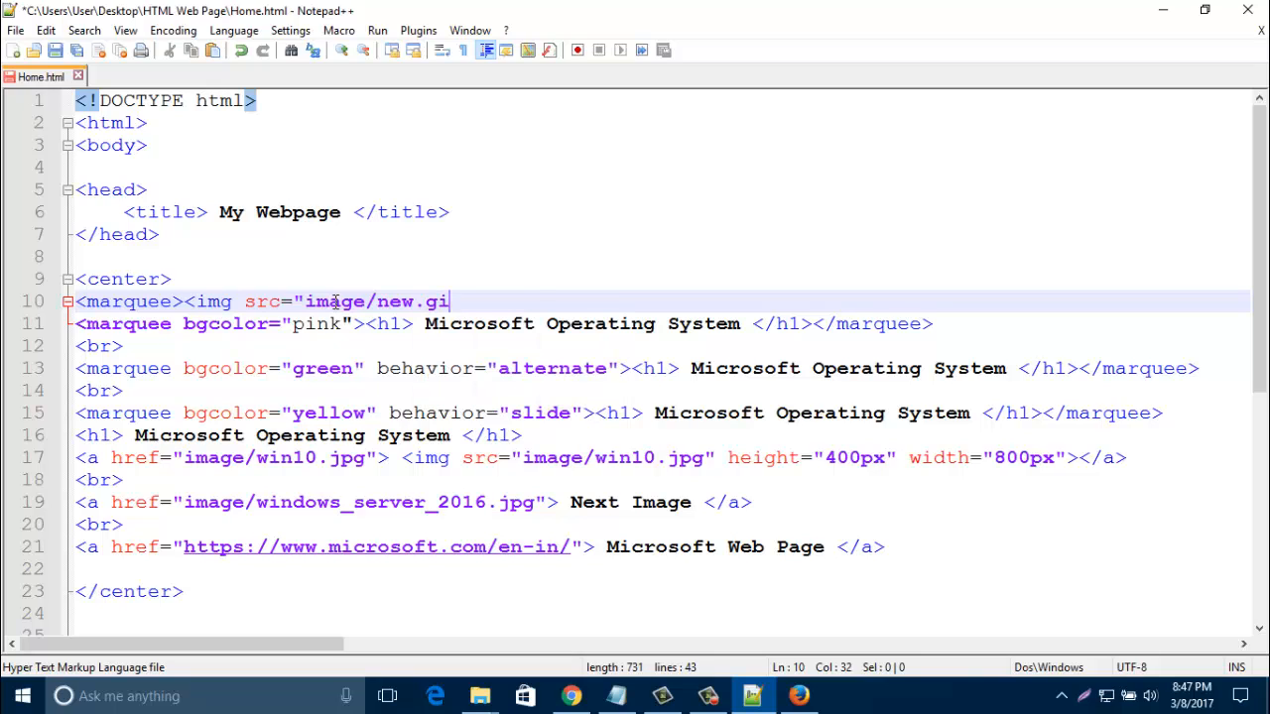
type("f")
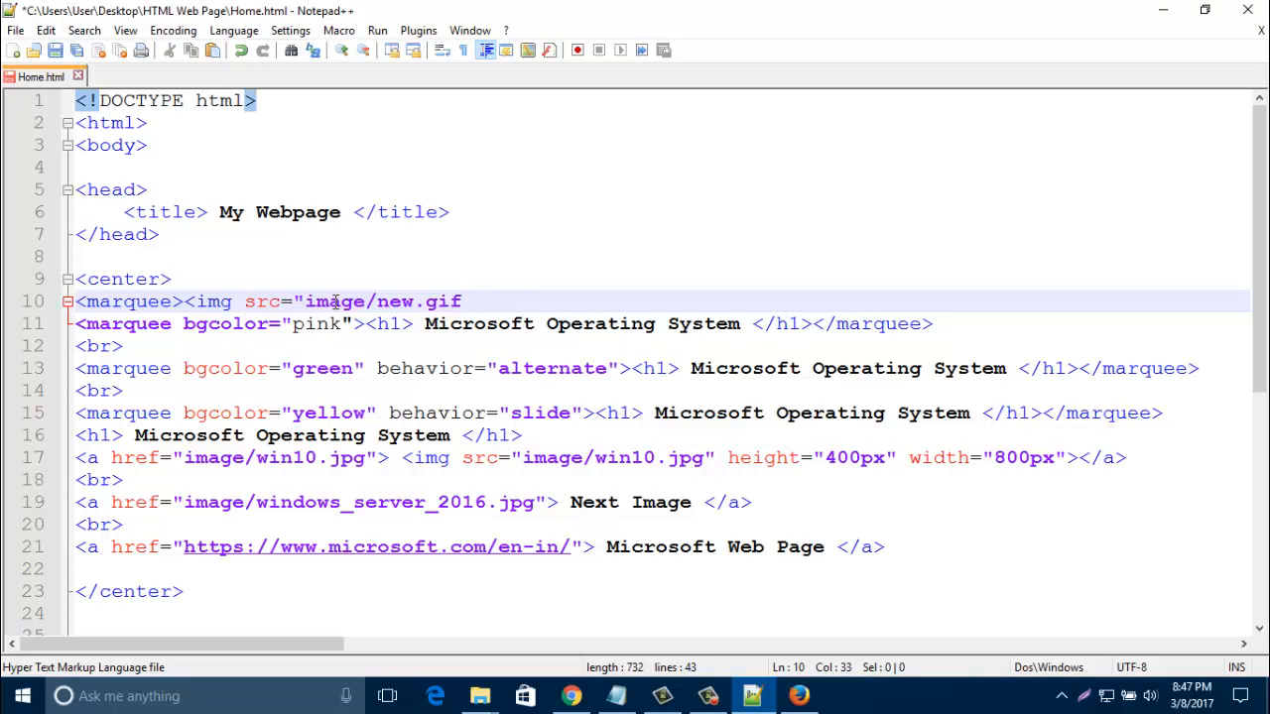
type("\"")
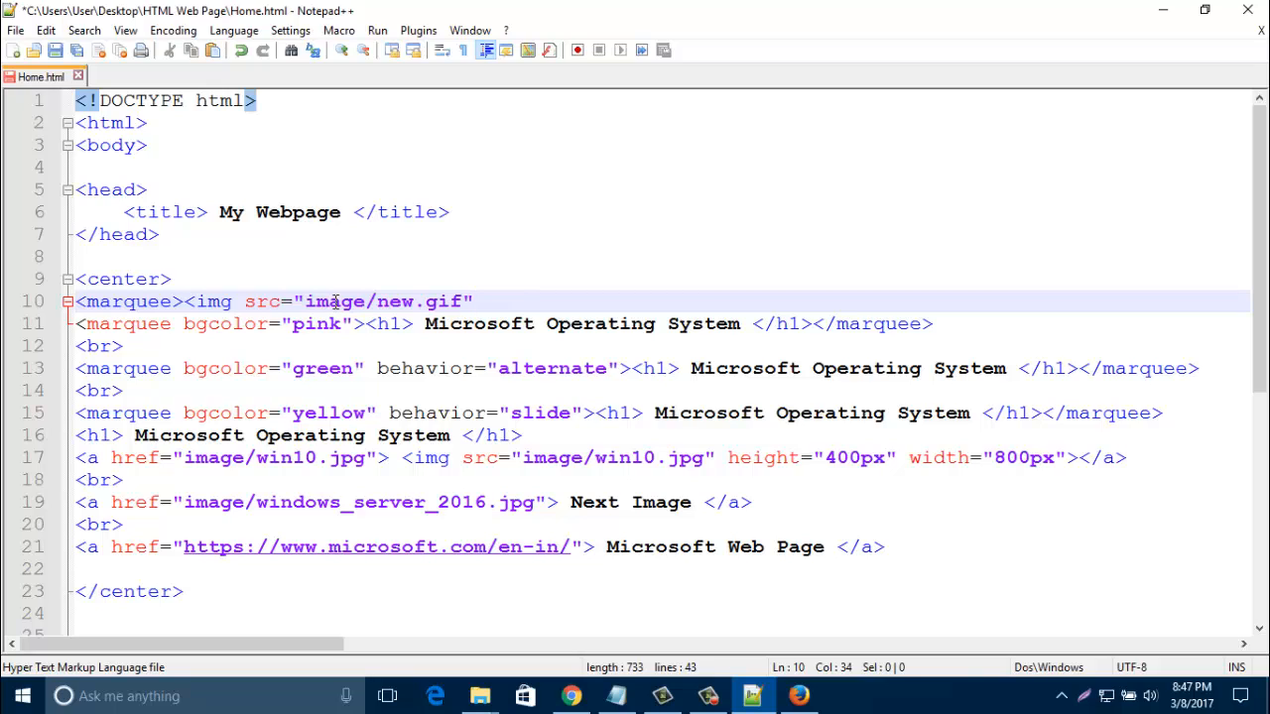
type(">")
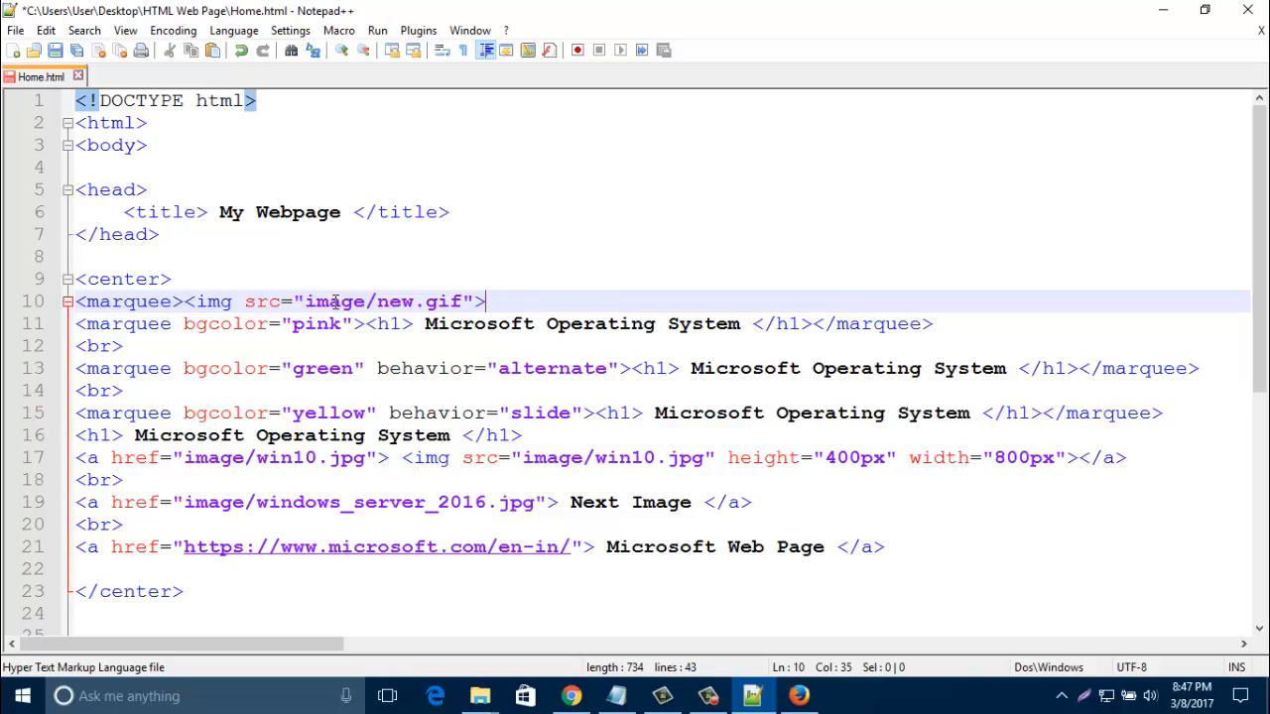
- Close line 10 with the </marquee> end tag
type("</m")
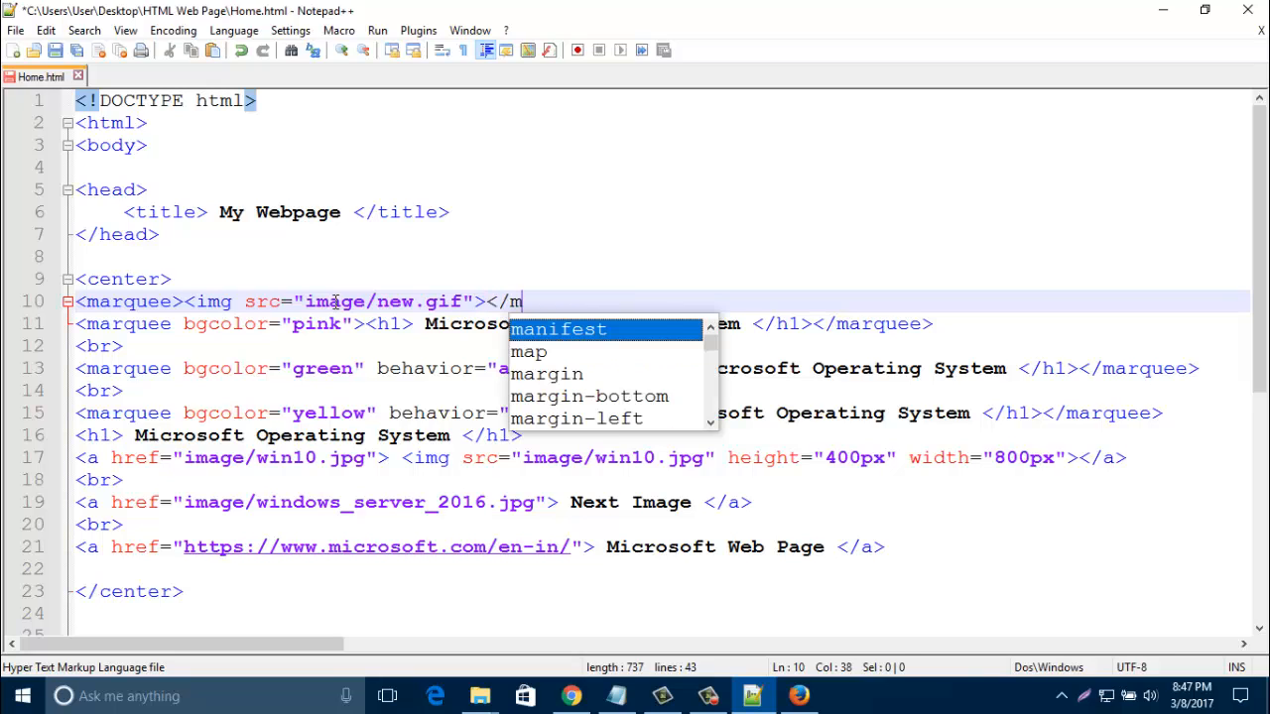
type("ar")
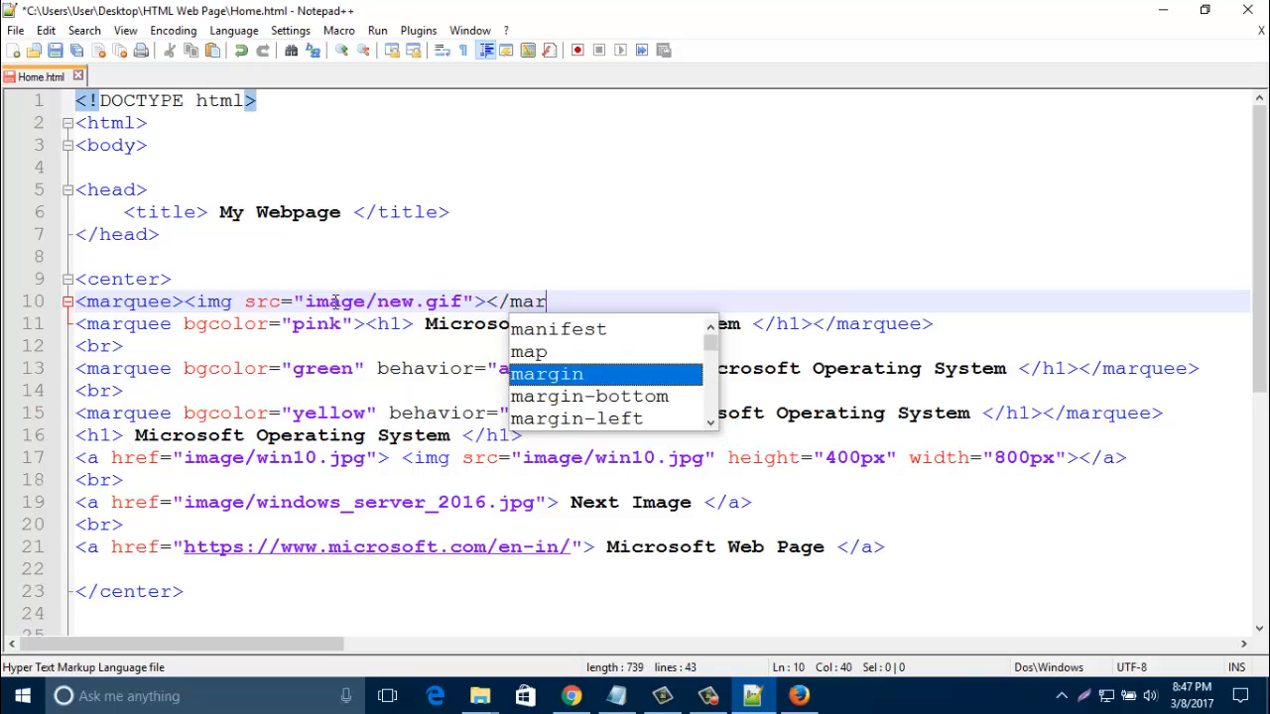
type("quee>")
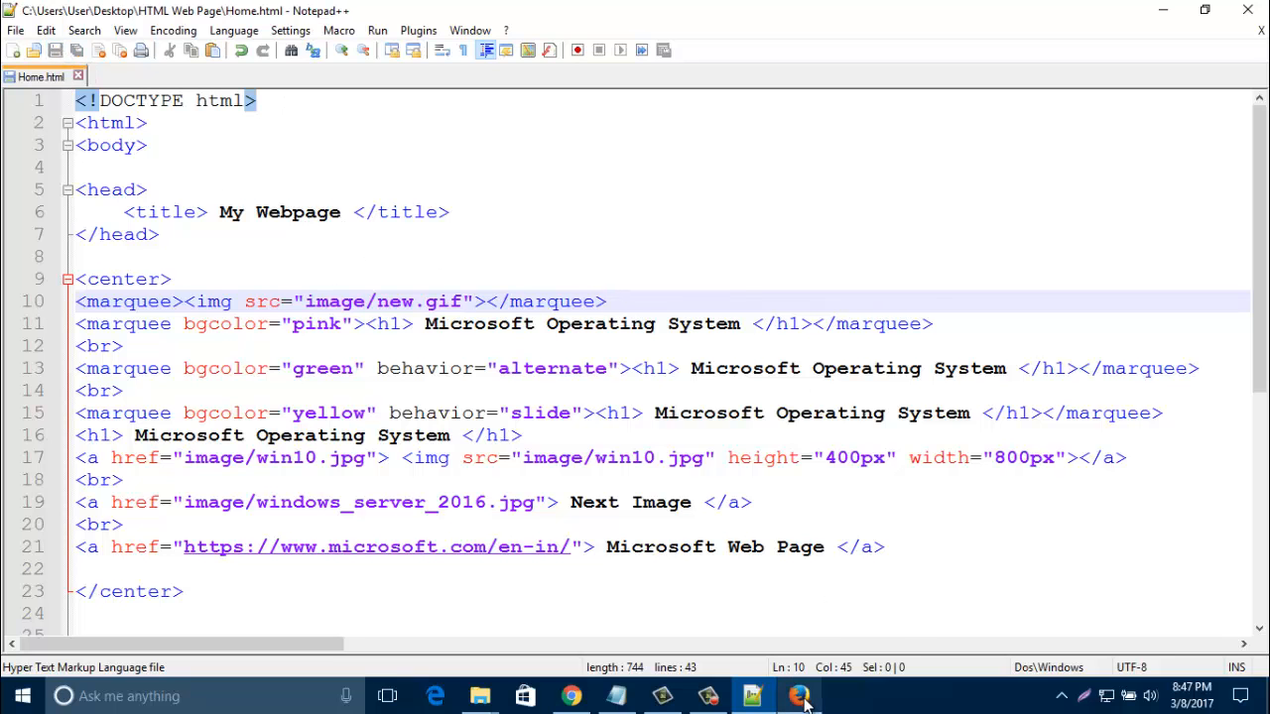
- Reload Home.html in Firefox to watch the GIF scroll above the headings, then return to the code
left_click(797, 695)
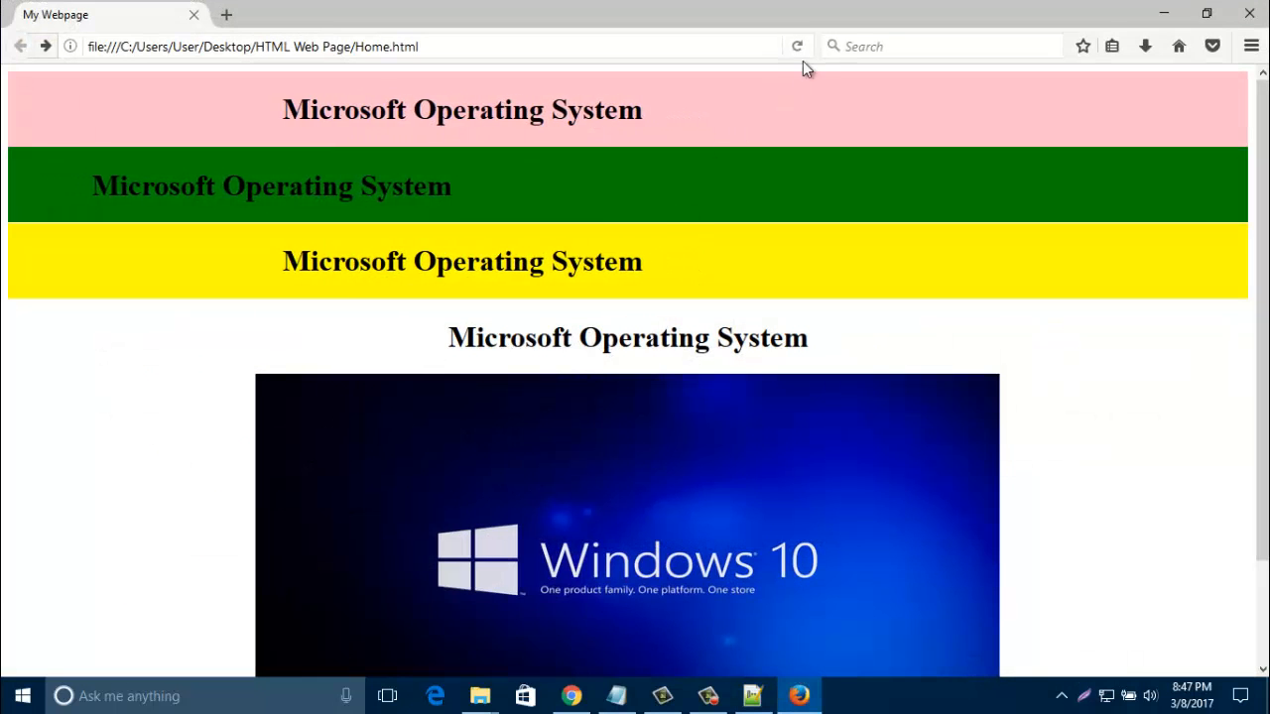
left_click(797, 45)
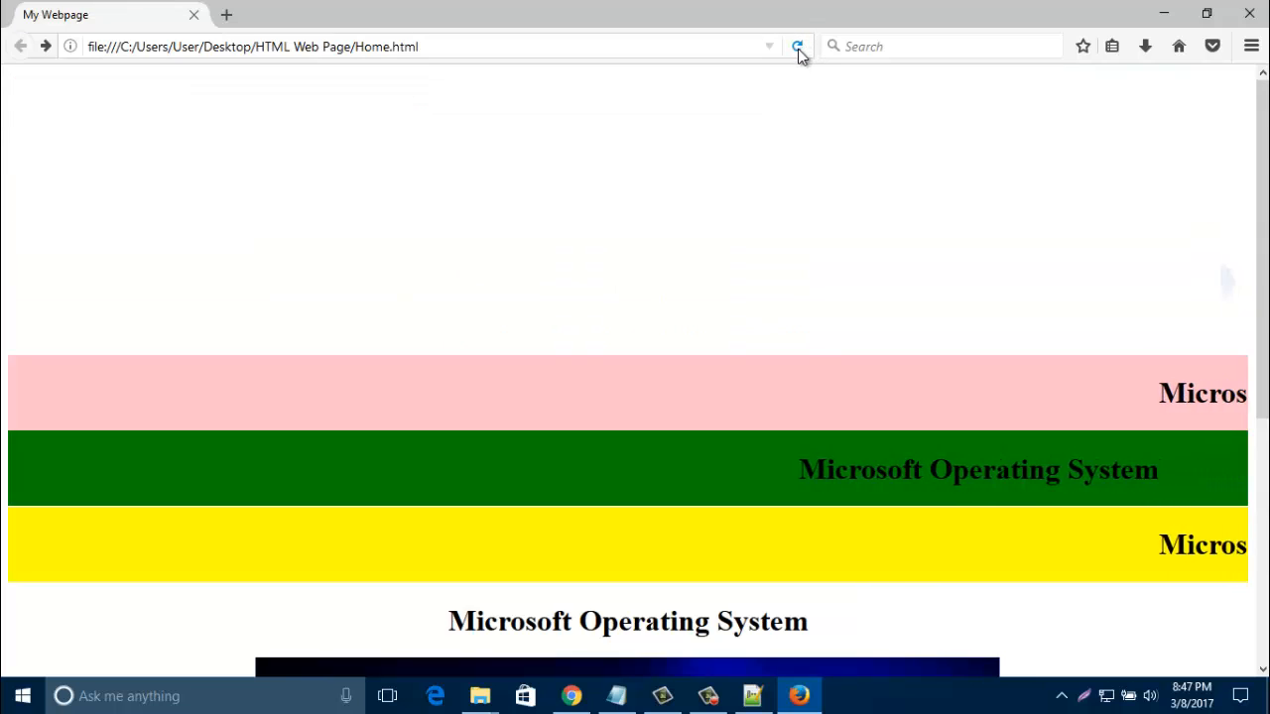
left_click(797, 48)
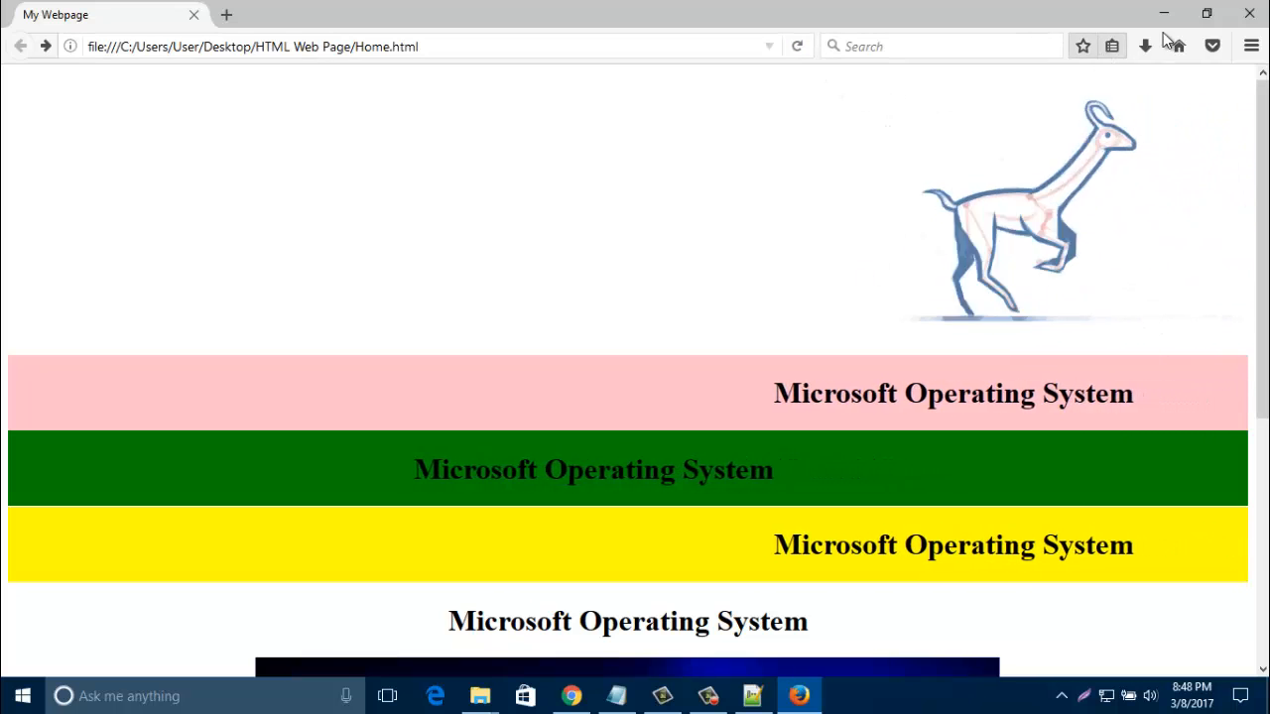
left_click(750, 695)
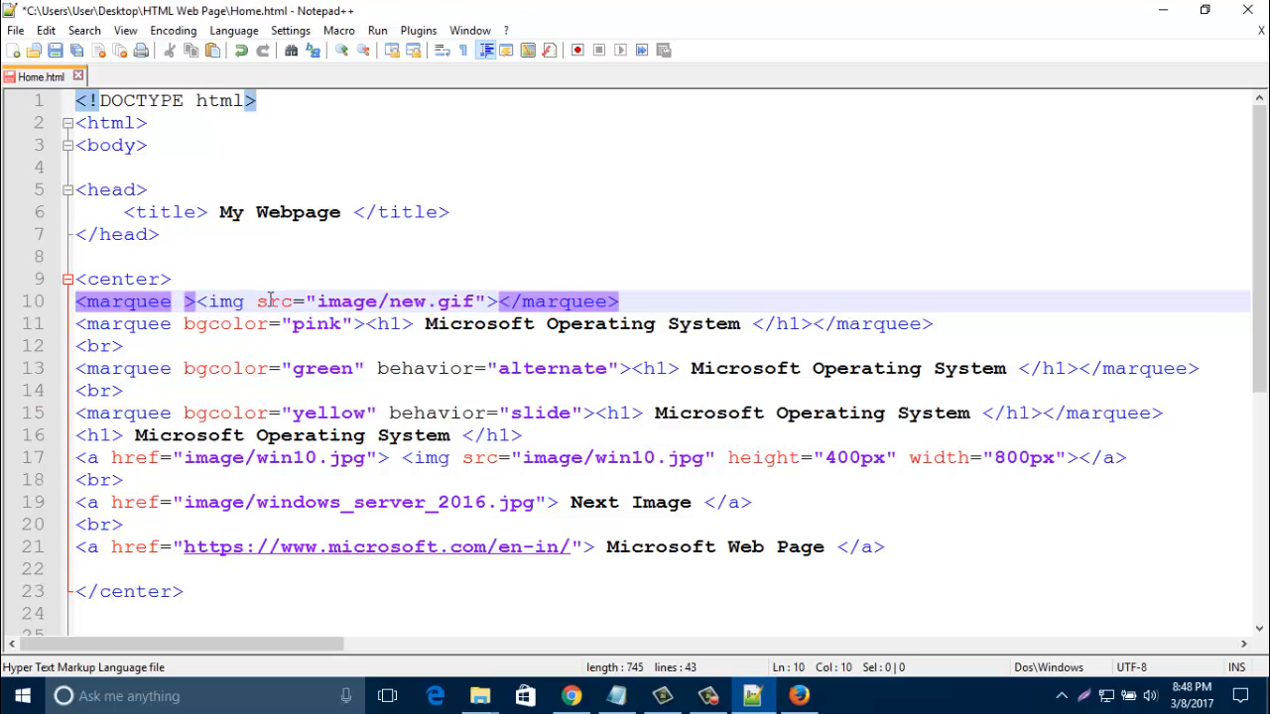
- Add direction="right" to the GIF marquee on line 10 and switch to Firefox to preview
type("direction")
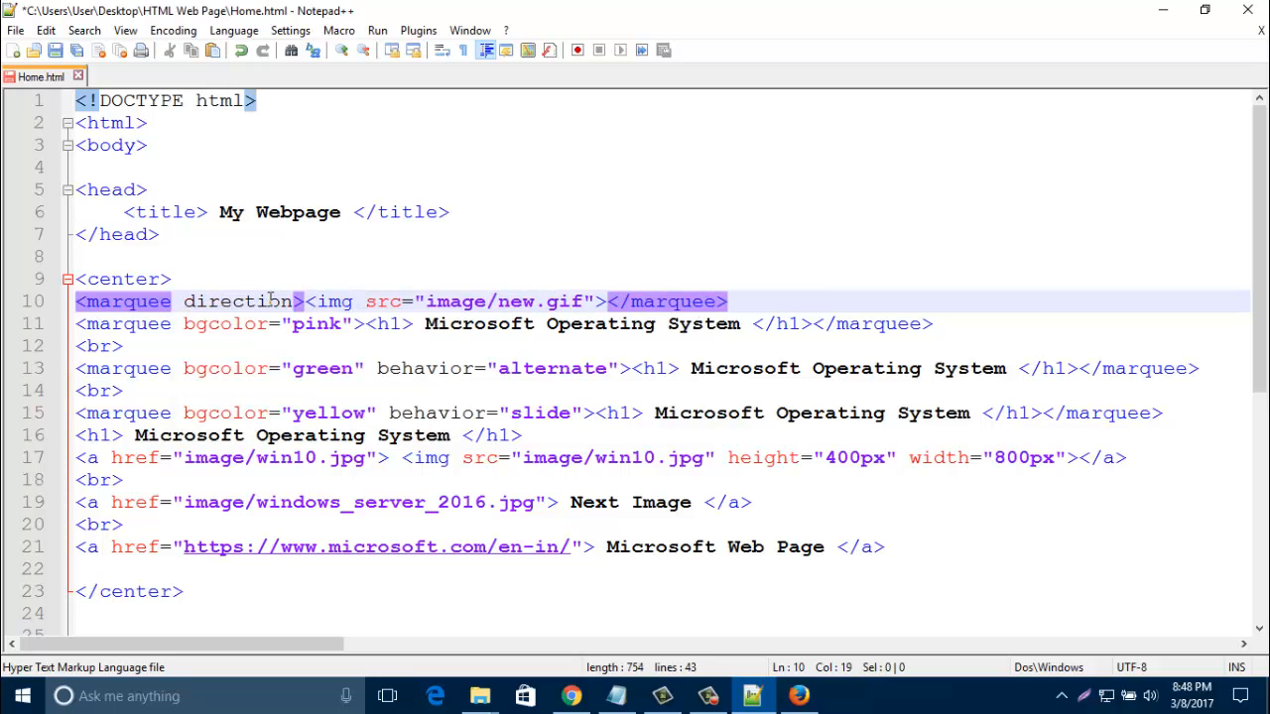
type("=")
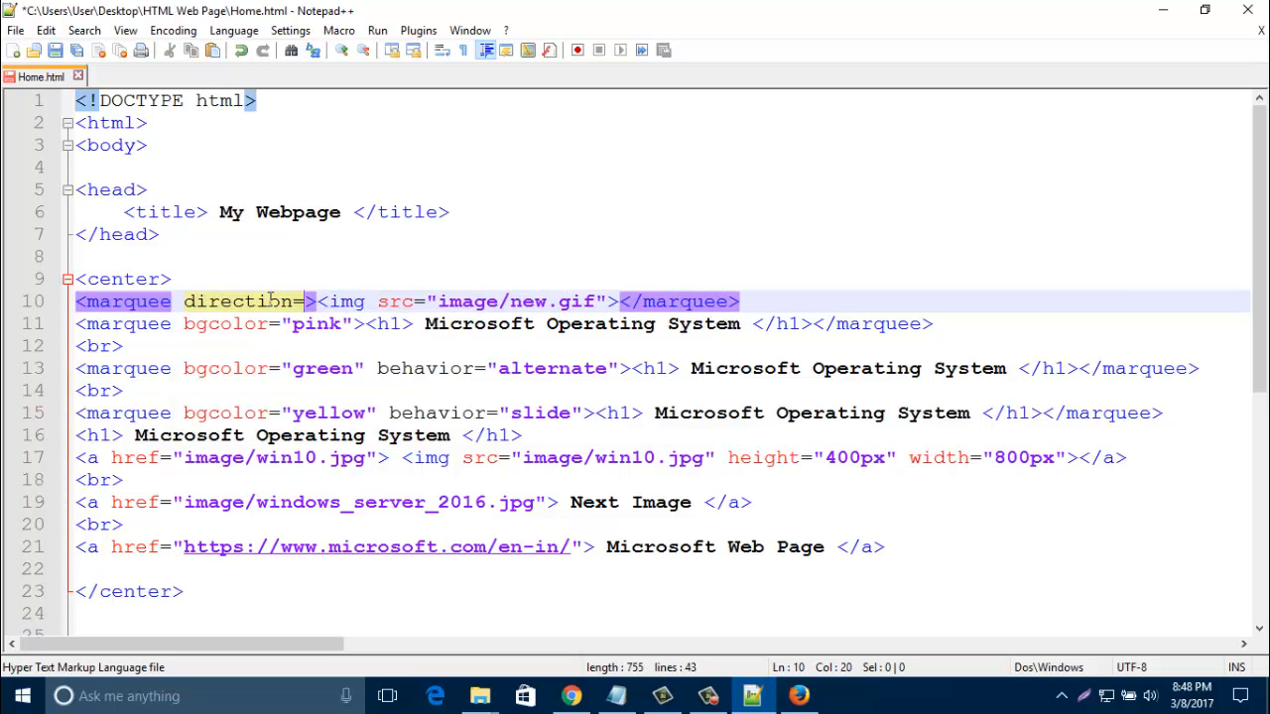
type("r")
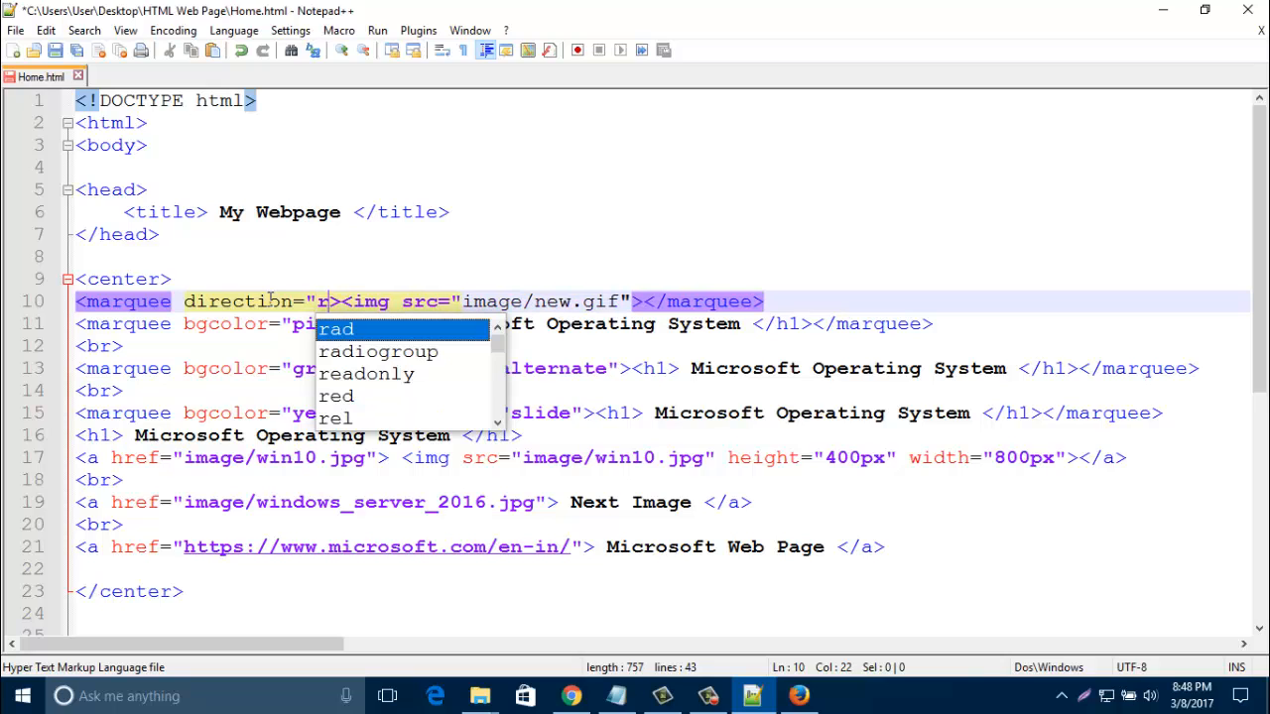
type("ight")
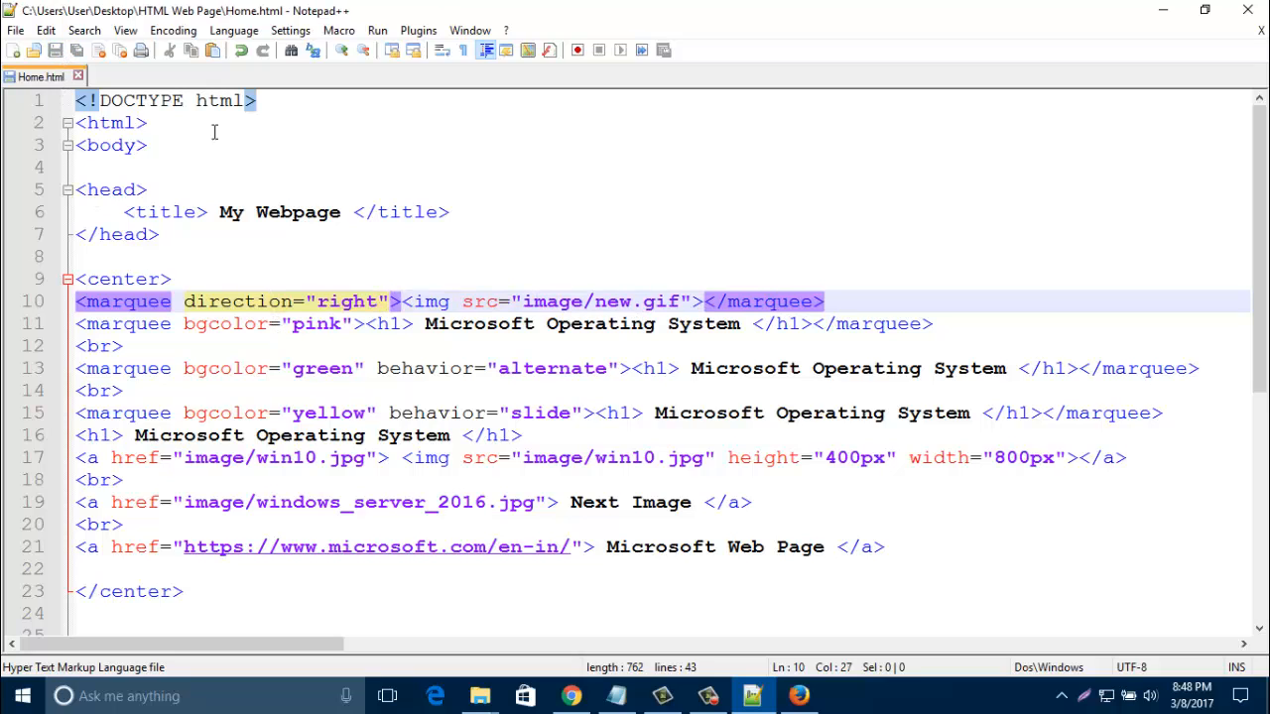
left_click(797, 695)
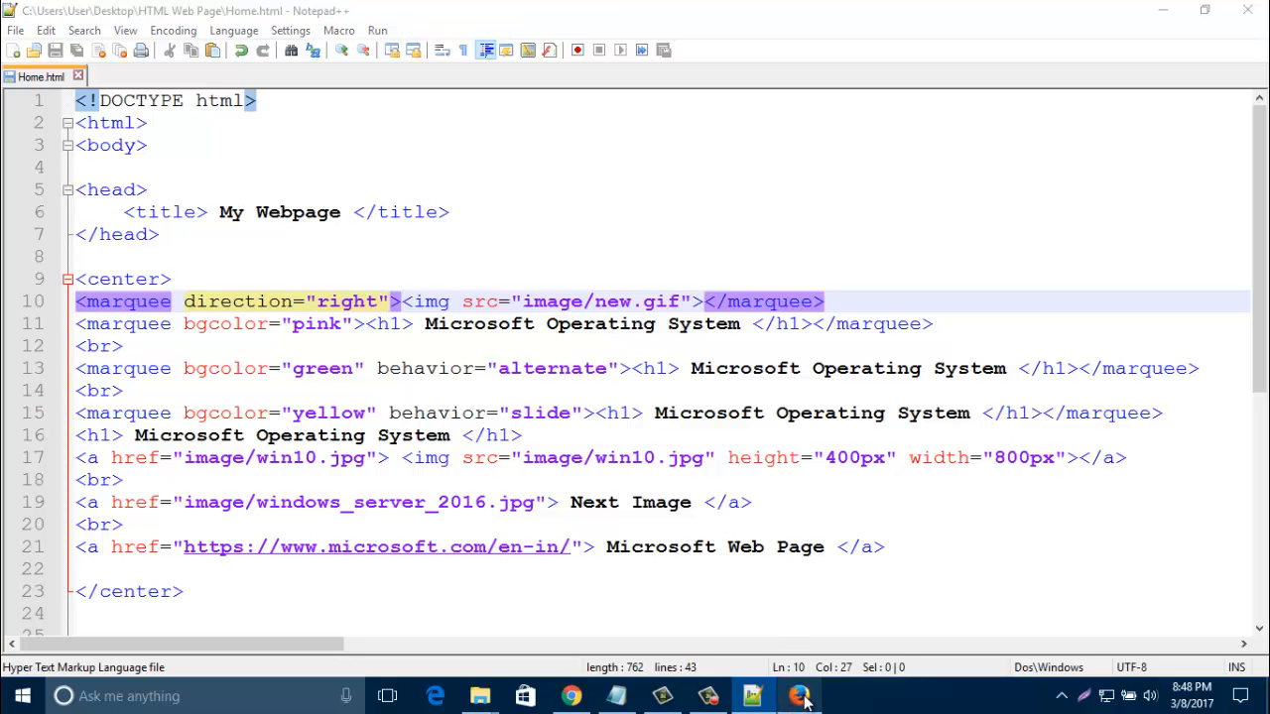
- Reload Home.html in Firefox to see the coloured marquees moving, then minimize back to Notepad++
left_click(797, 695)
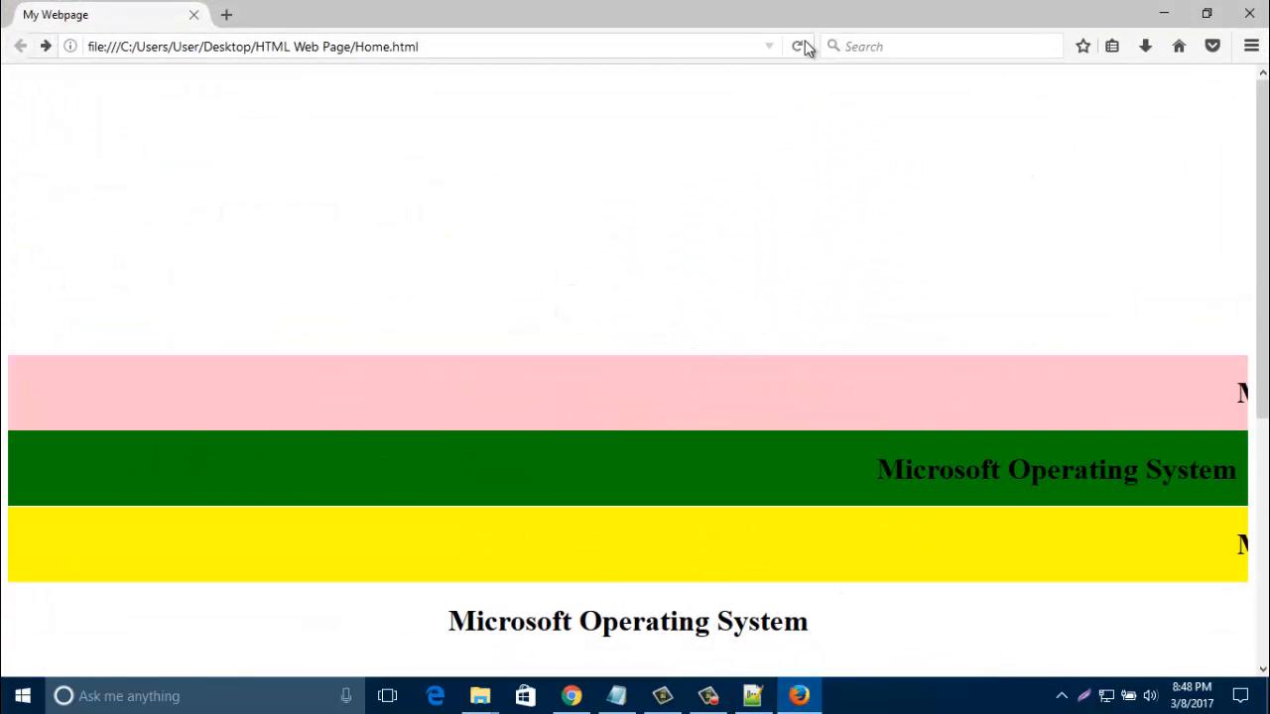
left_click(798, 46)
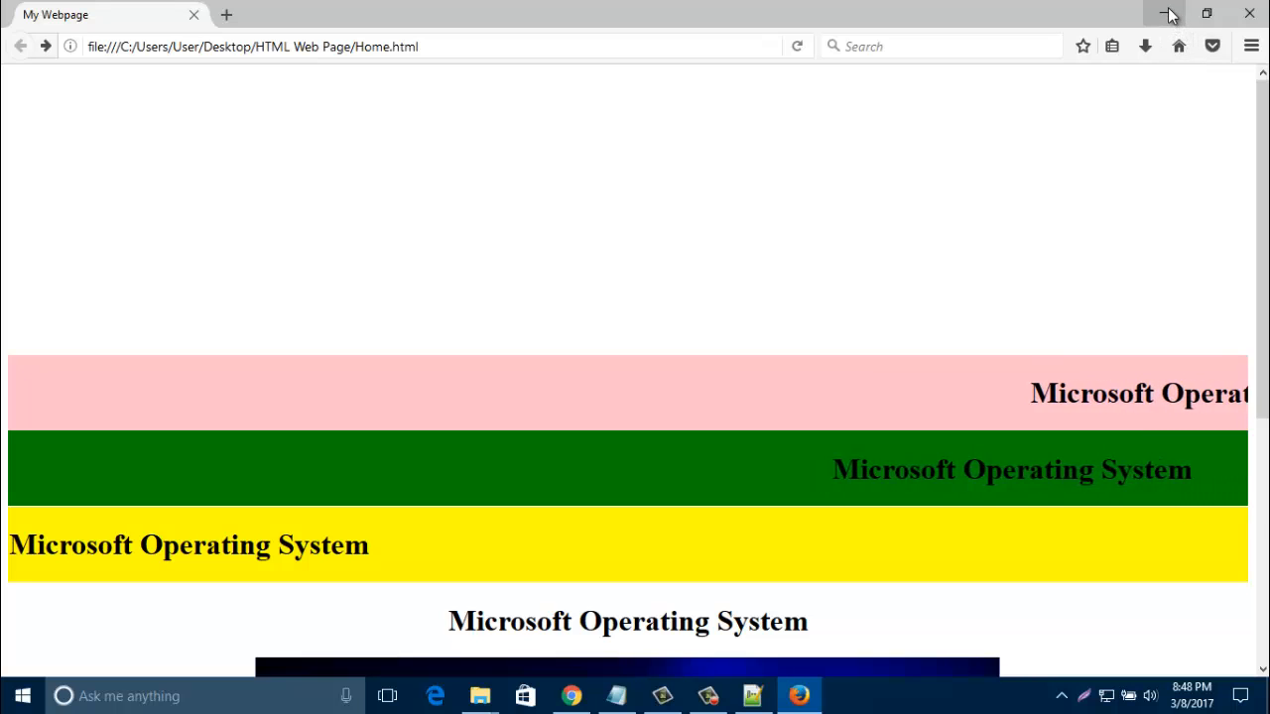
left_click(750, 694)
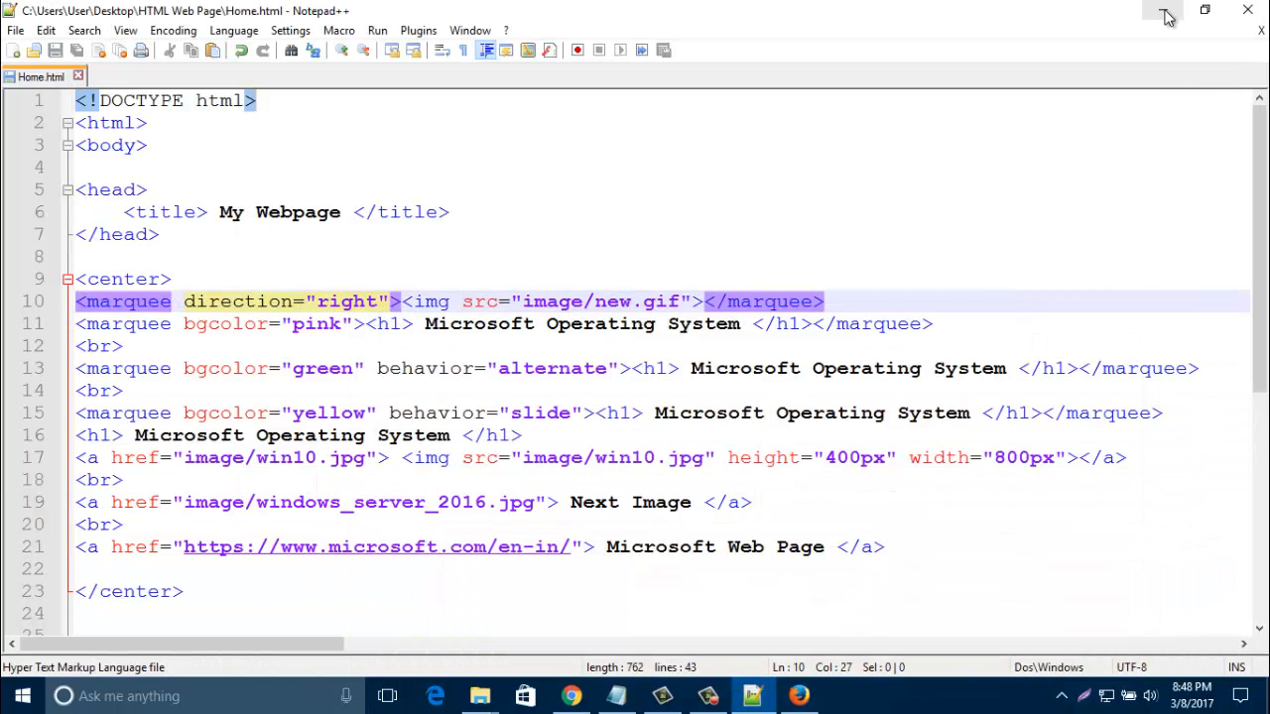